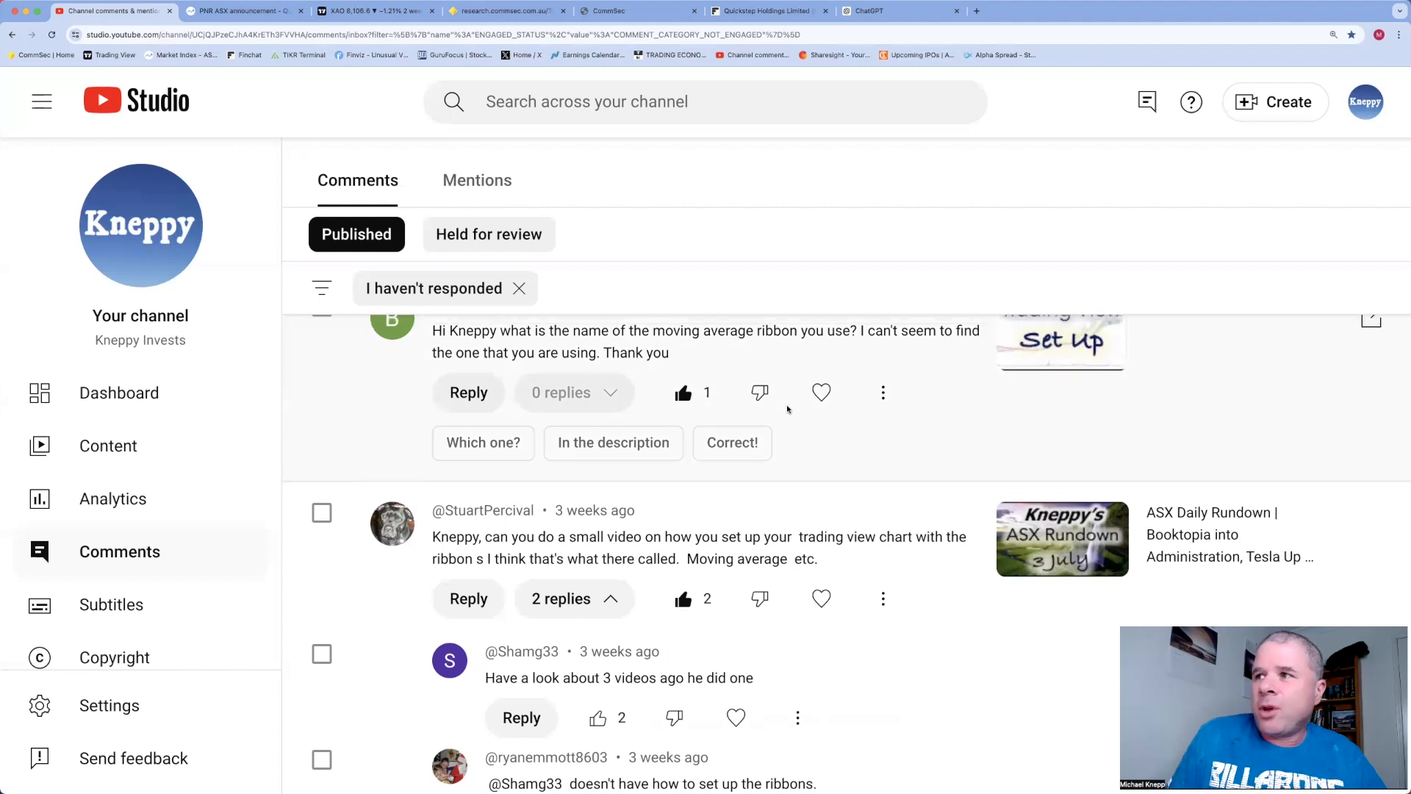
Bring up the XAO daily chart in the TradingView tab
scroll(up, 3)
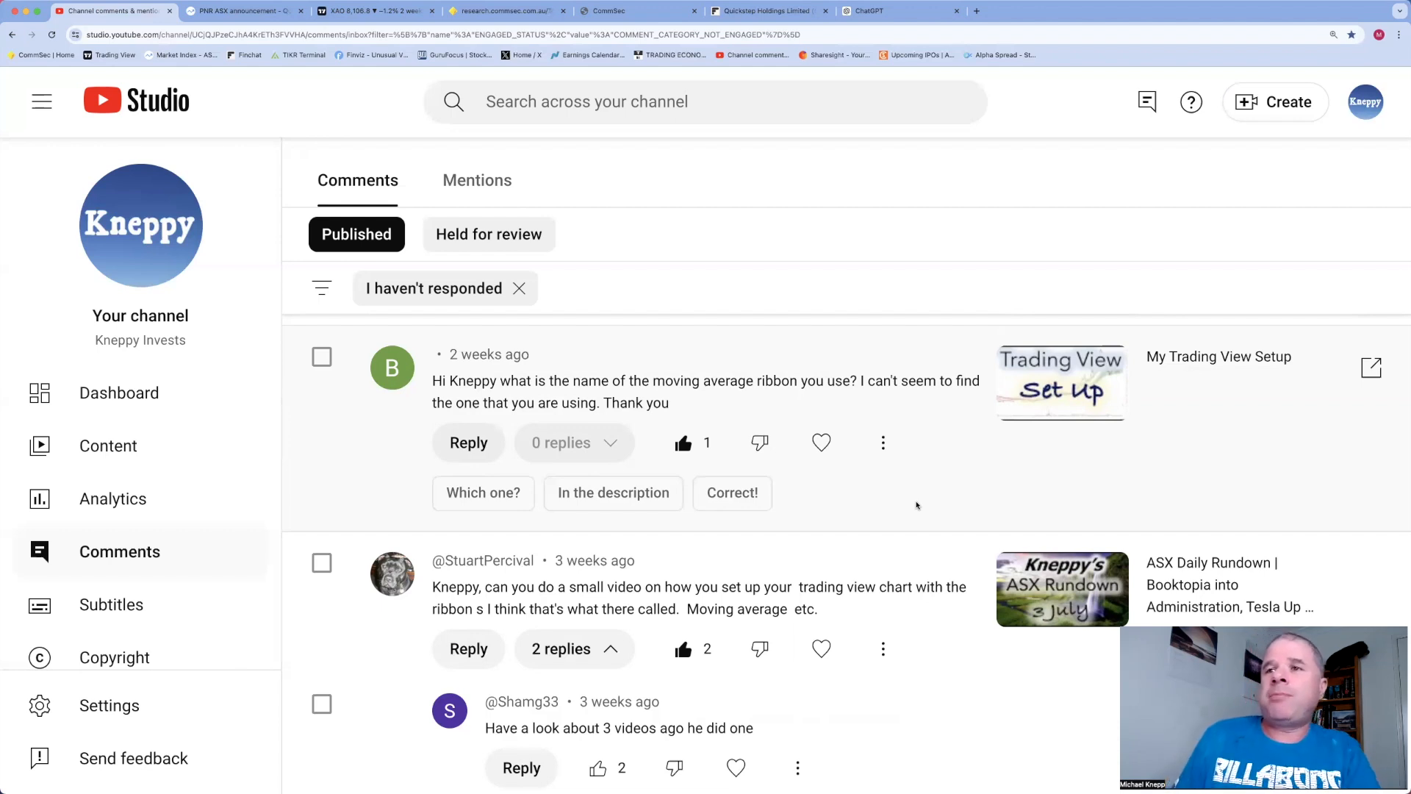
mouse_move(730, 425)
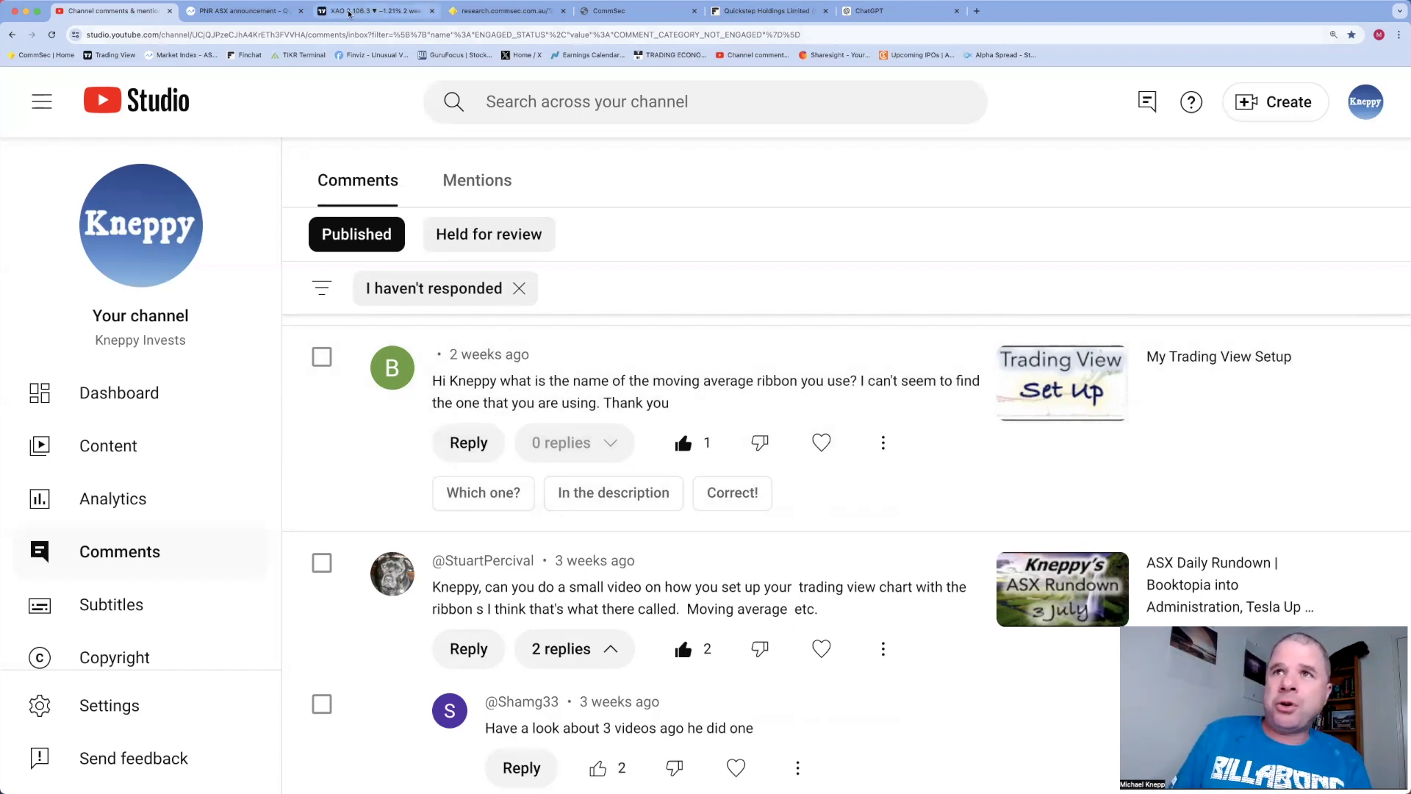
click(369, 11)
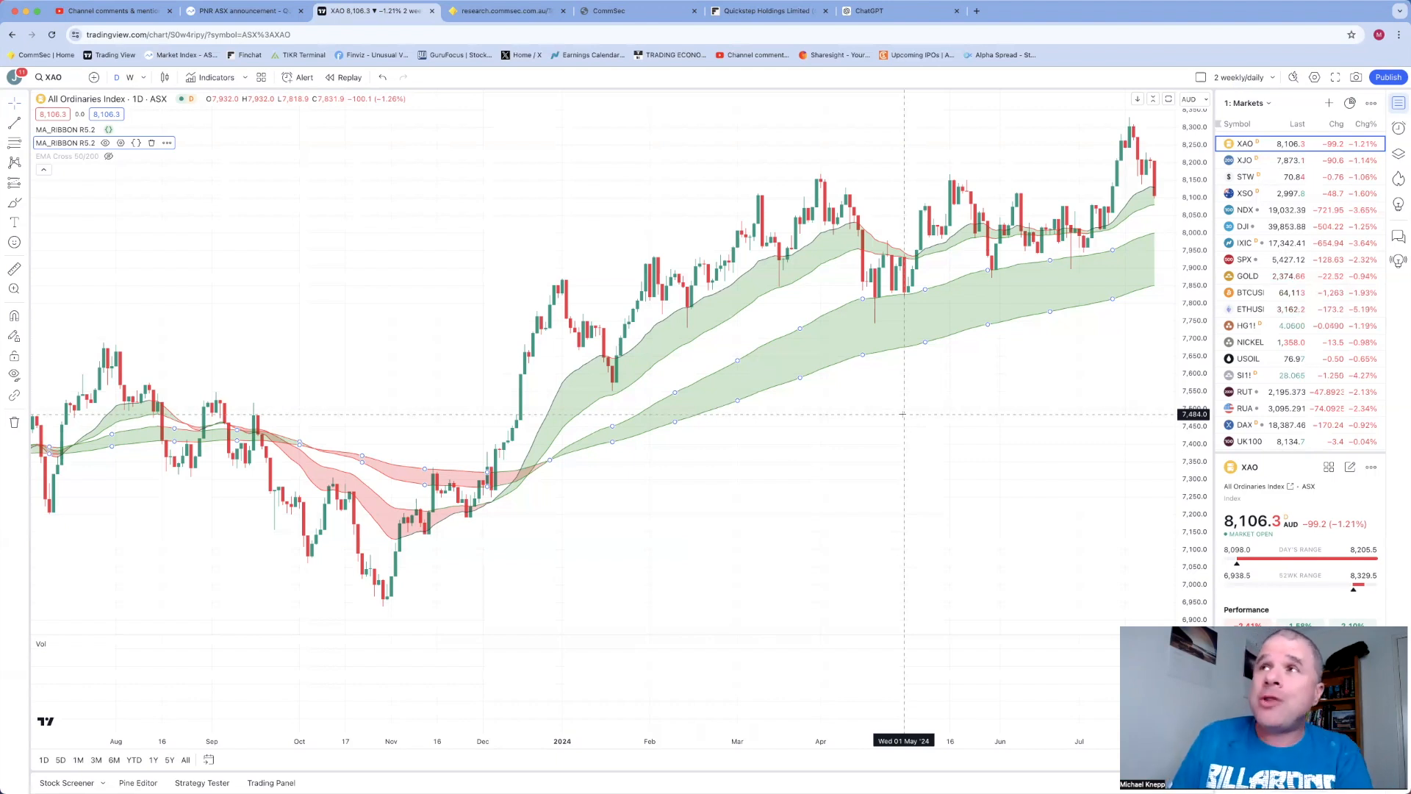
mouse_move(358, 263)
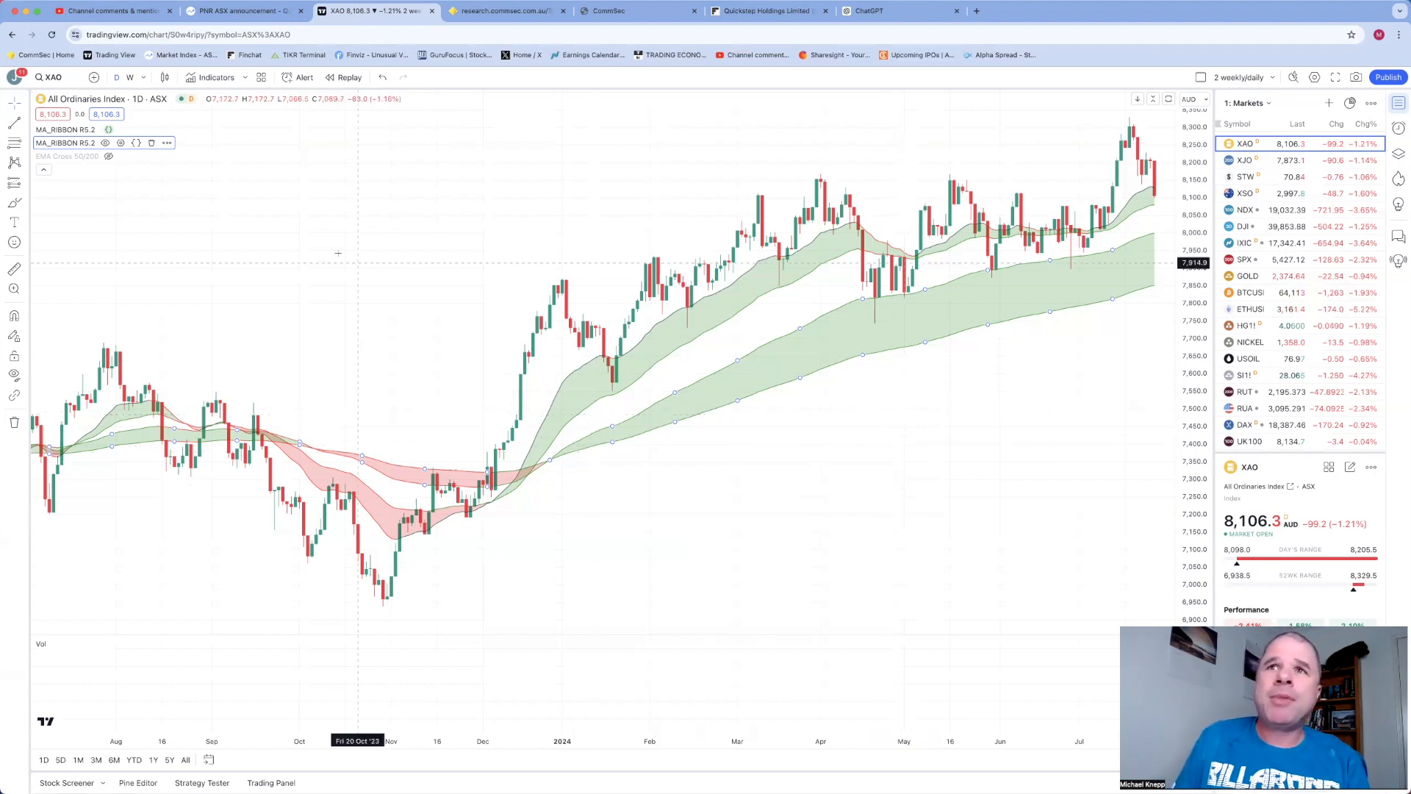
mouse_move(338, 253)
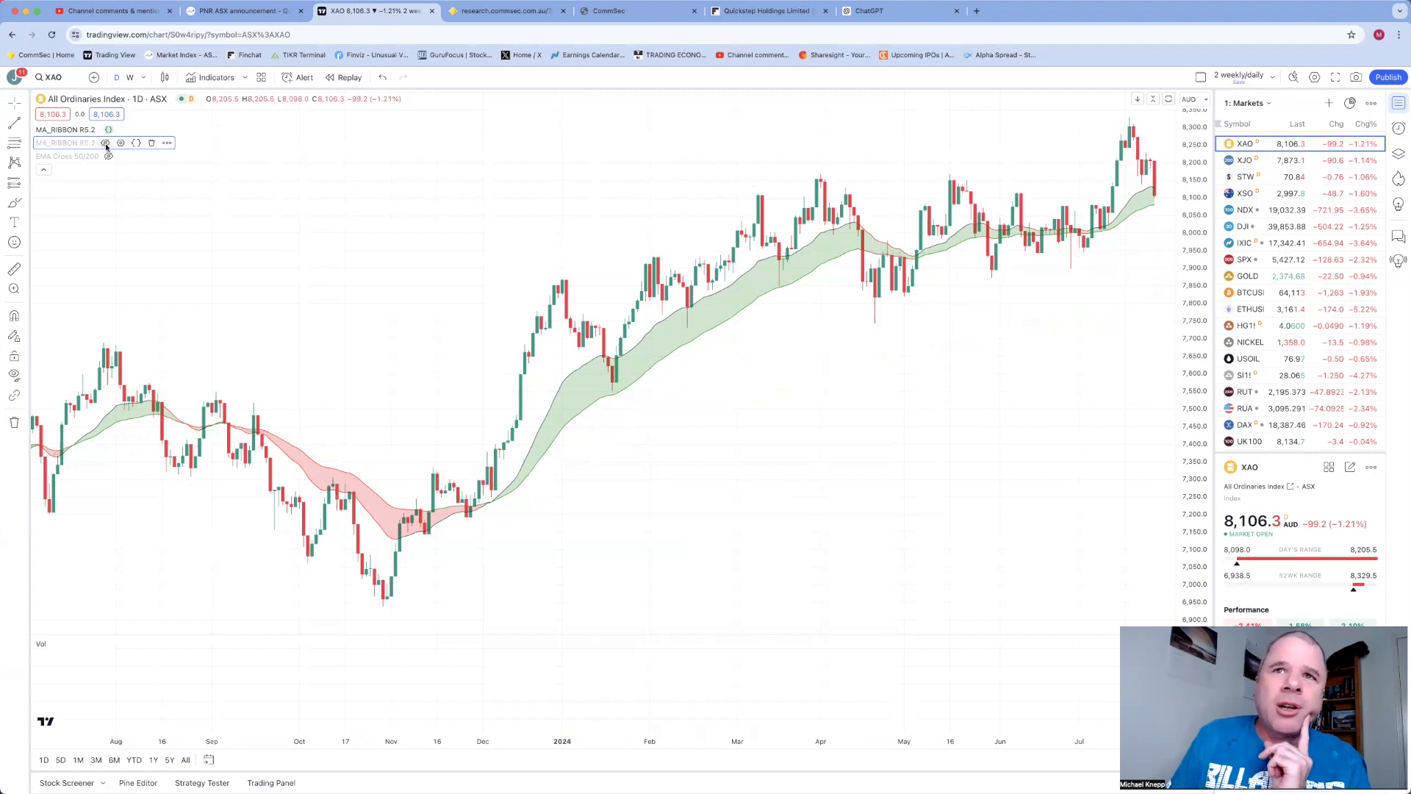
Hide the remaining ribbon and add MA Ribbon R2 by JustUncleL from the Indicators favourites
click(119, 129)
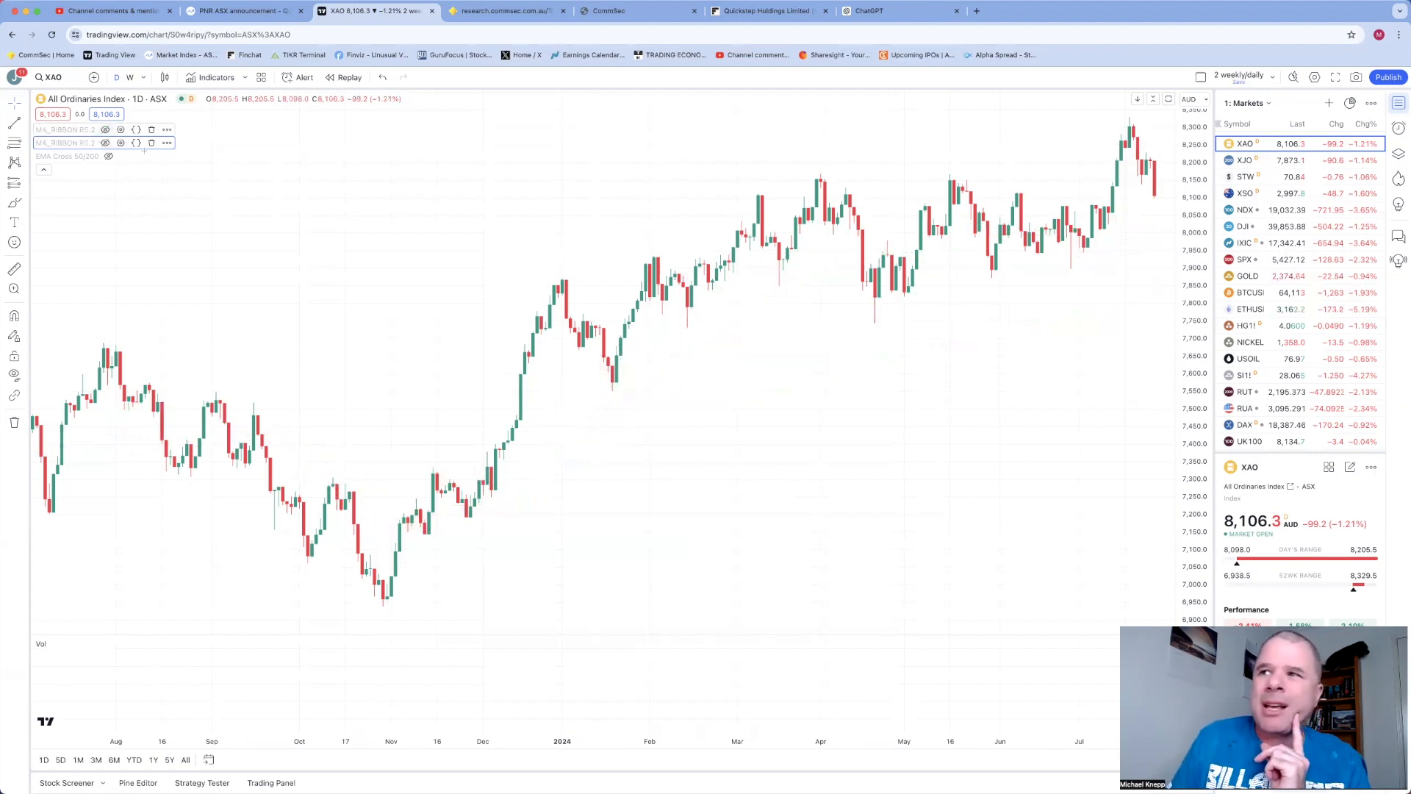
mouse_move(167, 171)
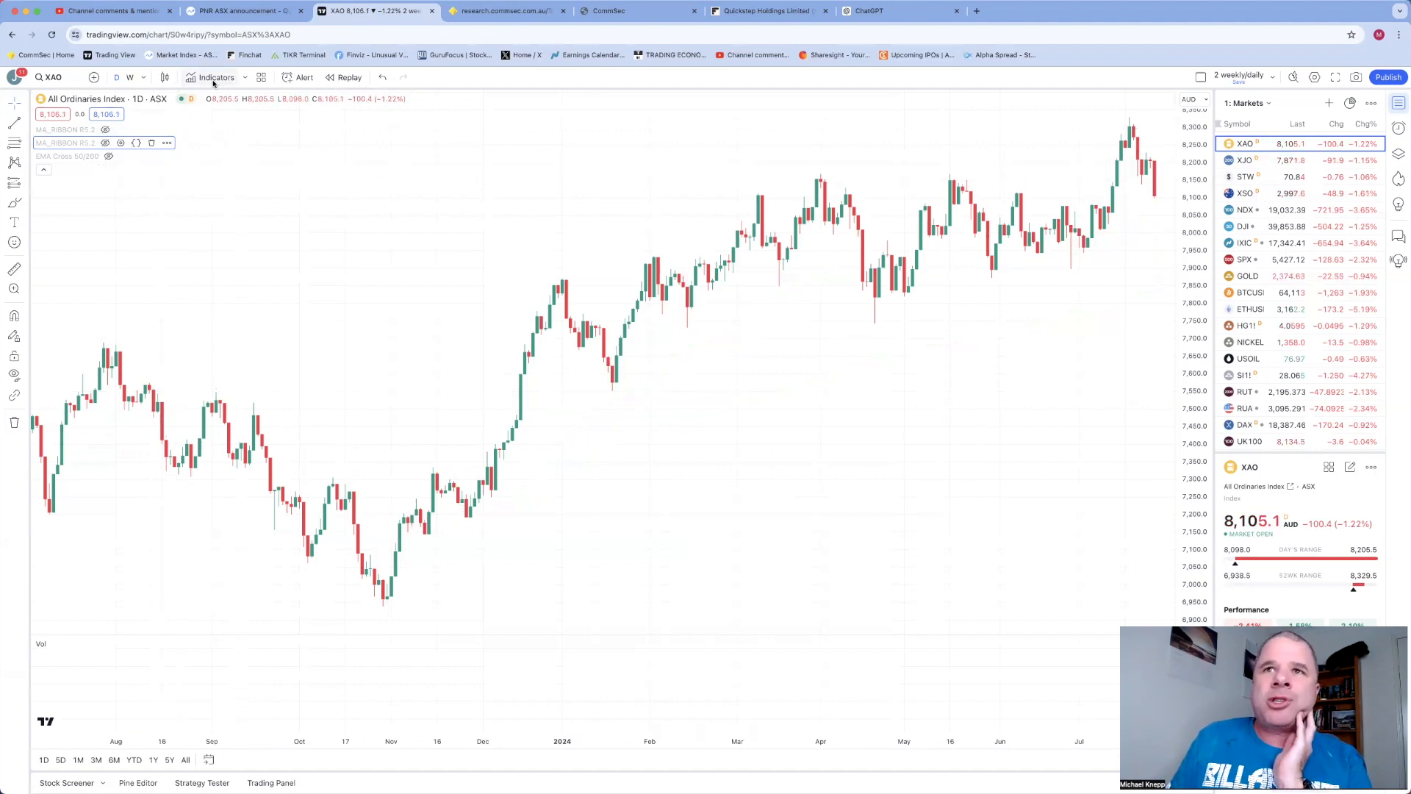
click(214, 76)
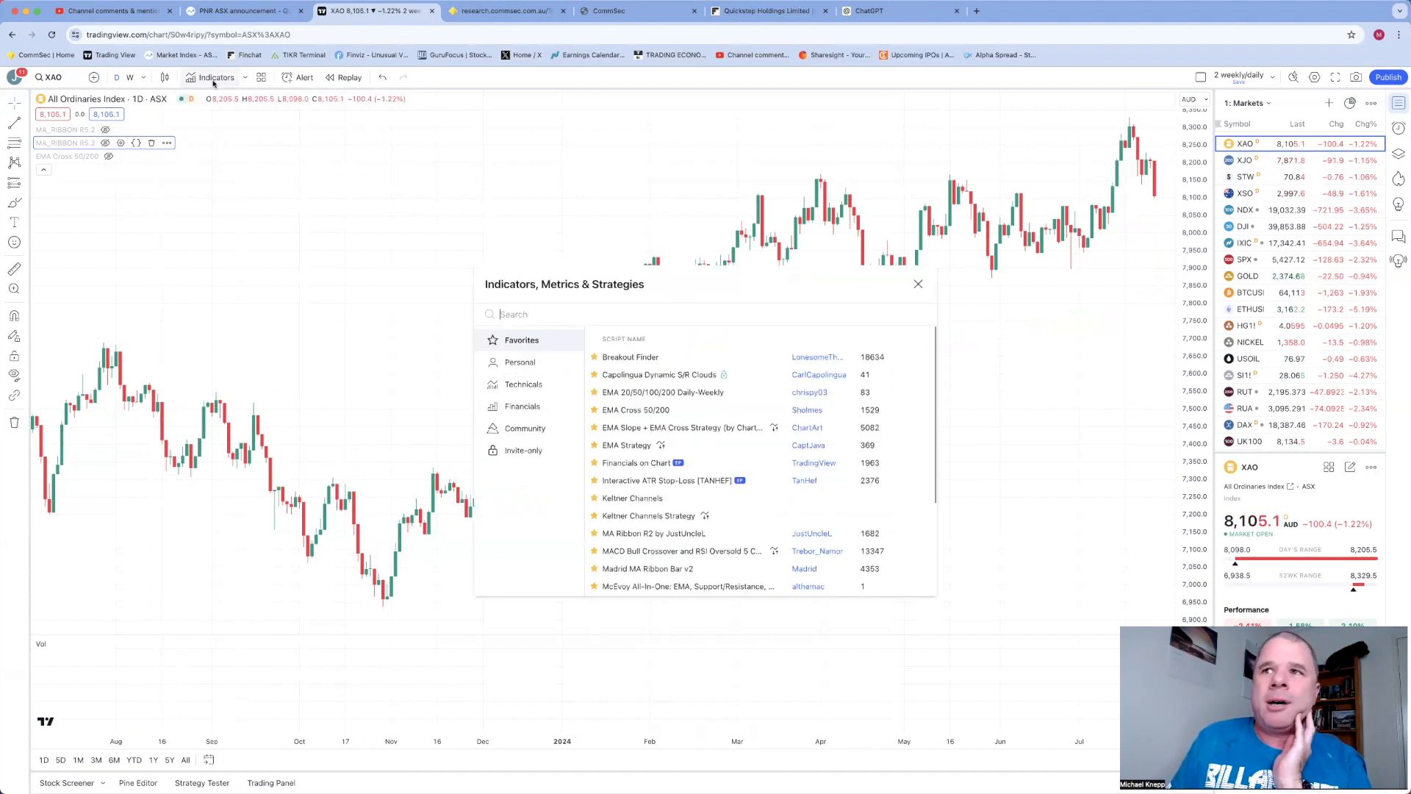
mouse_move(279, 330)
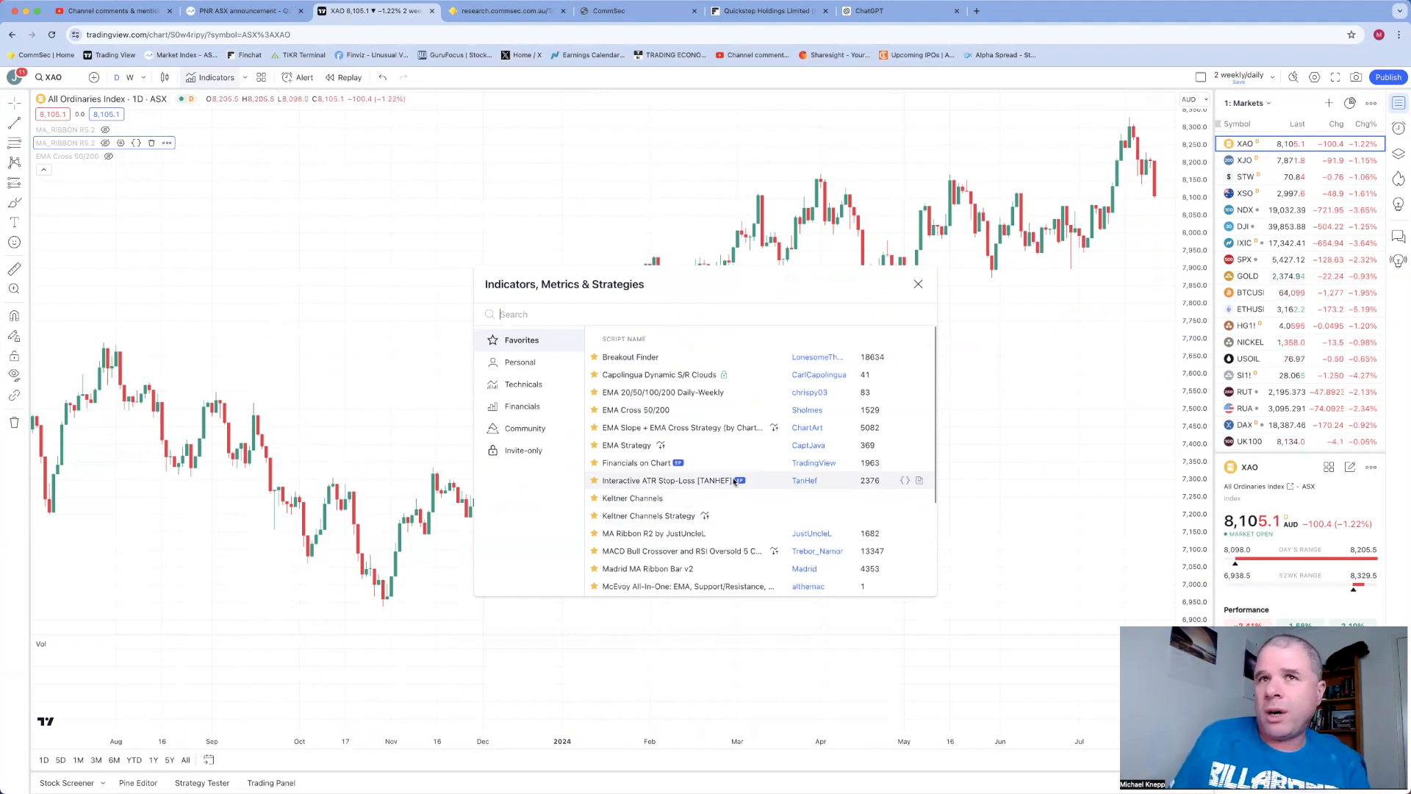
scroll(down, 3)
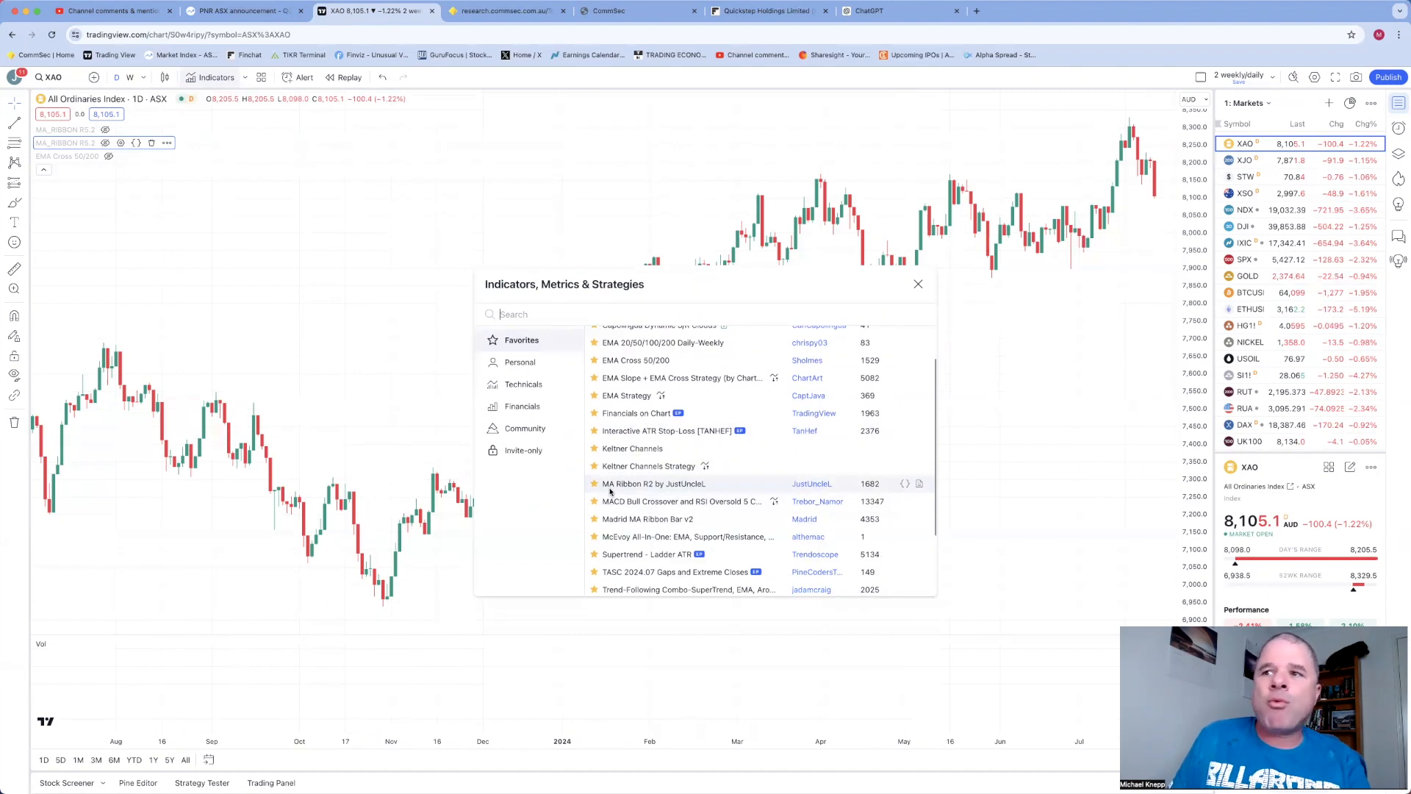
mouse_move(612, 491)
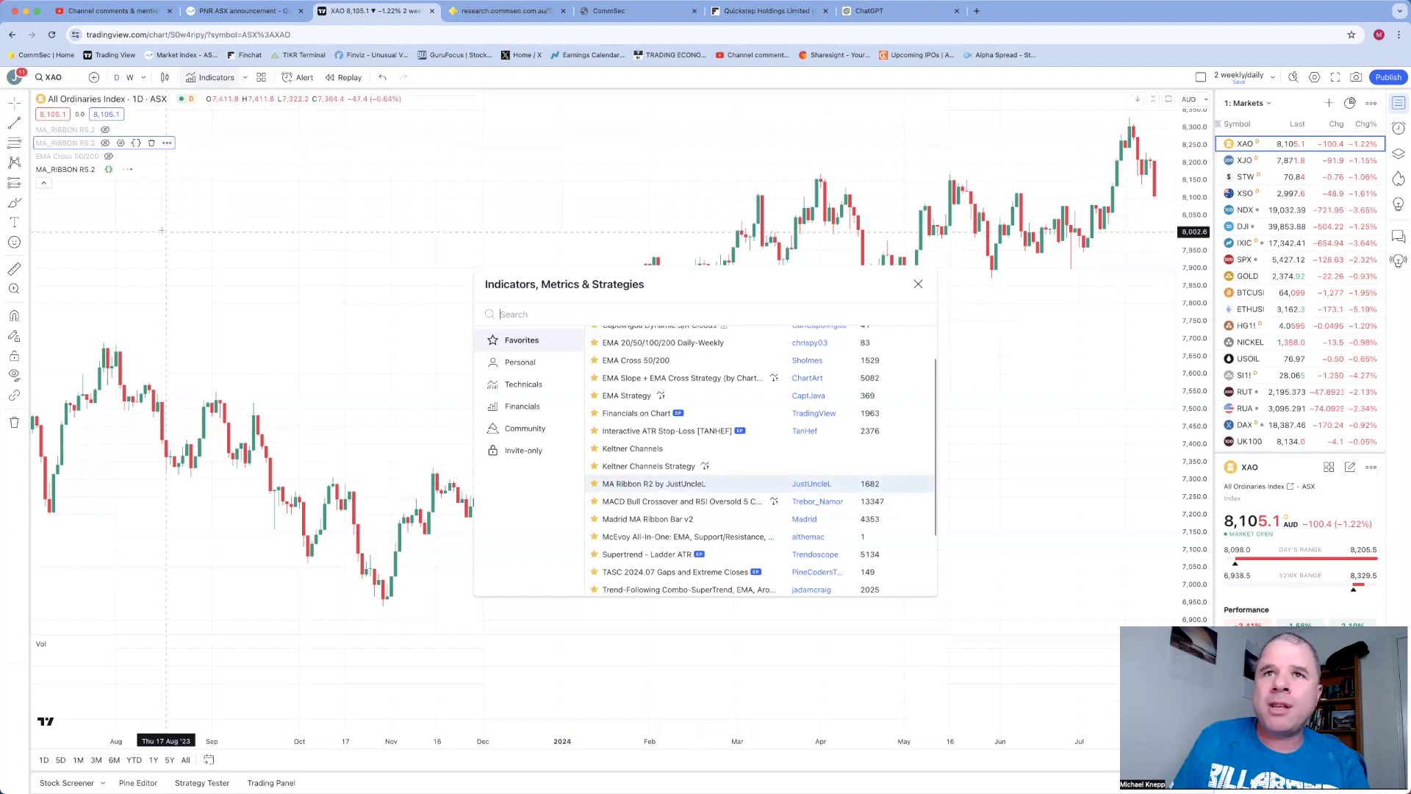
click(654, 484)
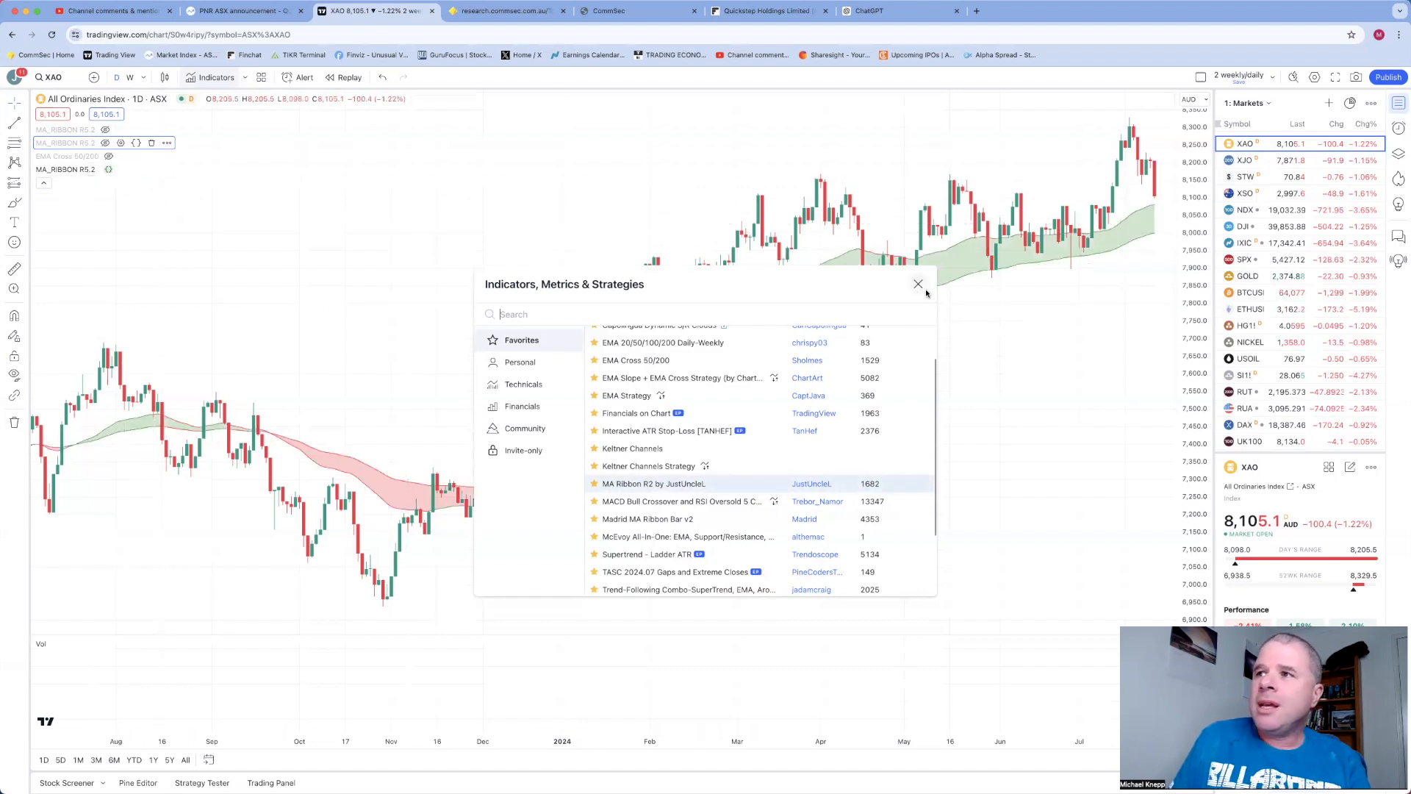
click(918, 284)
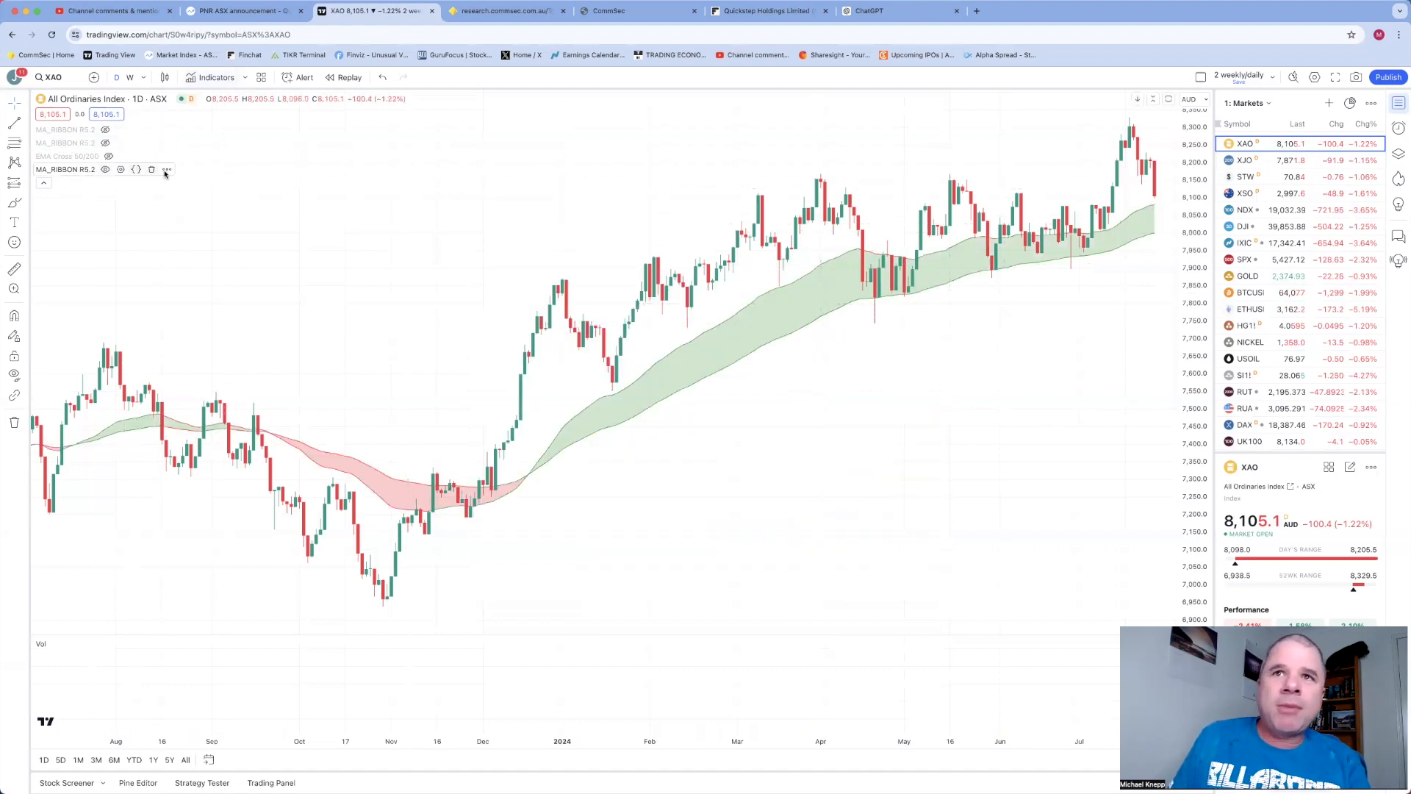
click(166, 169)
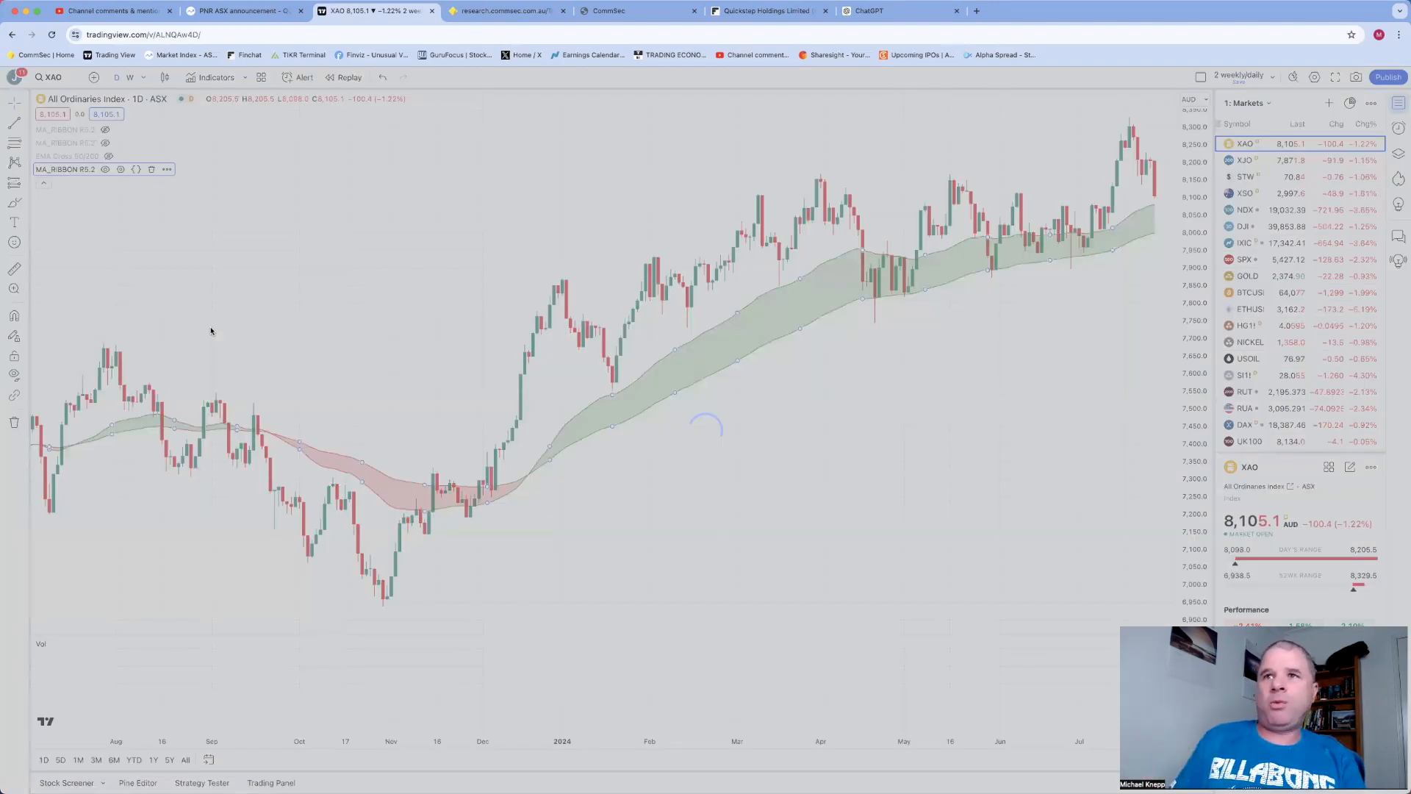
click(64, 169)
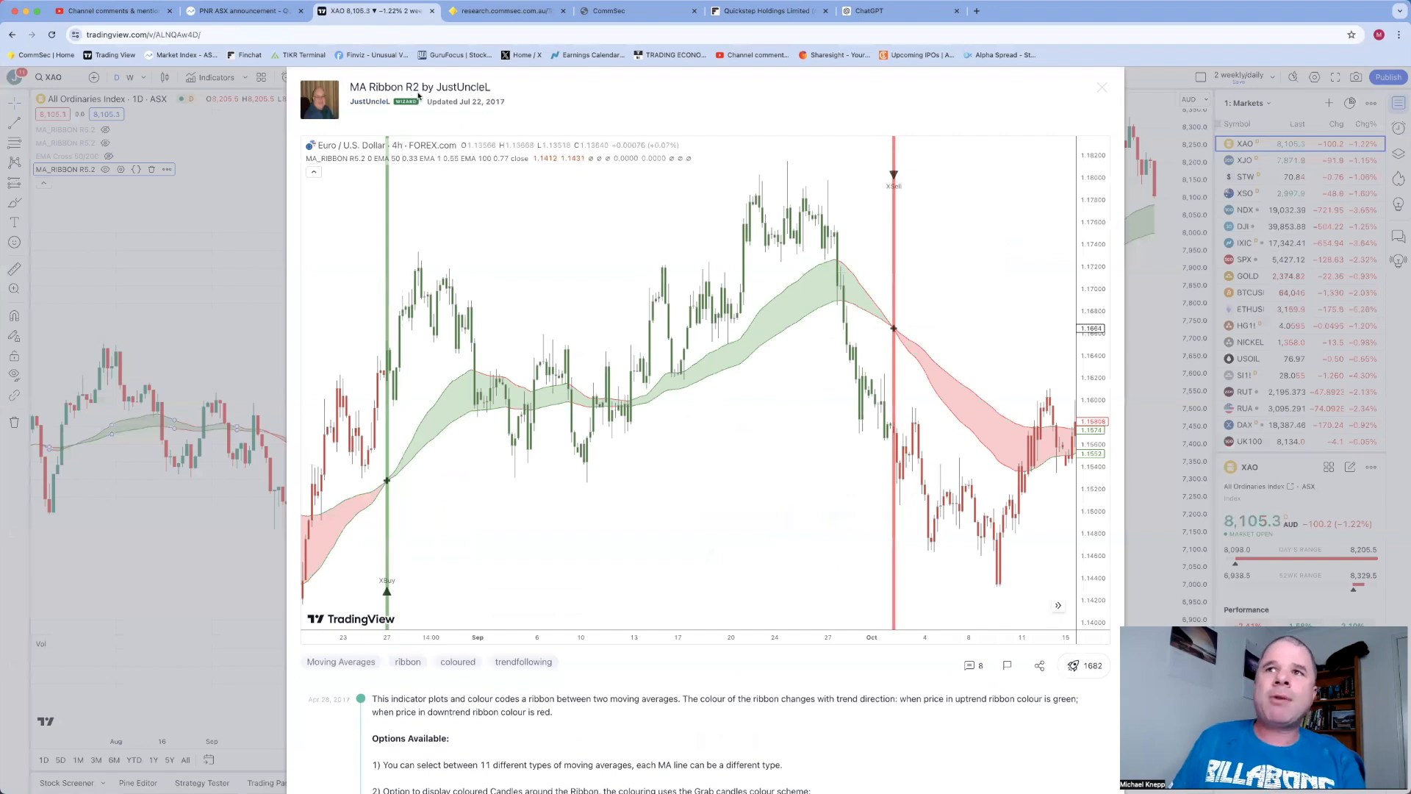
mouse_move(528, 128)
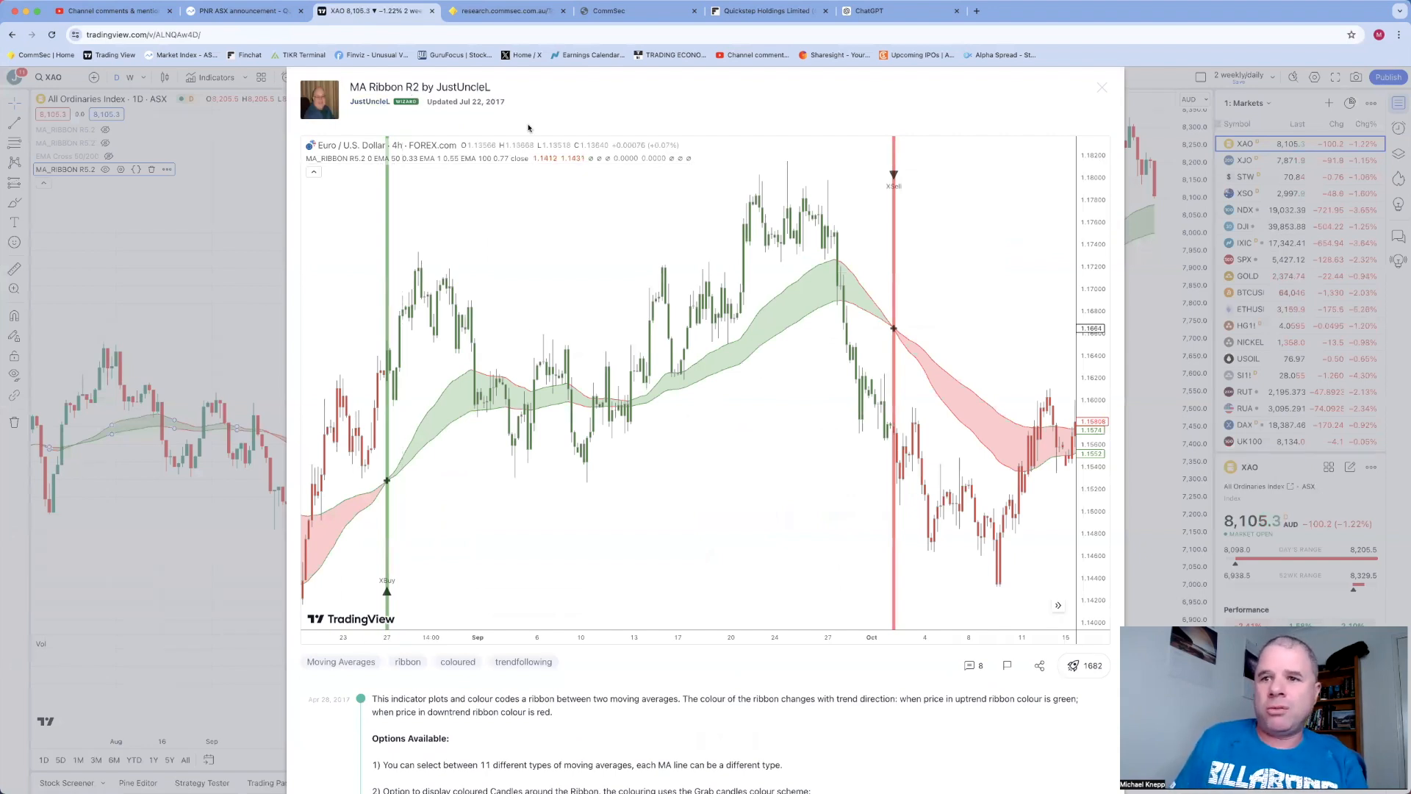
mouse_move(532, 443)
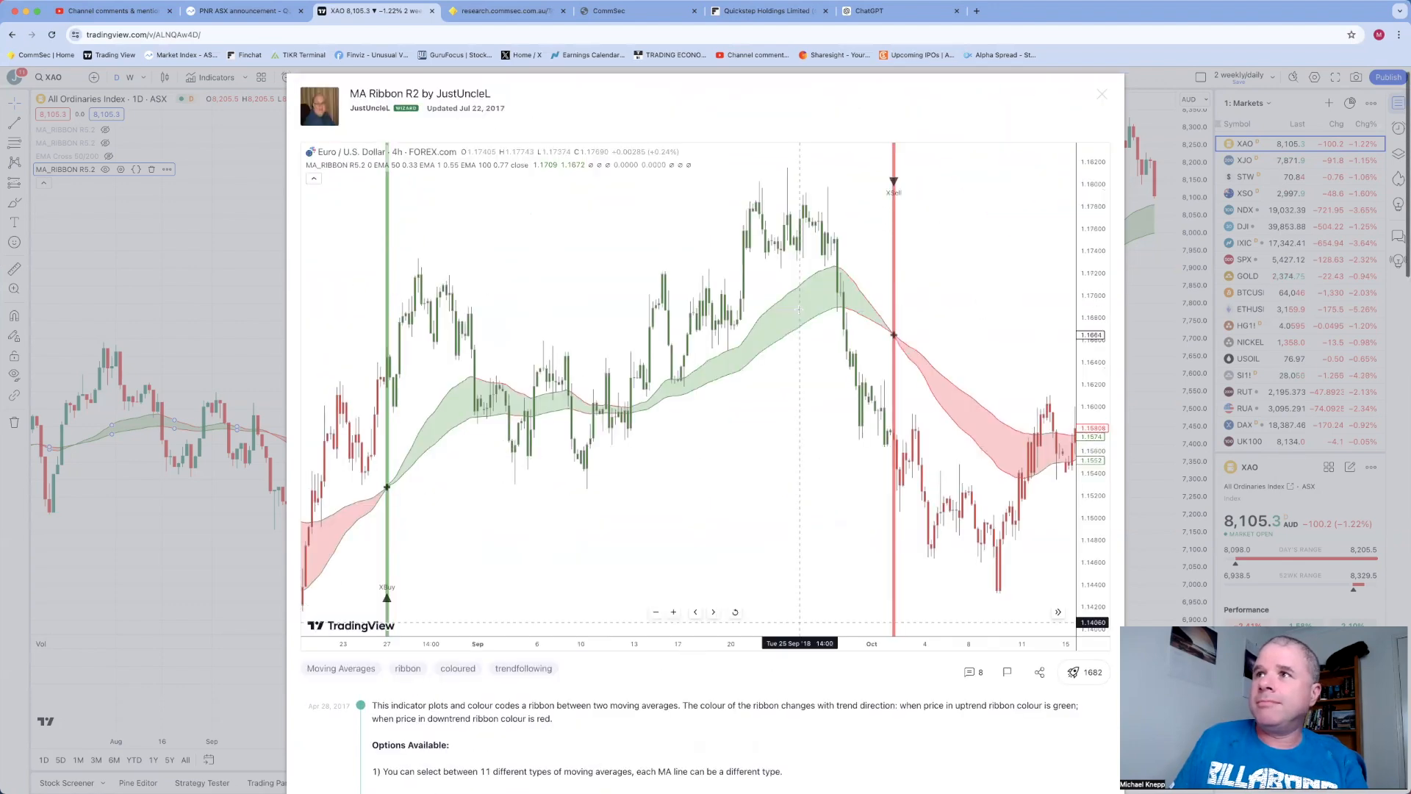
click(1101, 94)
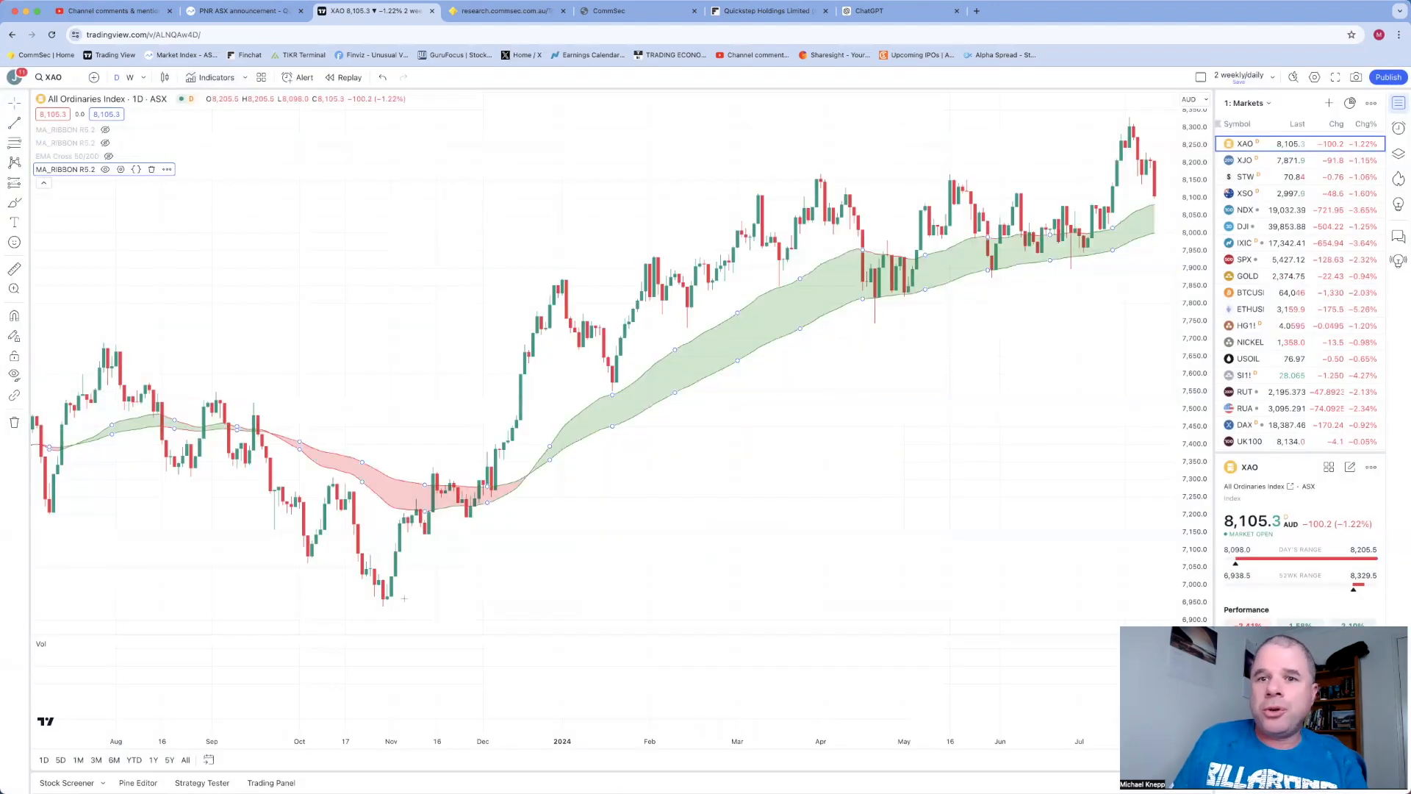
mouse_move(137, 782)
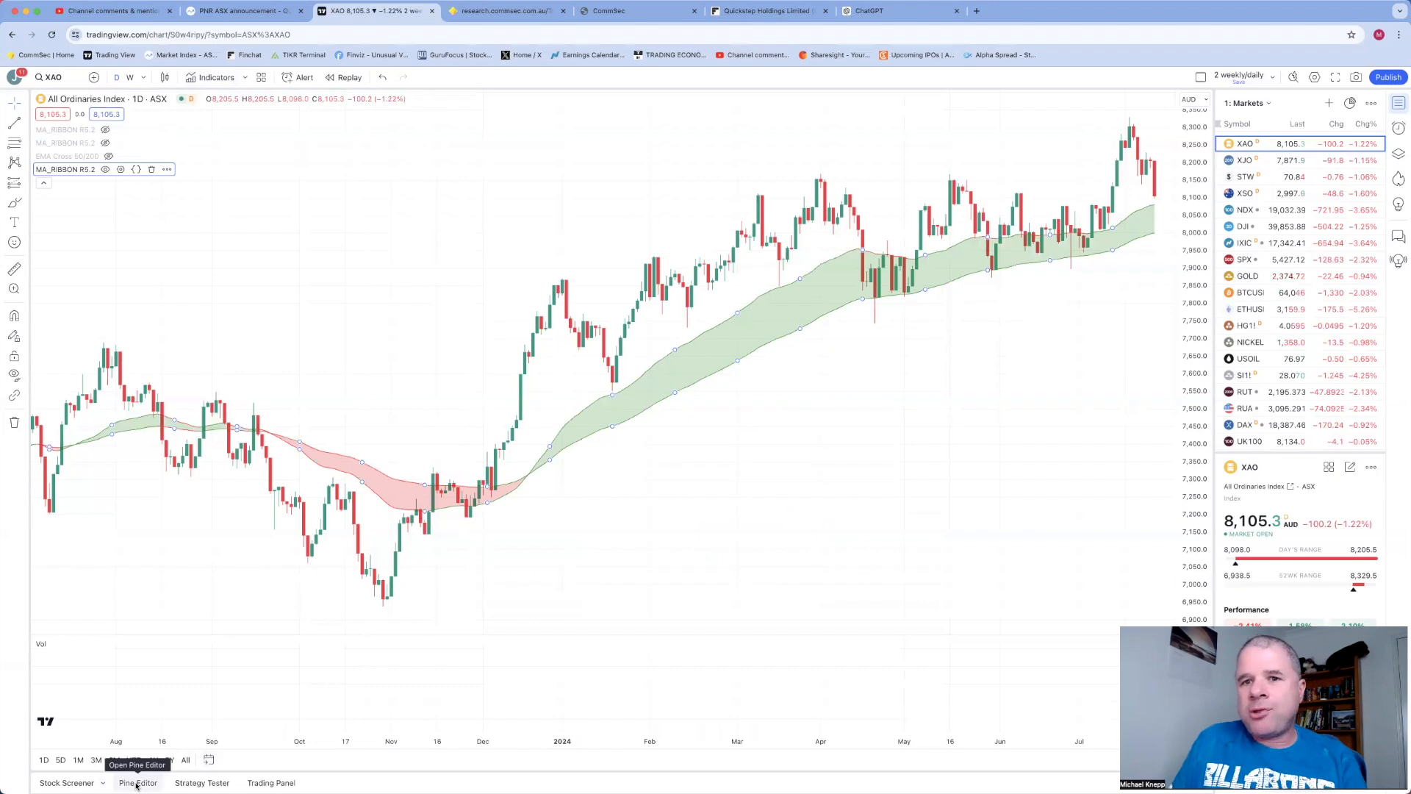
click(136, 764)
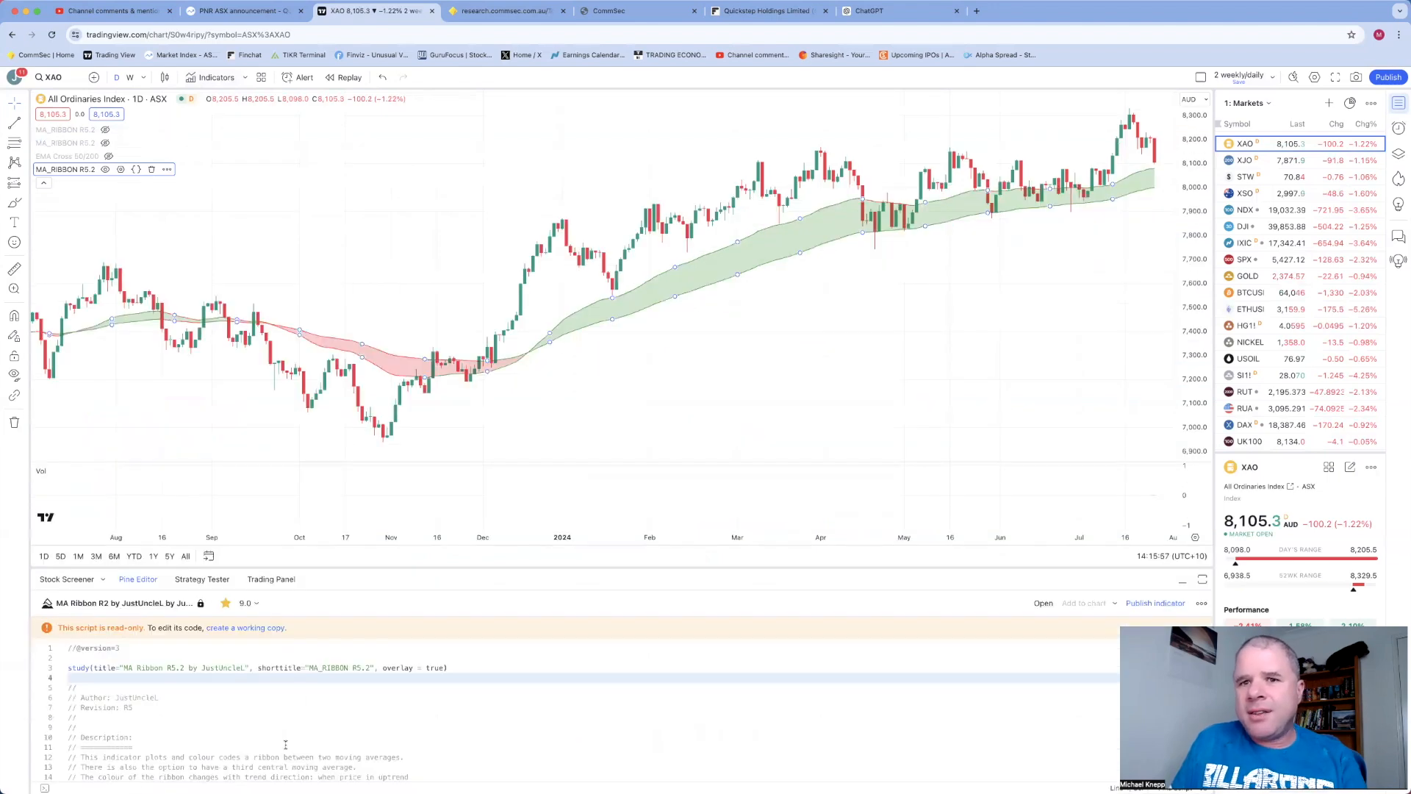
scroll(down, 3)
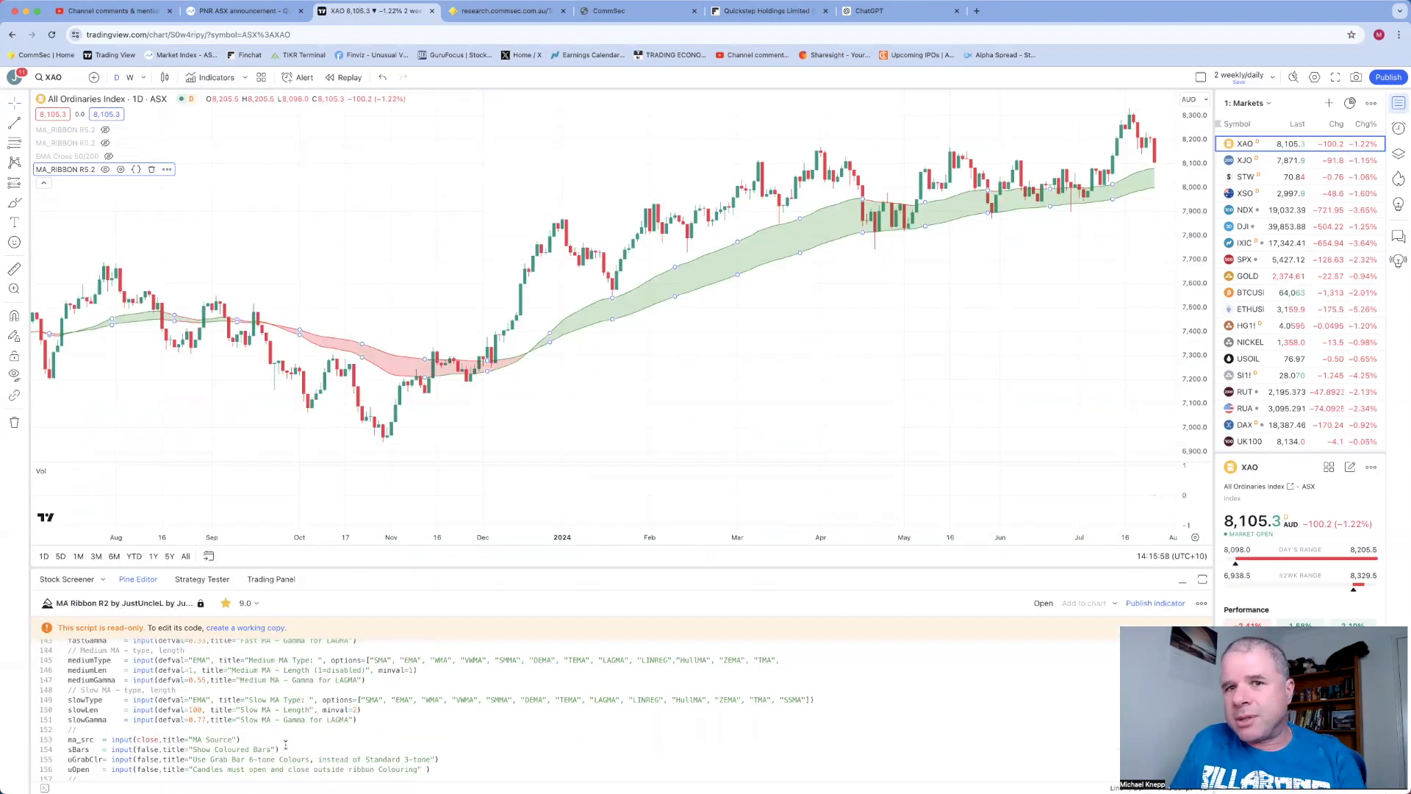
scroll(down, 3)
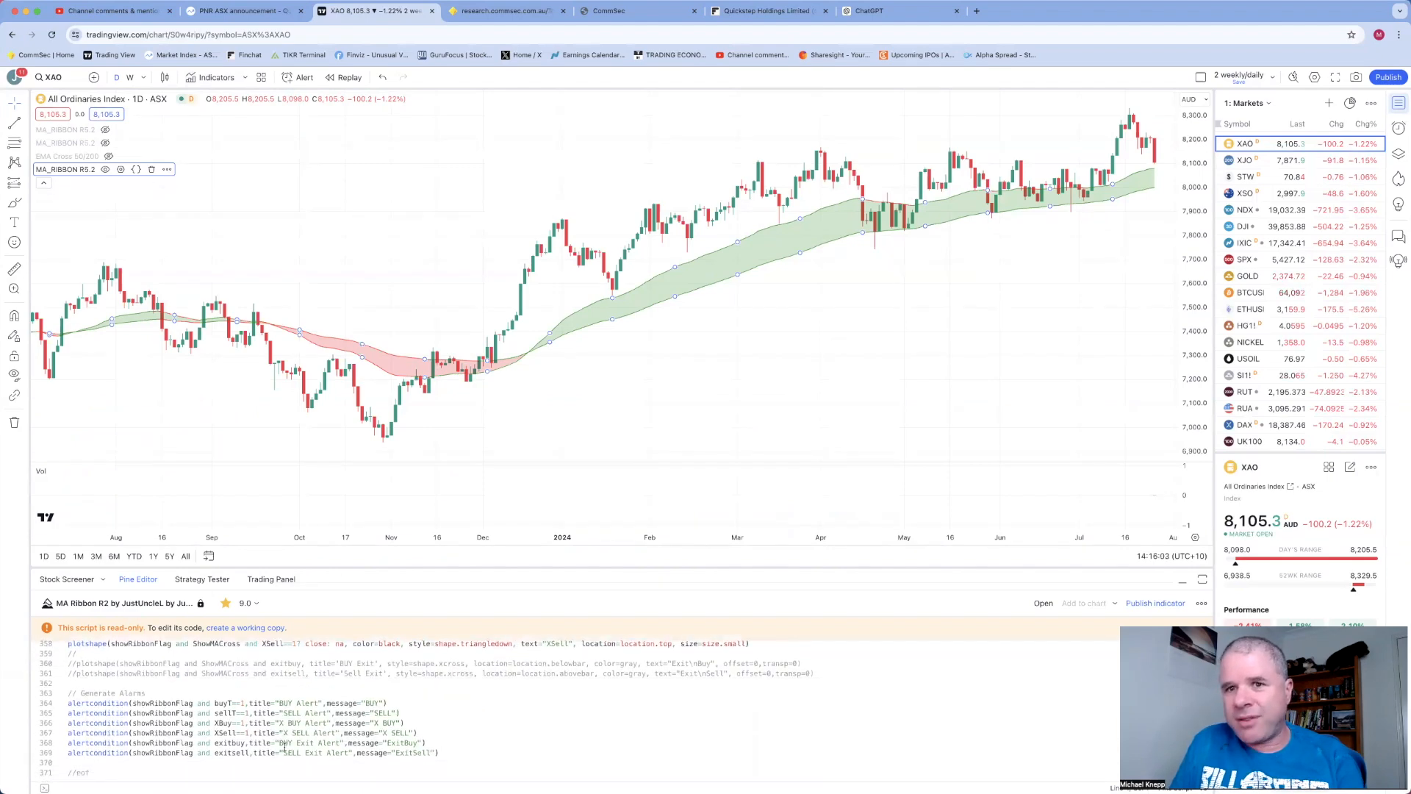
scroll(up, 3)
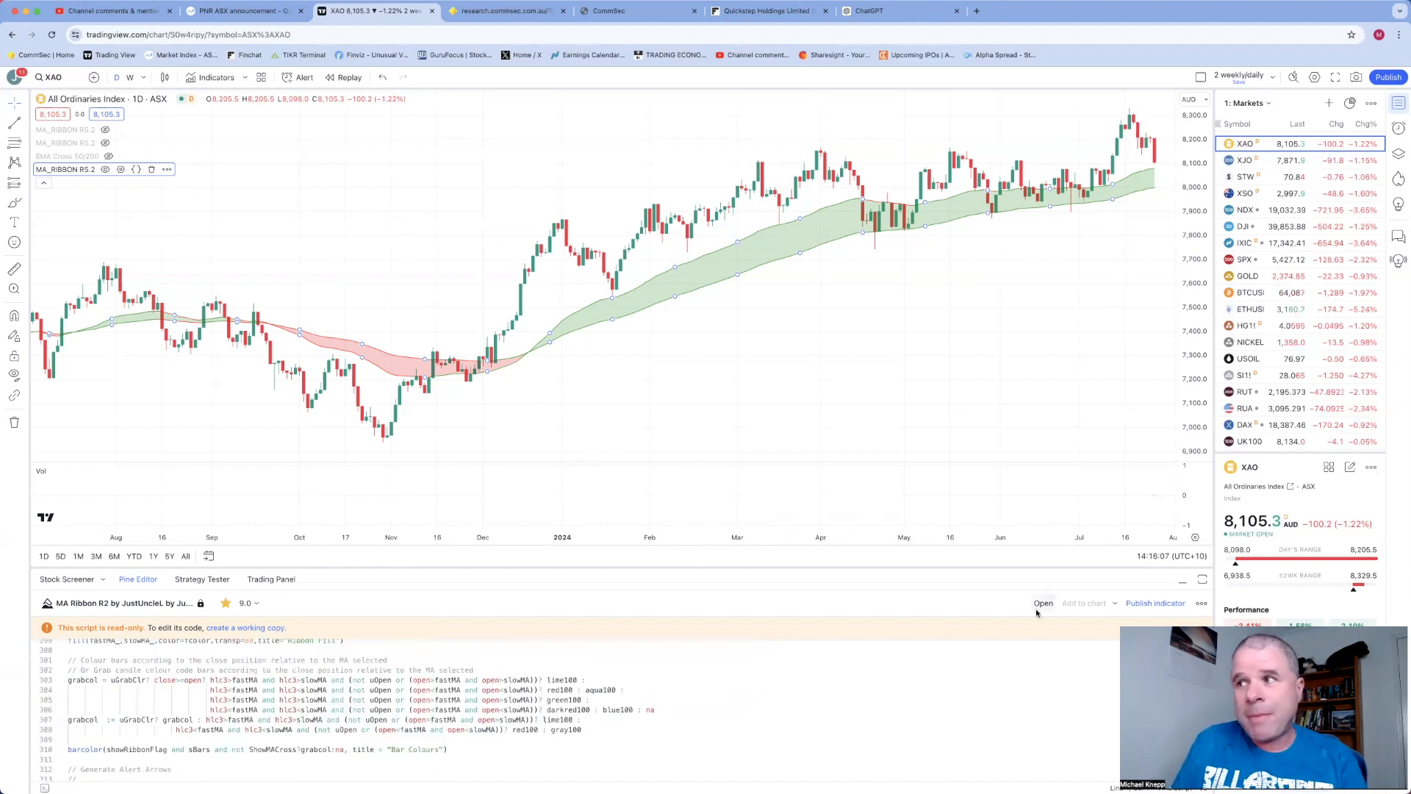
mouse_move(957, 577)
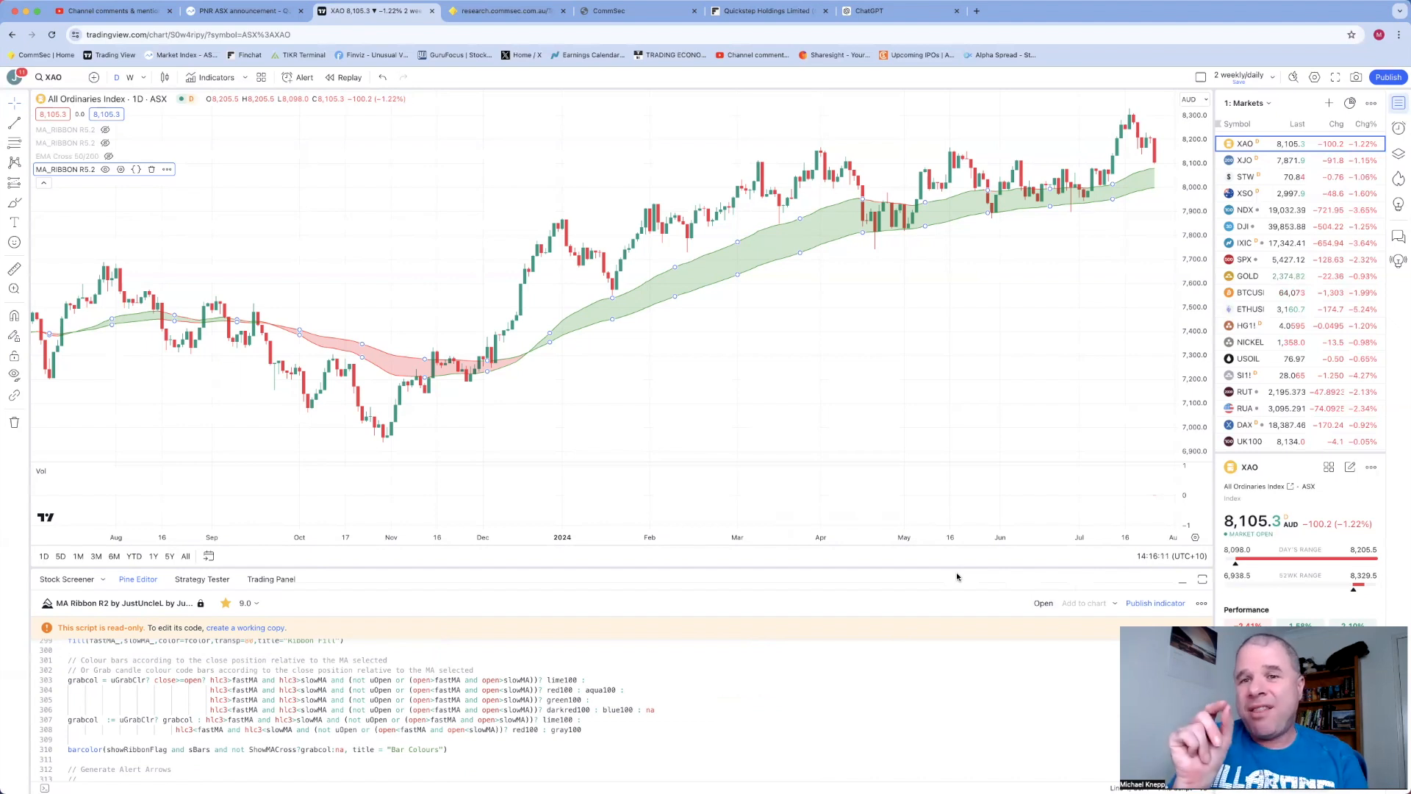
mouse_move(1062, 568)
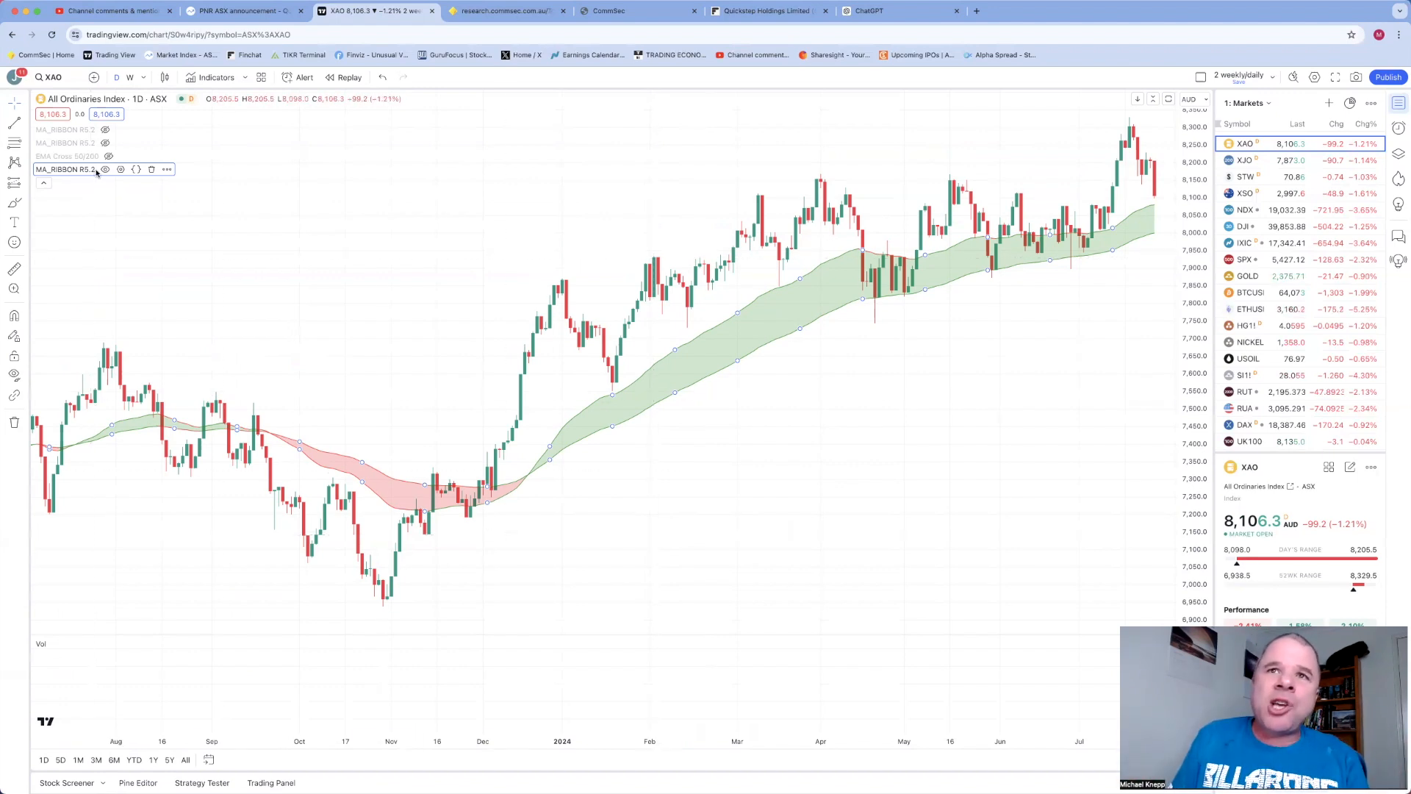
mouse_move(104, 169)
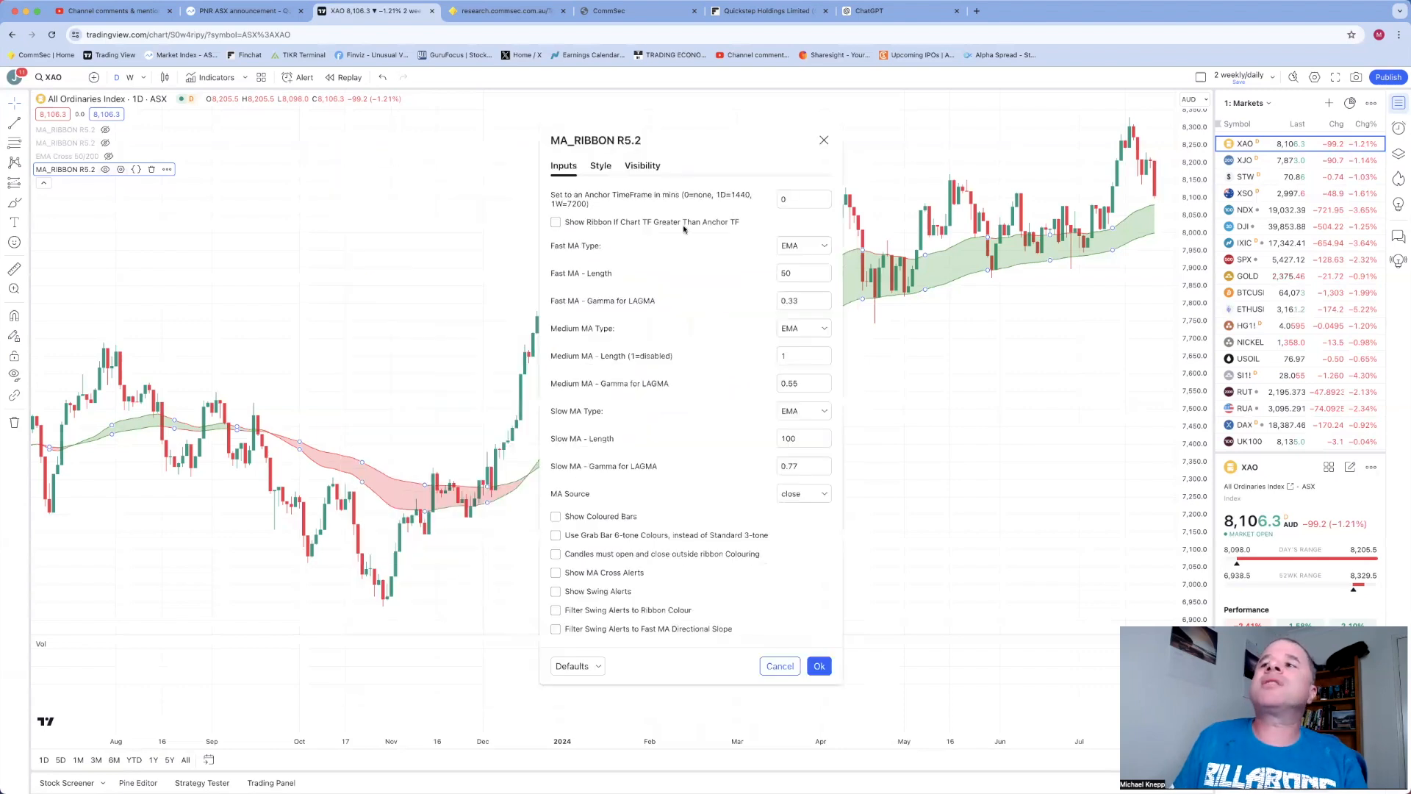
mouse_move(572, 279)
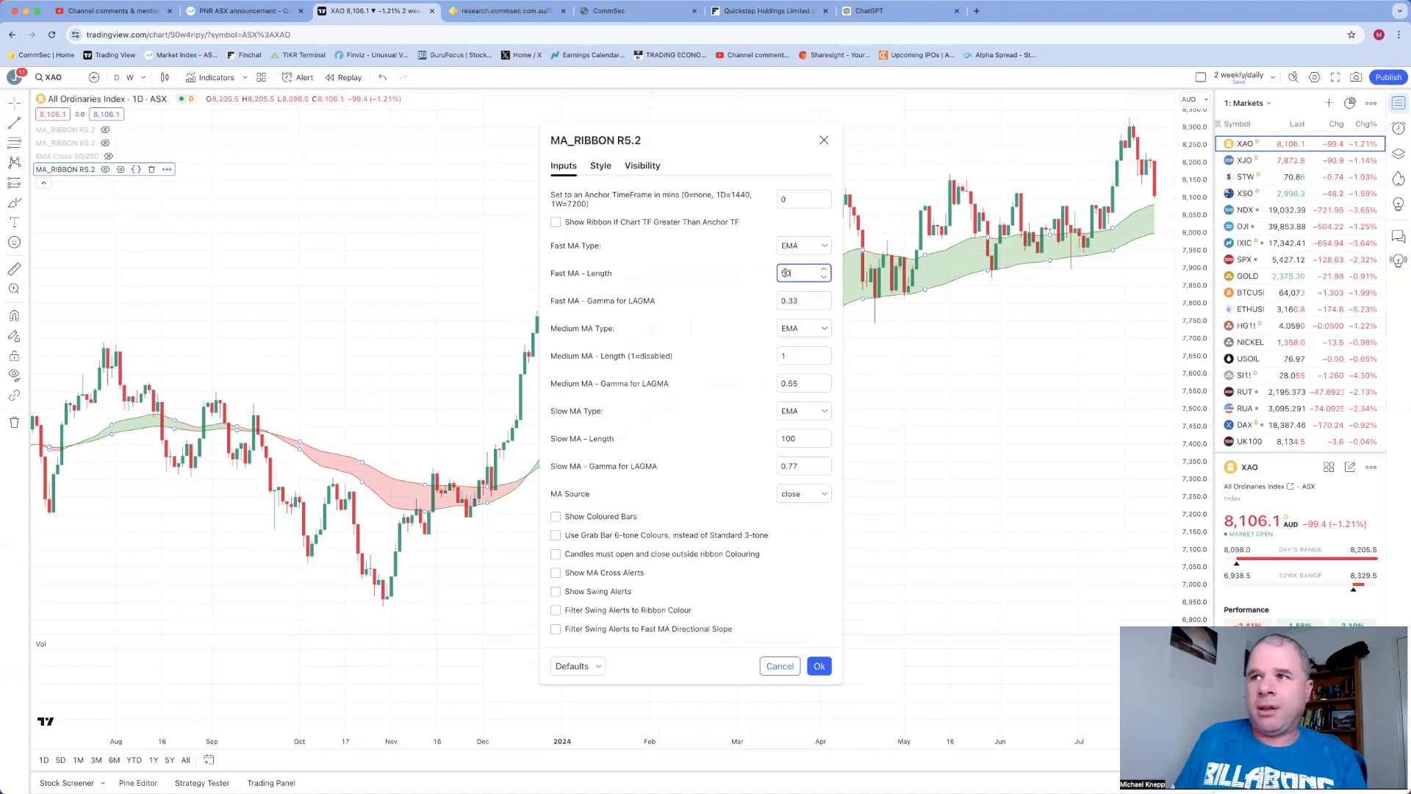
Shorten the ribbon's fast and slow MA lengths and confirm the settings
text(100)
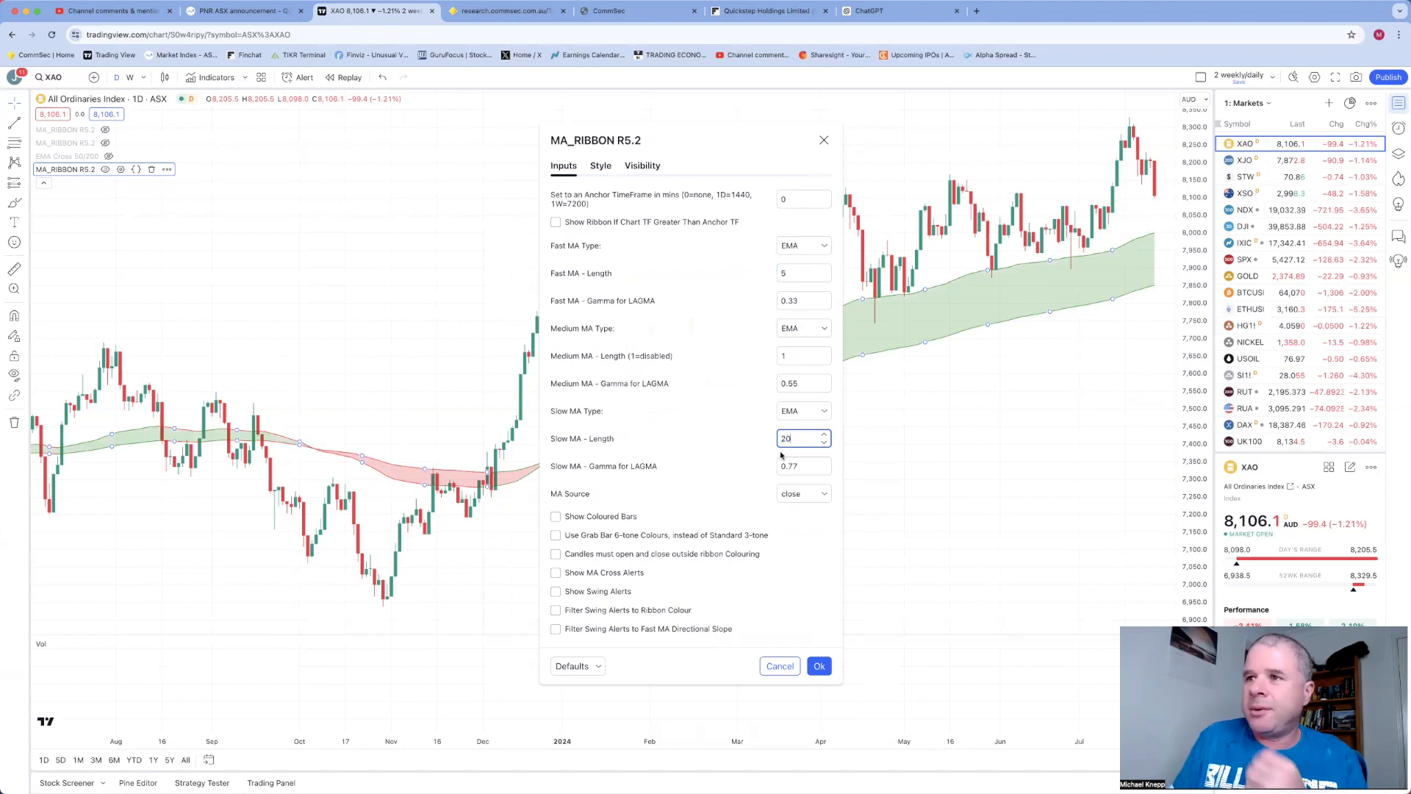
click(819, 664)
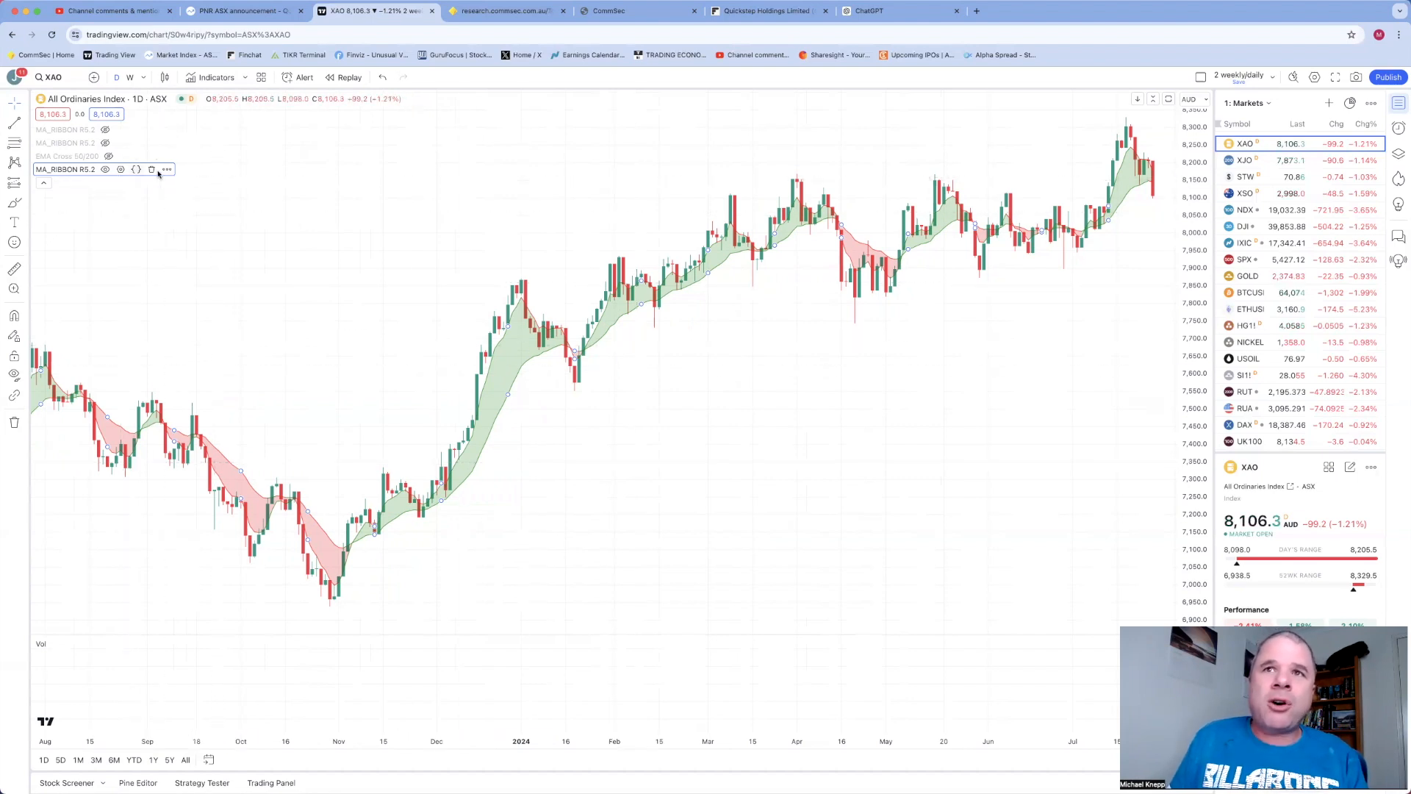
View the MA Ribbon R2 script's About page, reading its description and release notes
click(166, 169)
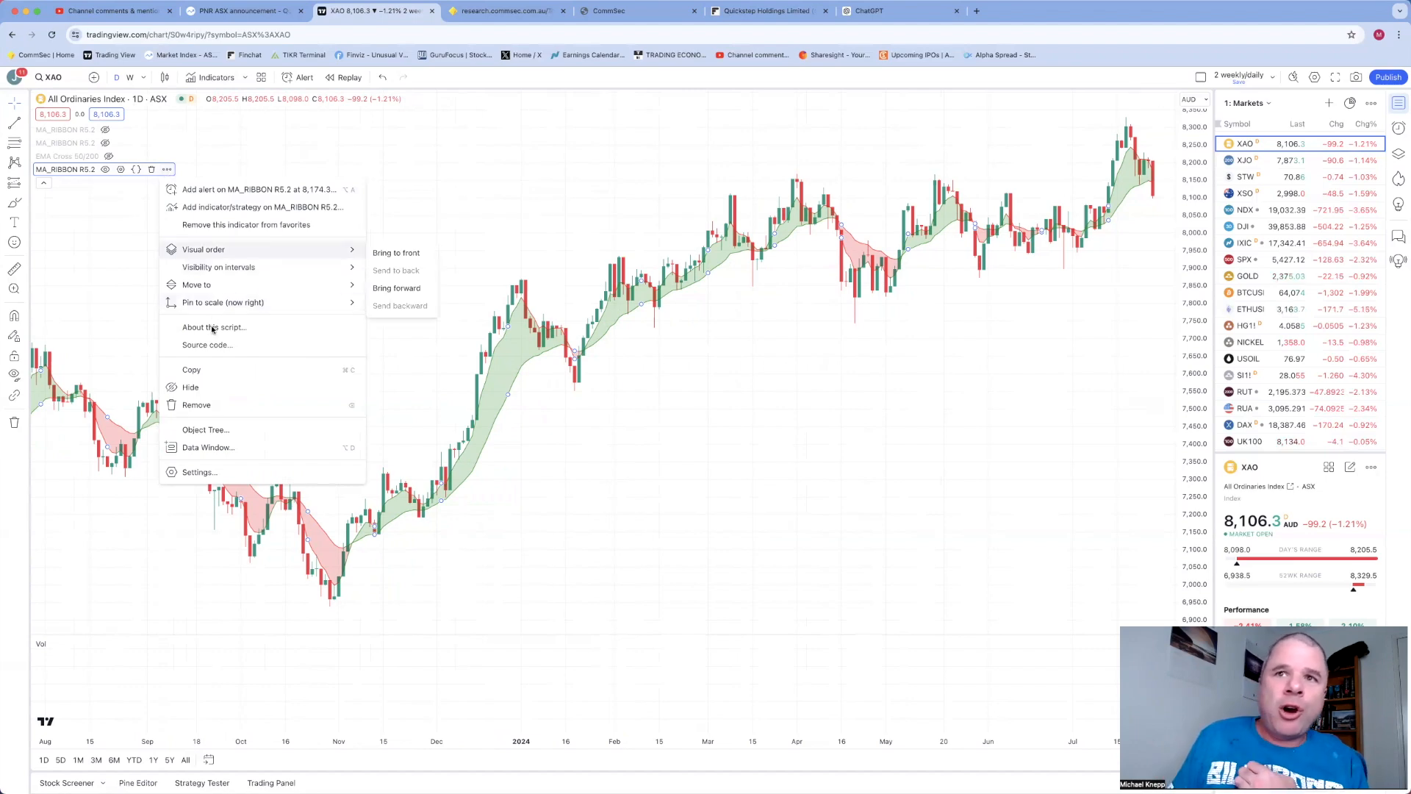
click(831, 431)
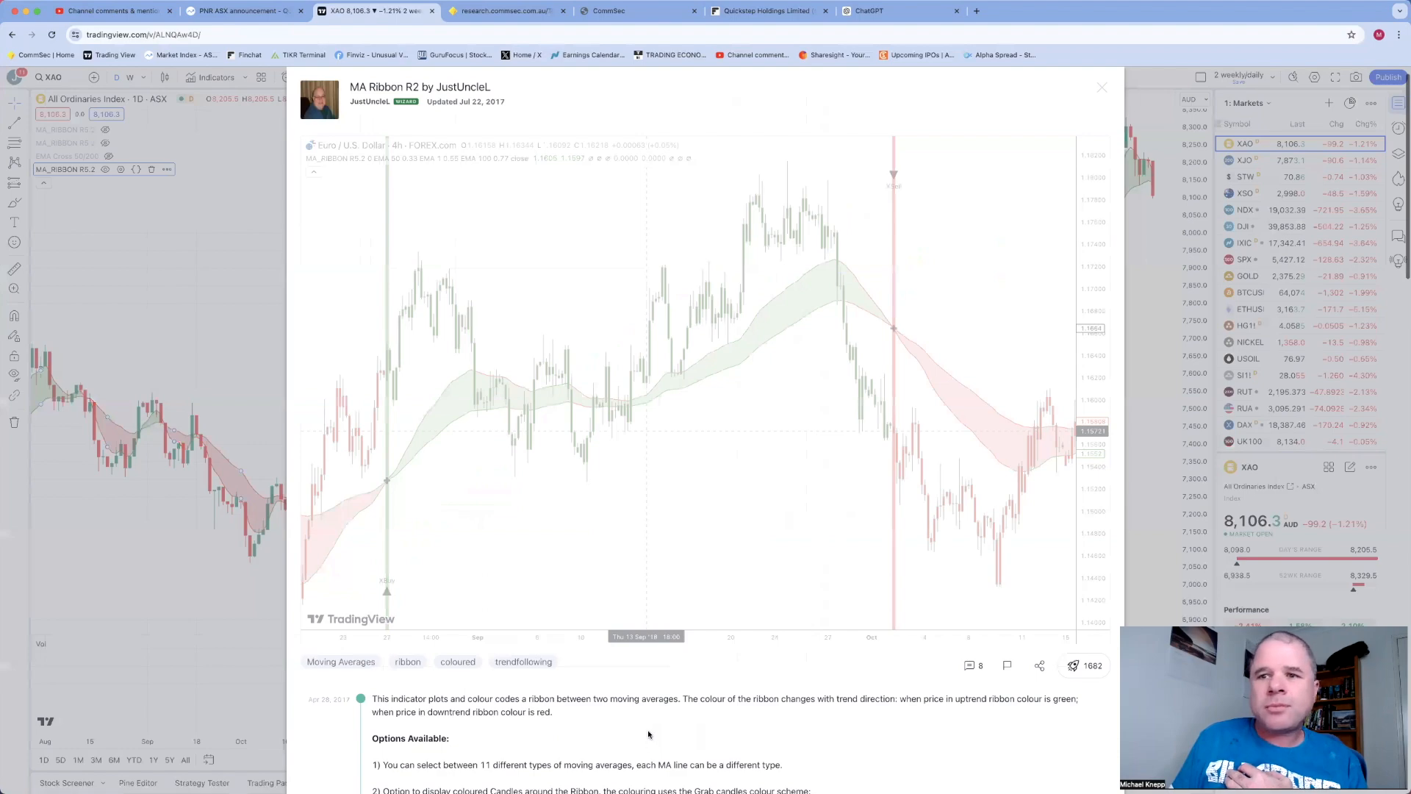
scroll(down, 3)
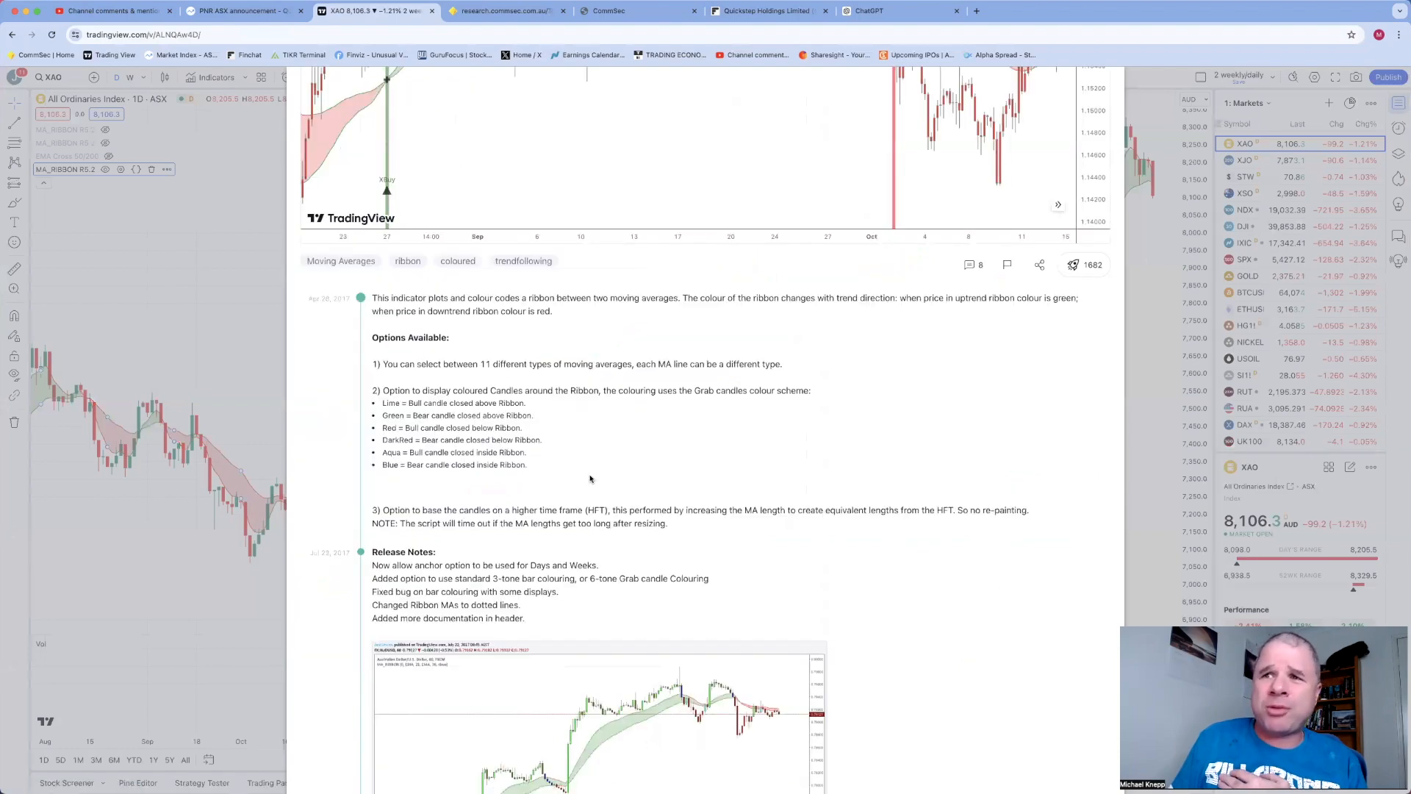
scroll(down, 3)
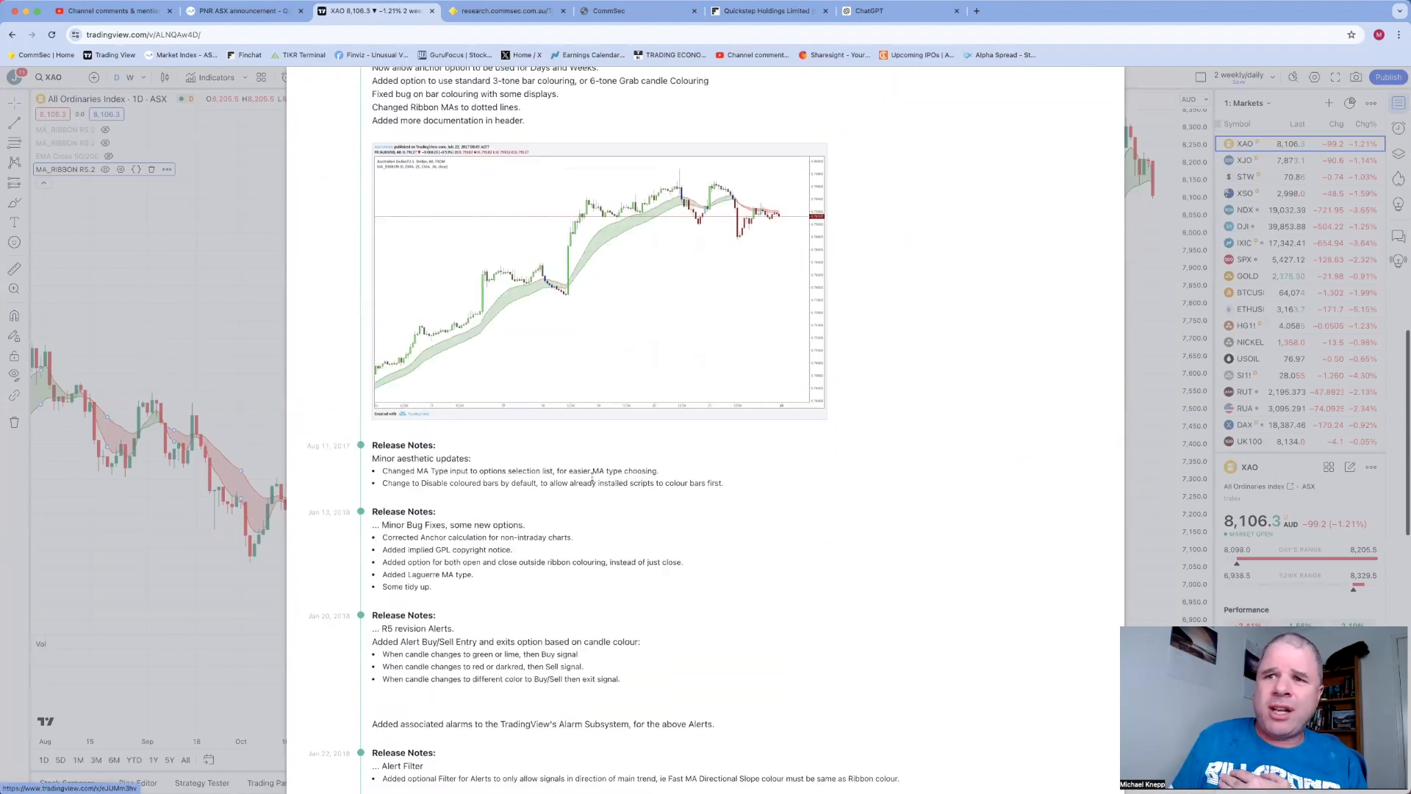
scroll(down, 3)
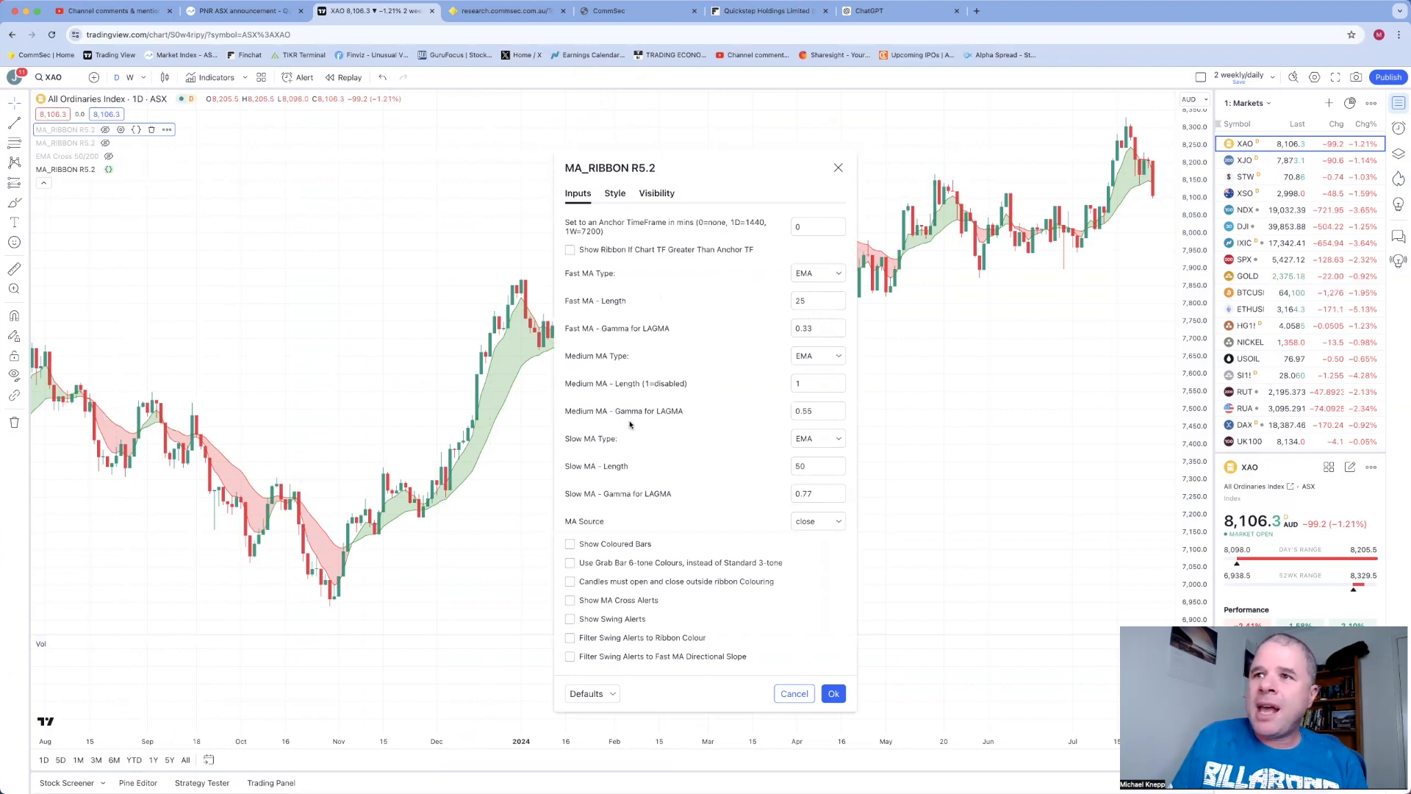
mouse_move(853, 277)
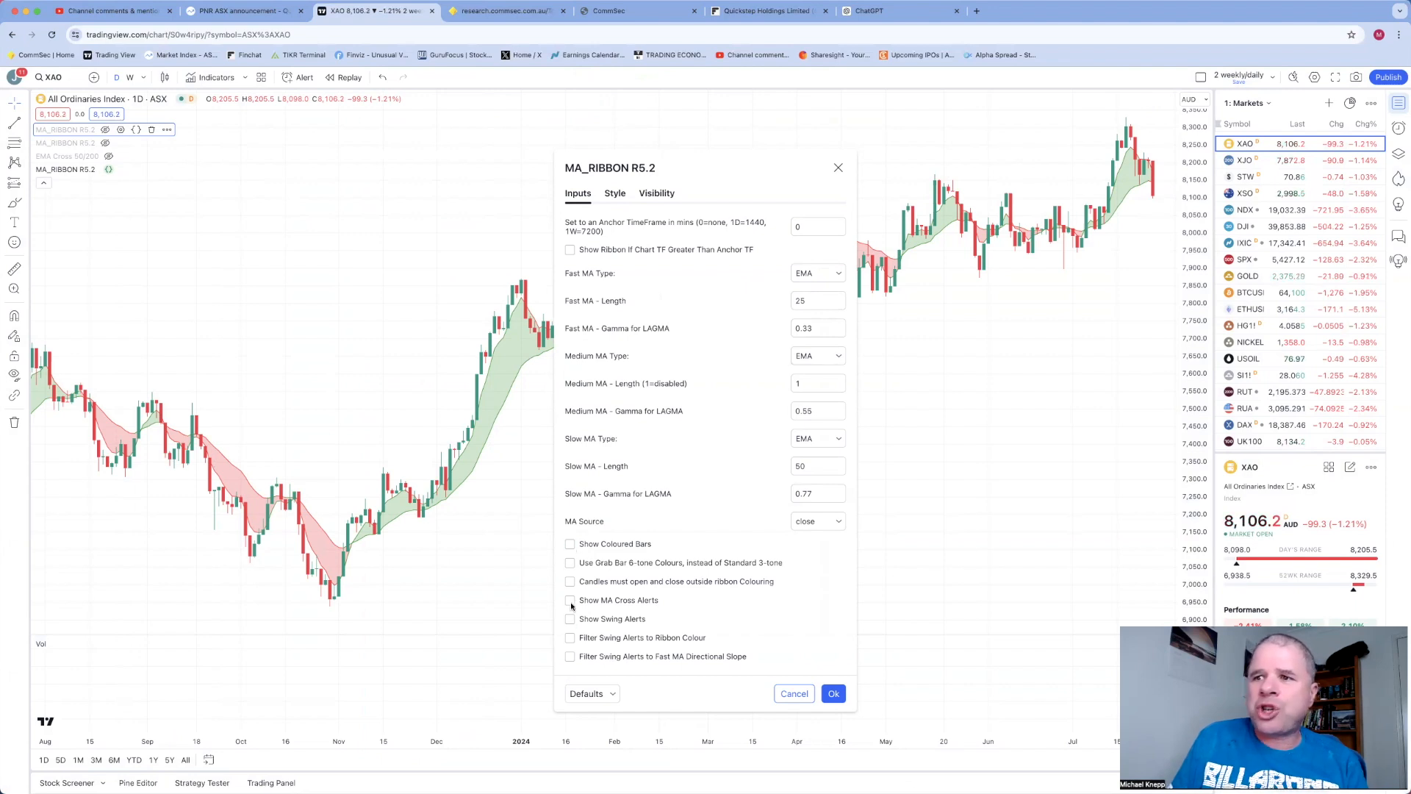
Toggle Show MA Cross Alerts on and back off in the ribbon settings
click(569, 600)
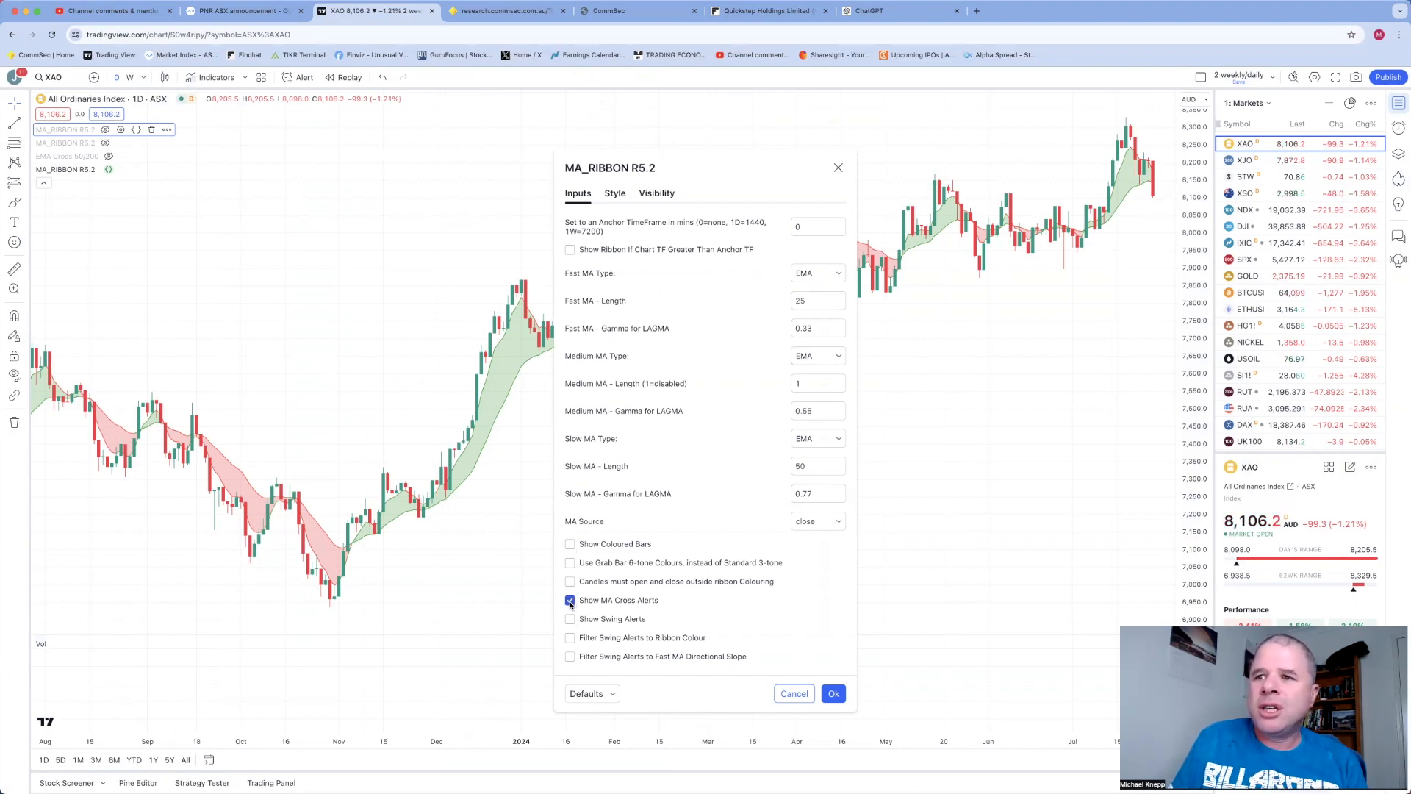
click(570, 600)
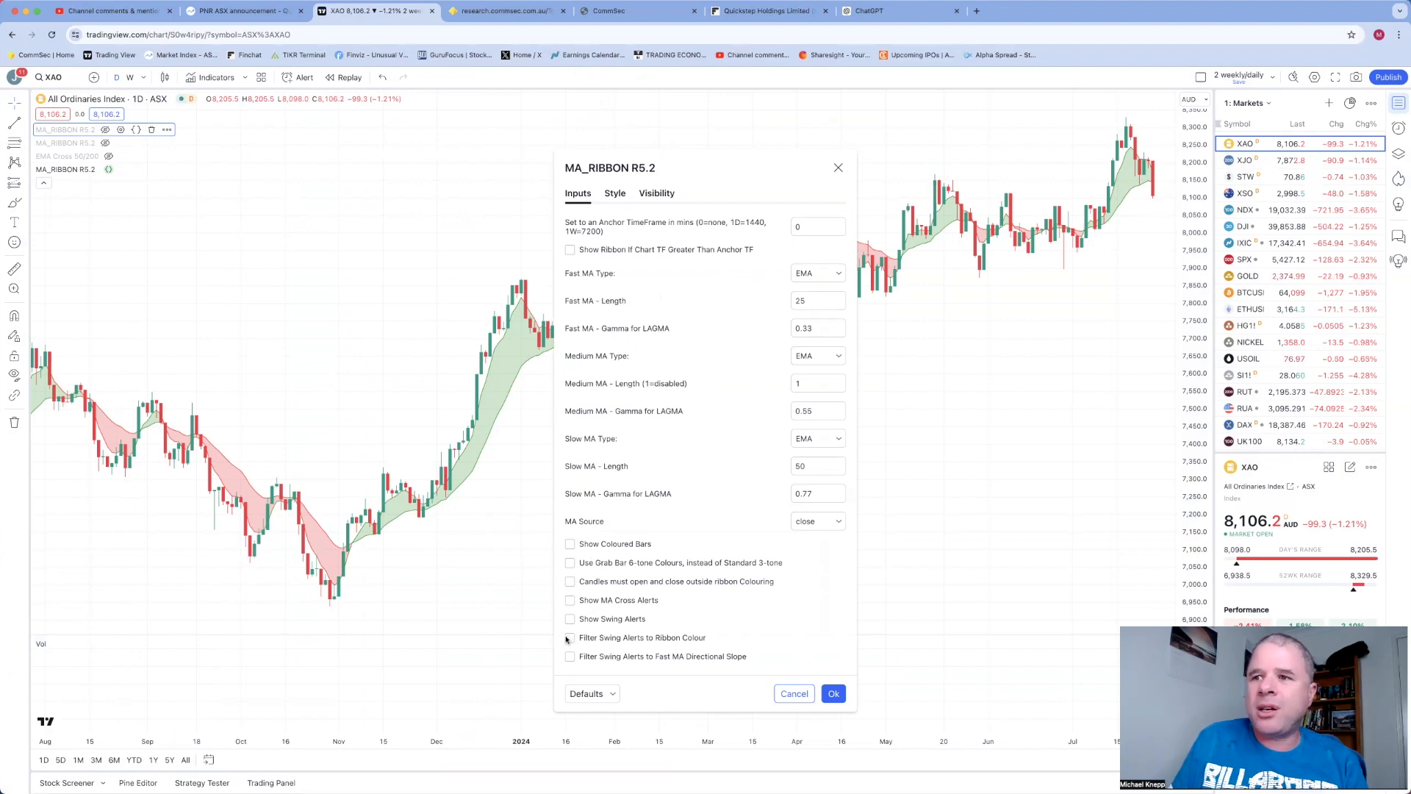
mouse_move(686, 591)
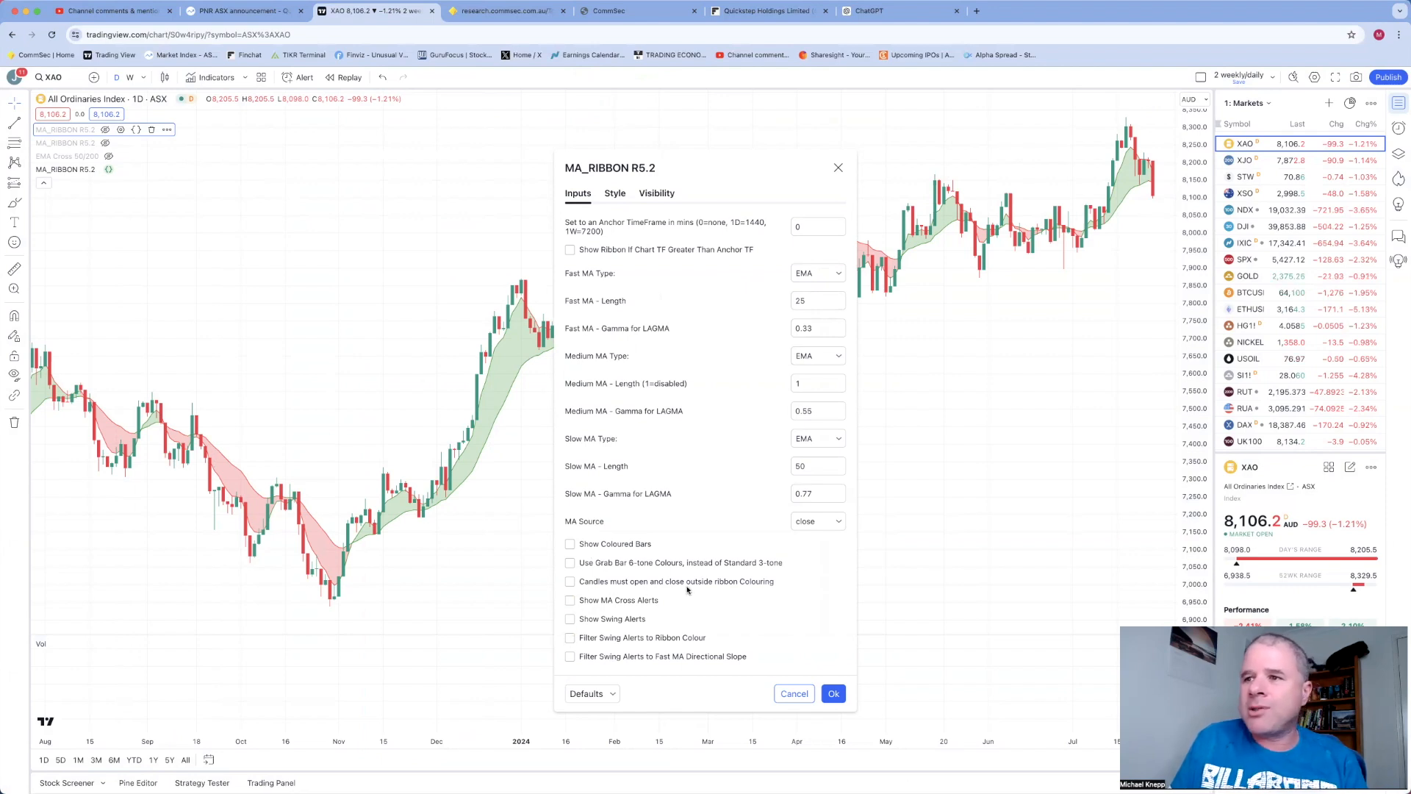
mouse_move(666, 607)
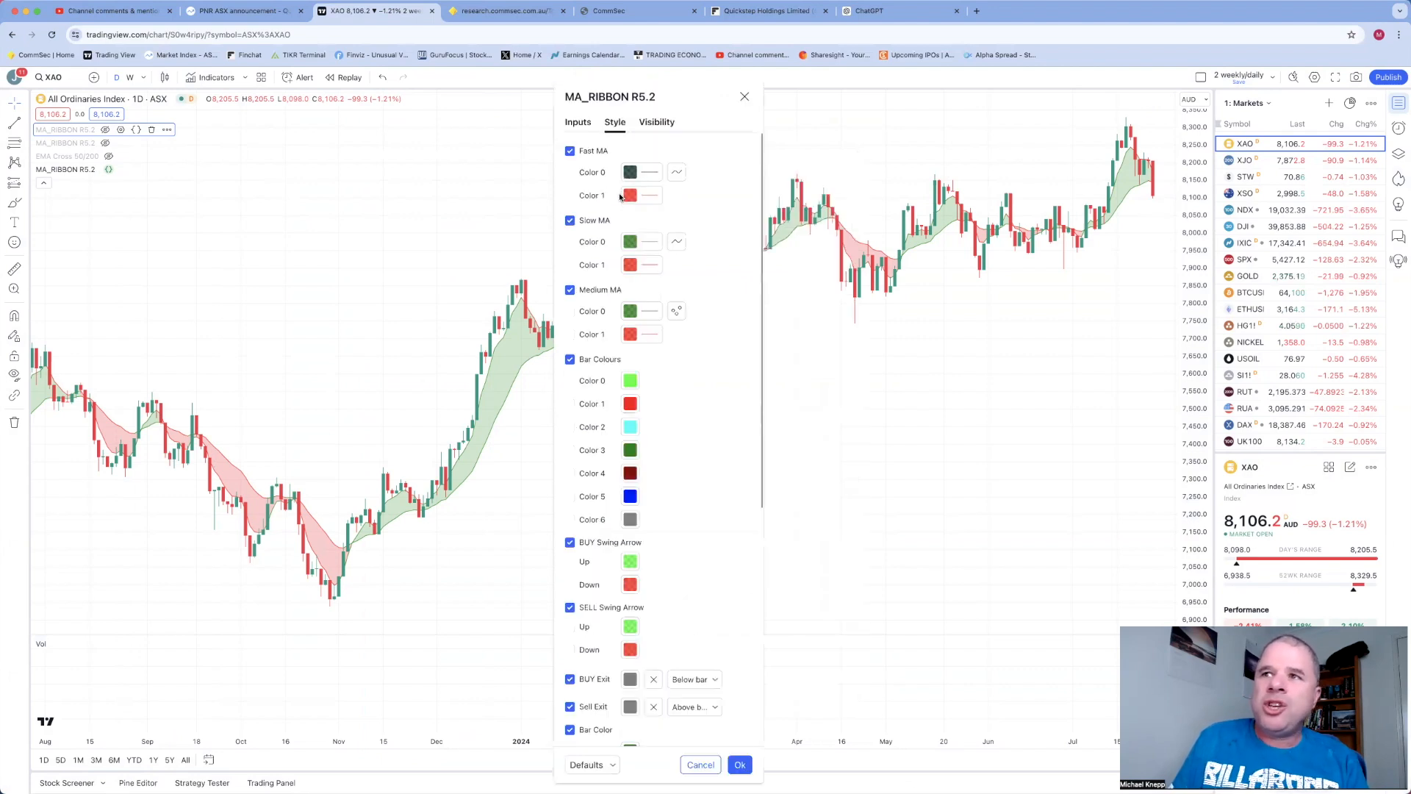
Check the ribbon's Visibility settings, close the dialog and remove MA_RIBBON R5.2 from the chart
click(655, 122)
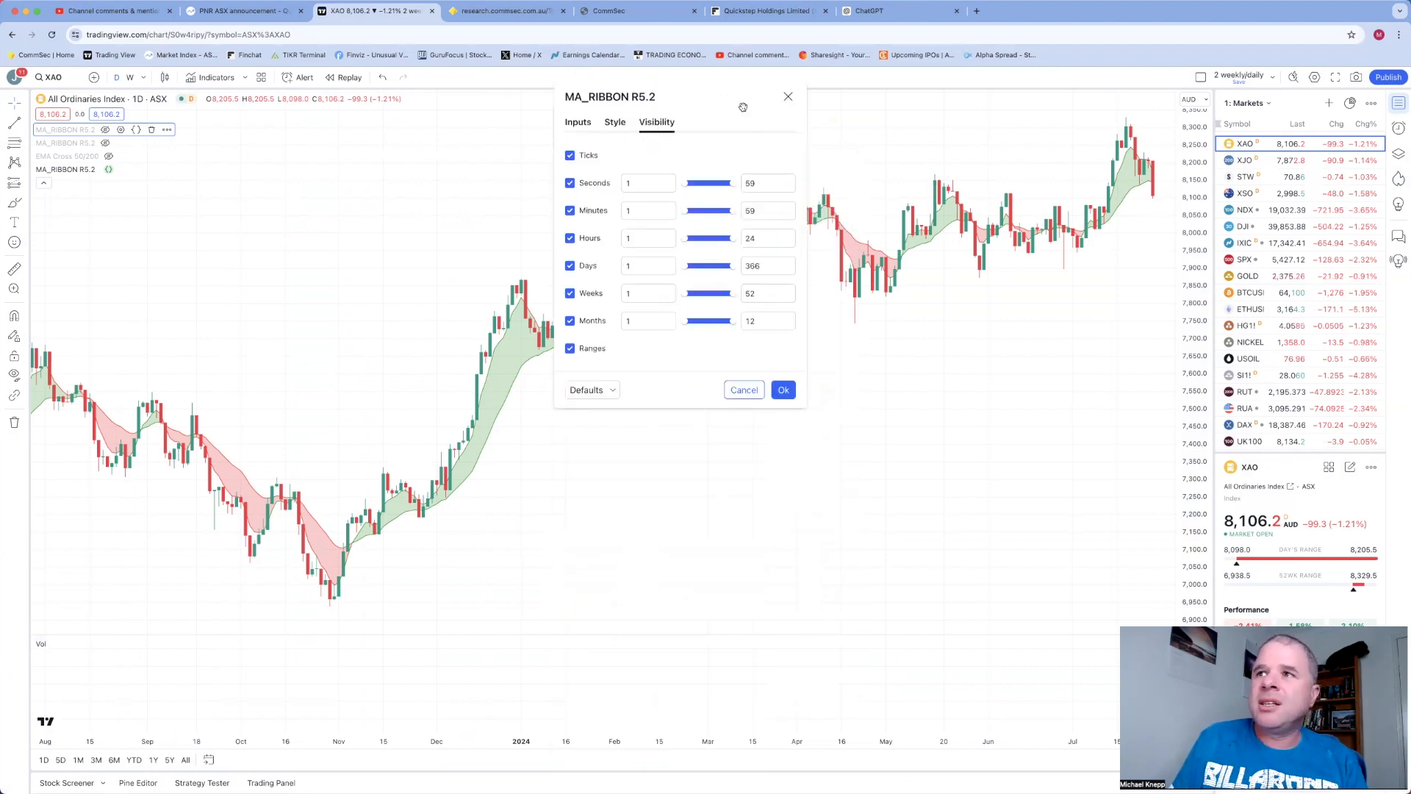
click(784, 390)
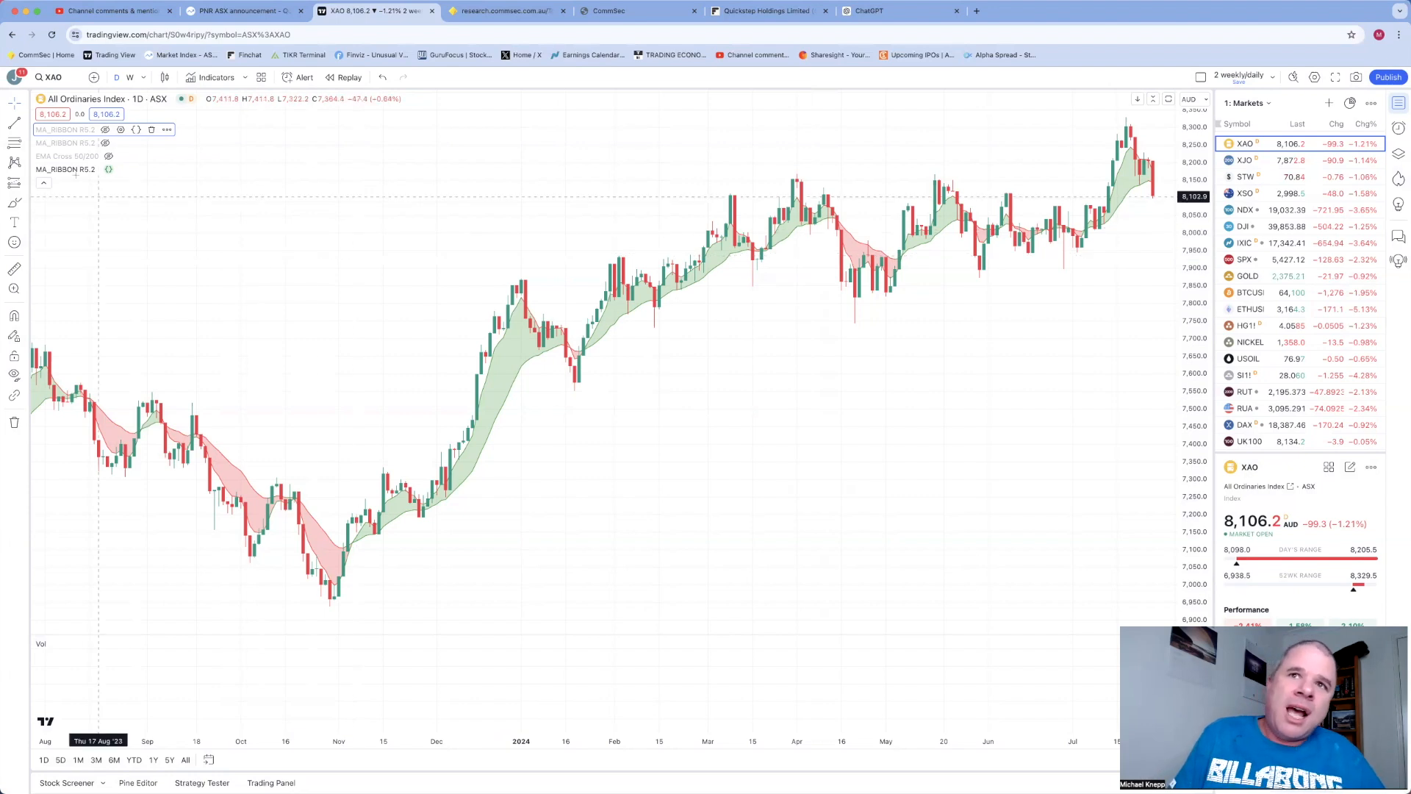
mouse_move(151, 169)
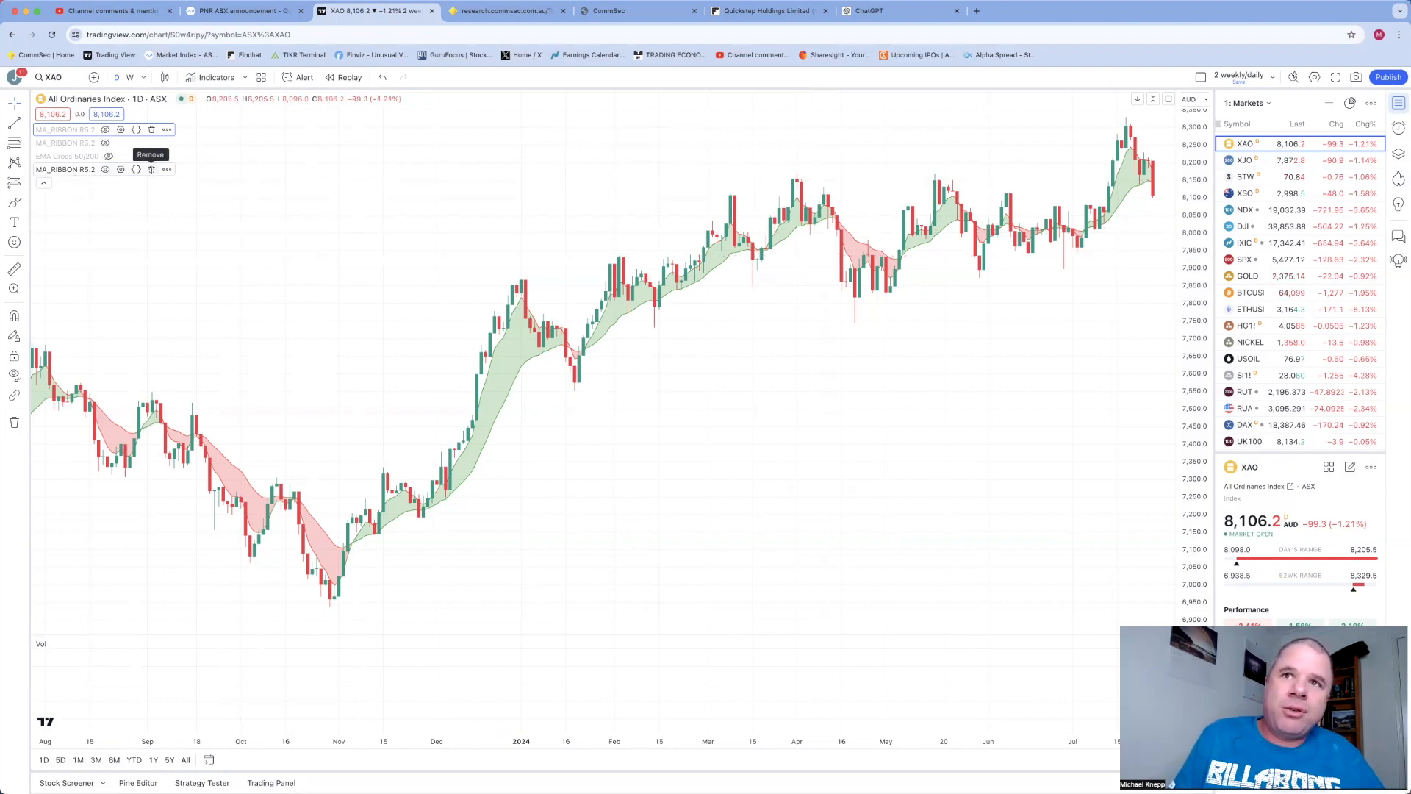
click(150, 154)
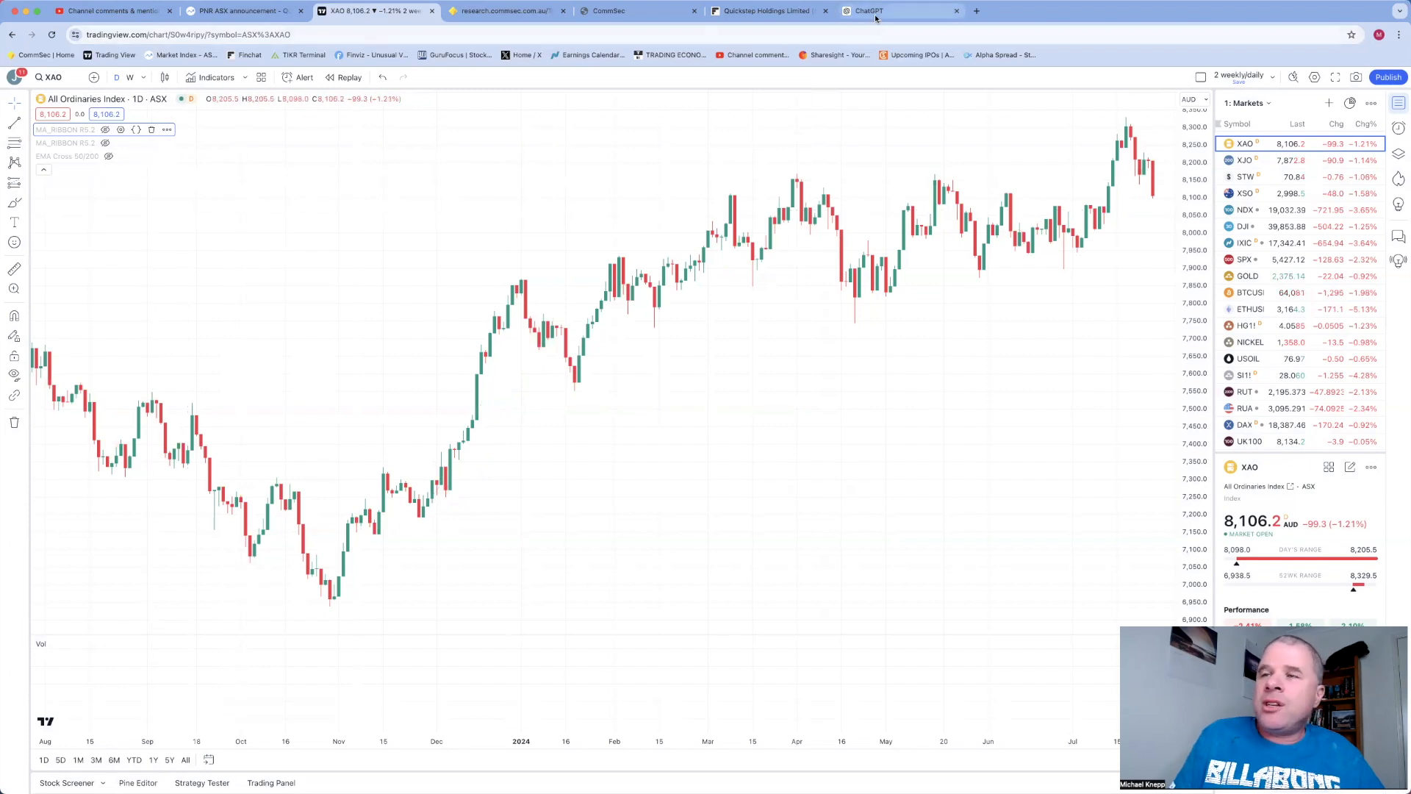
Draft a ChatGPT request for a Pine Script two moving average ribbon and show the past chats list
click(868, 10)
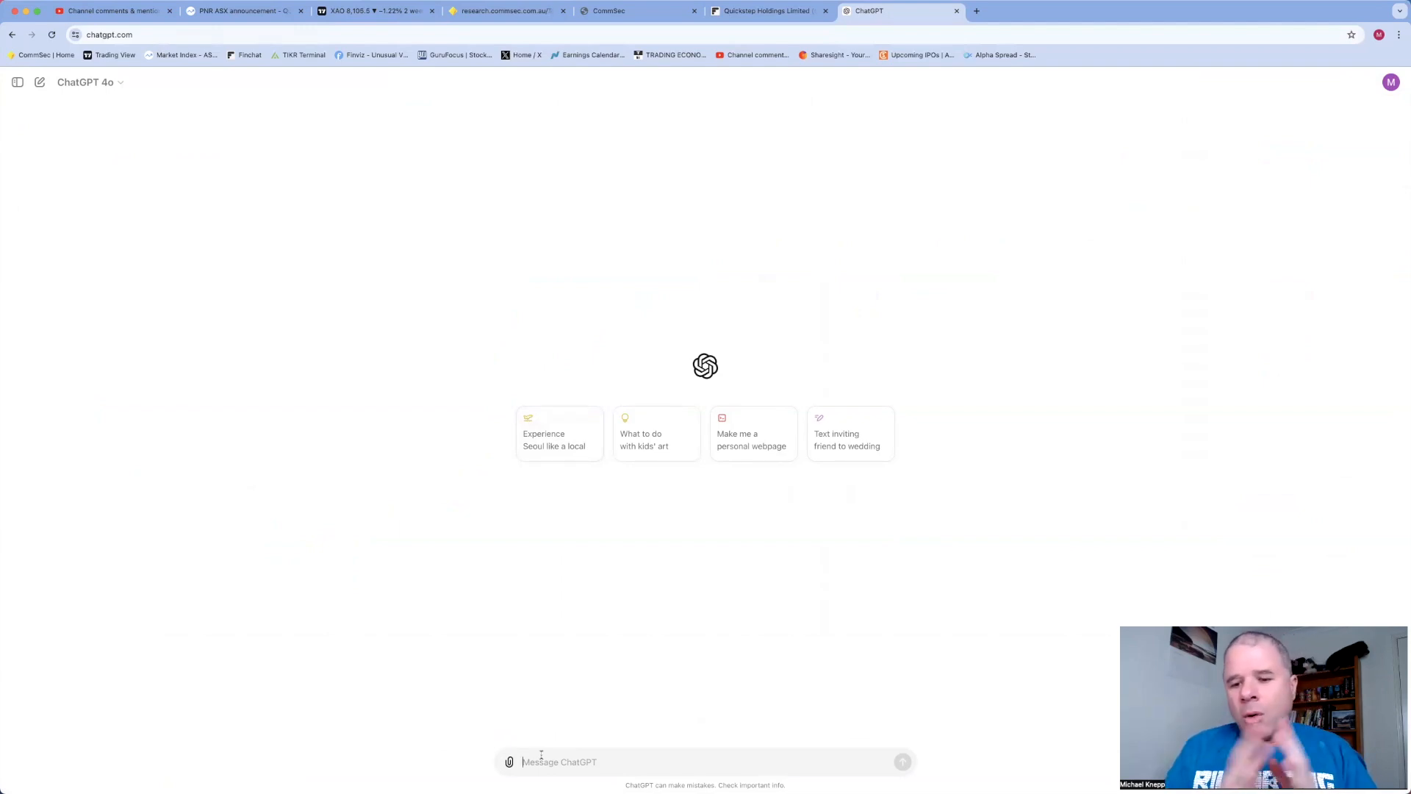
text(p)
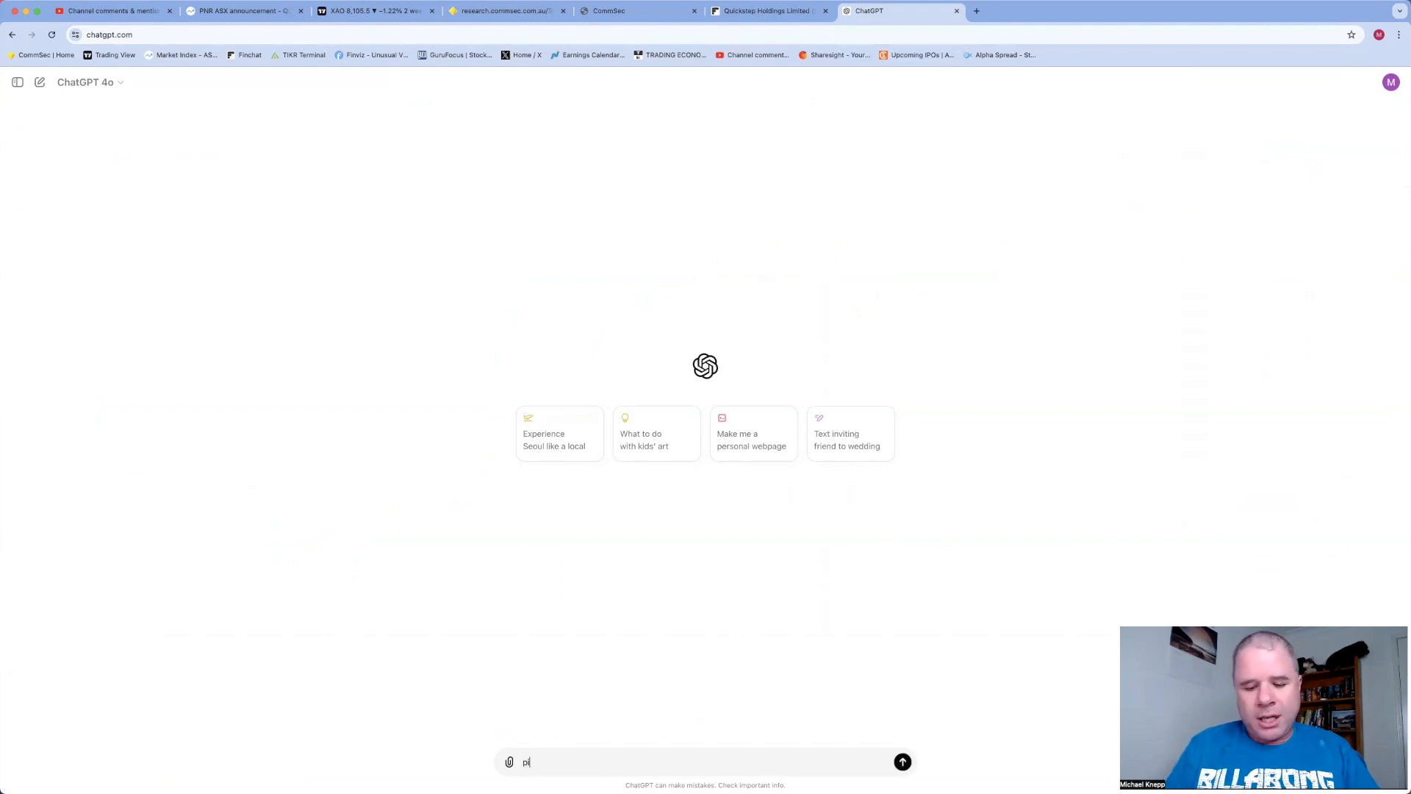
text(inescri)
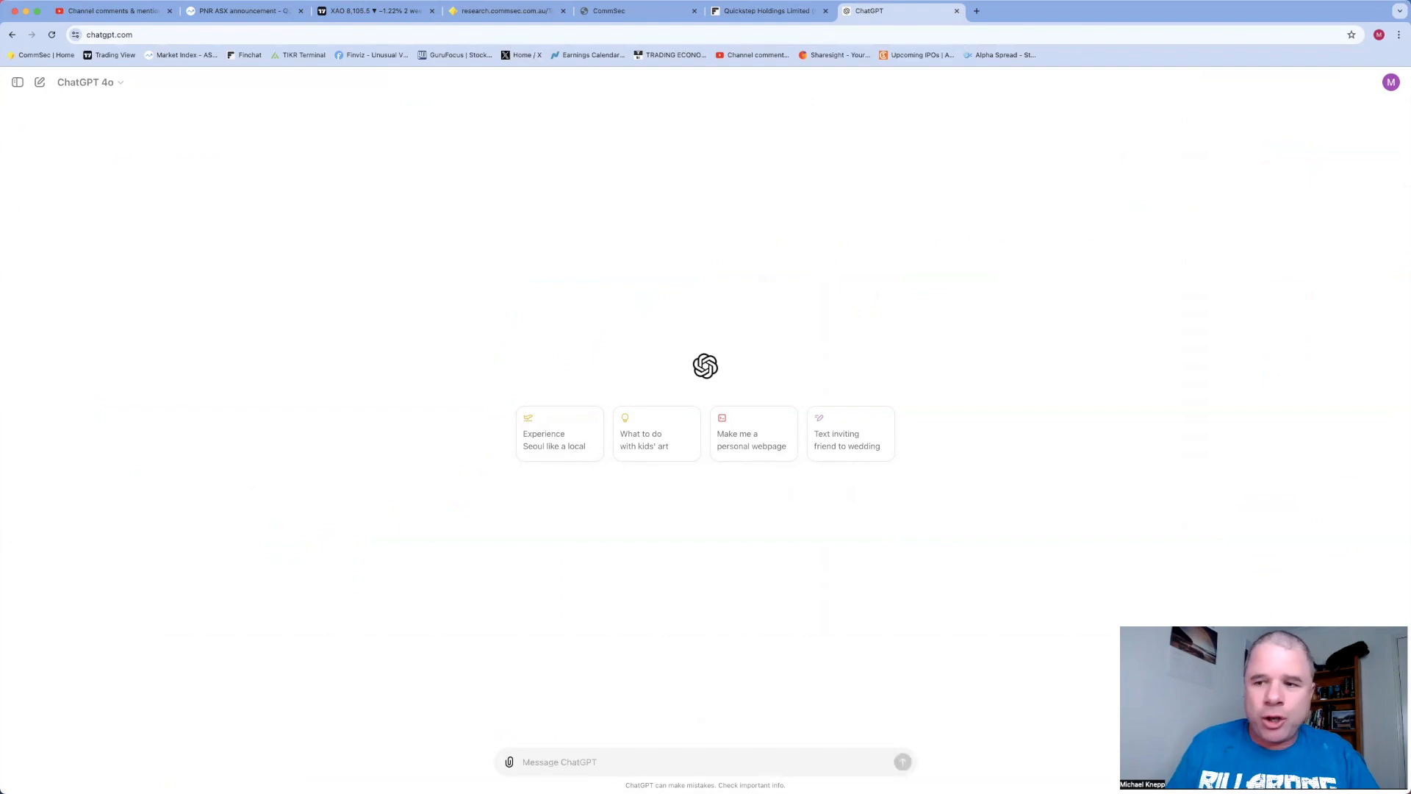
text(can you please develop)
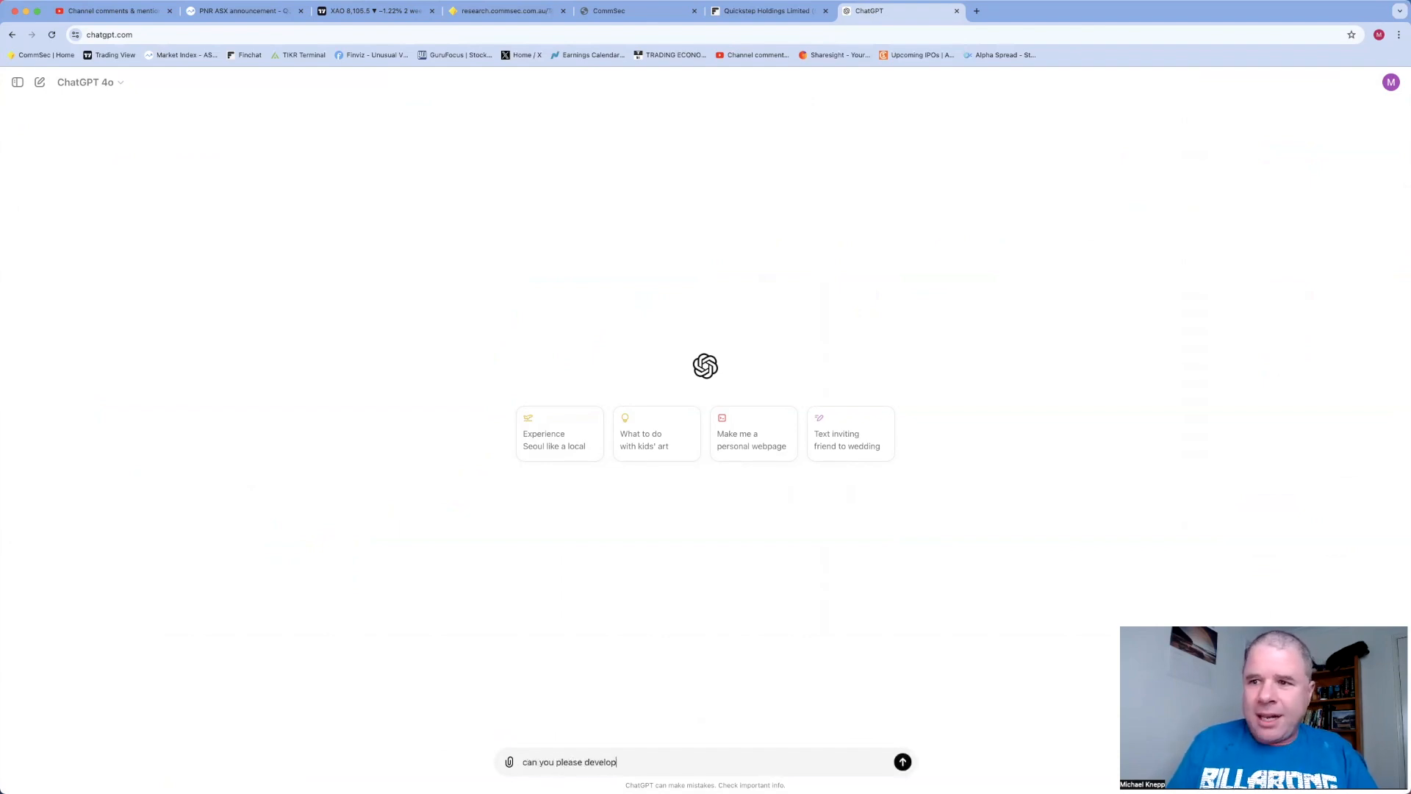
text(a)
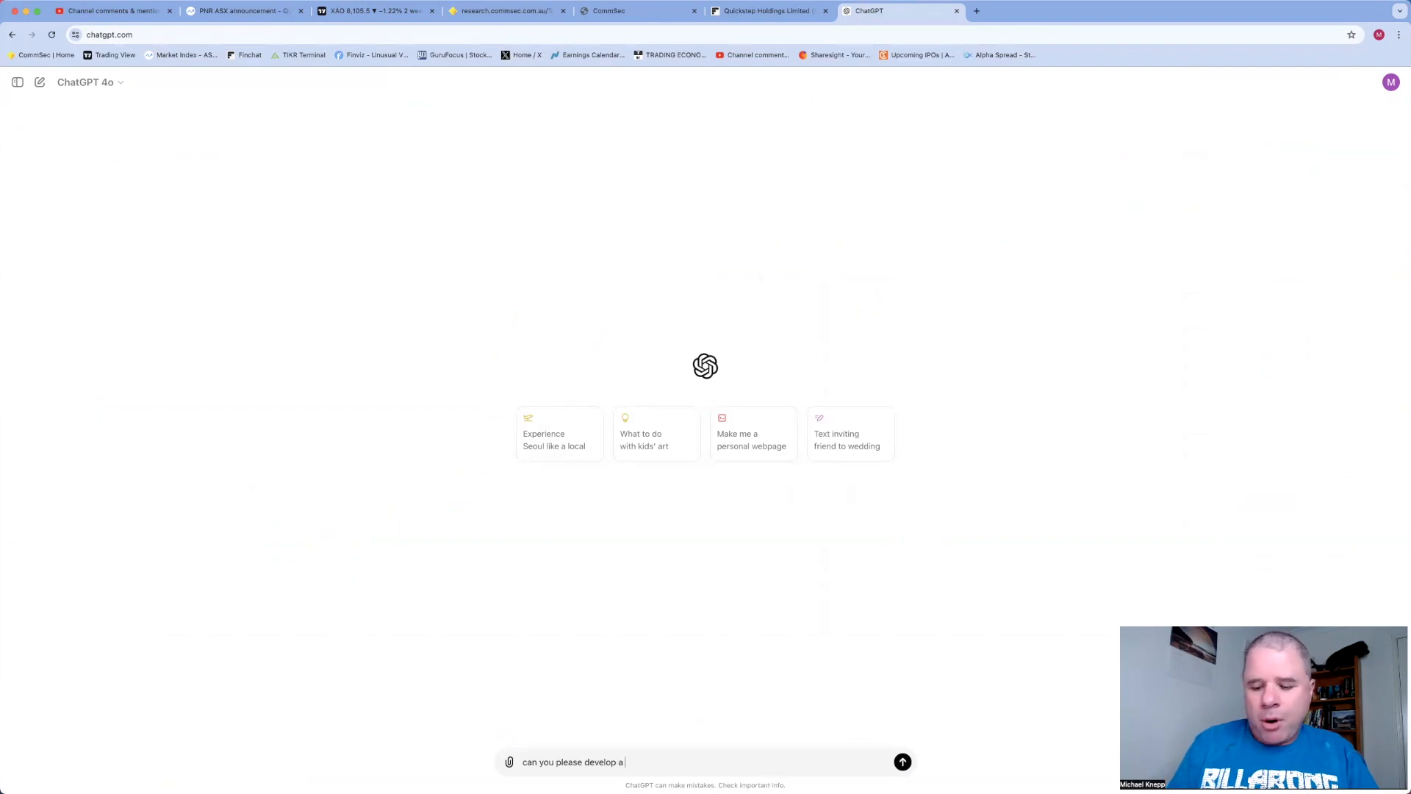
text(pinescript fo)
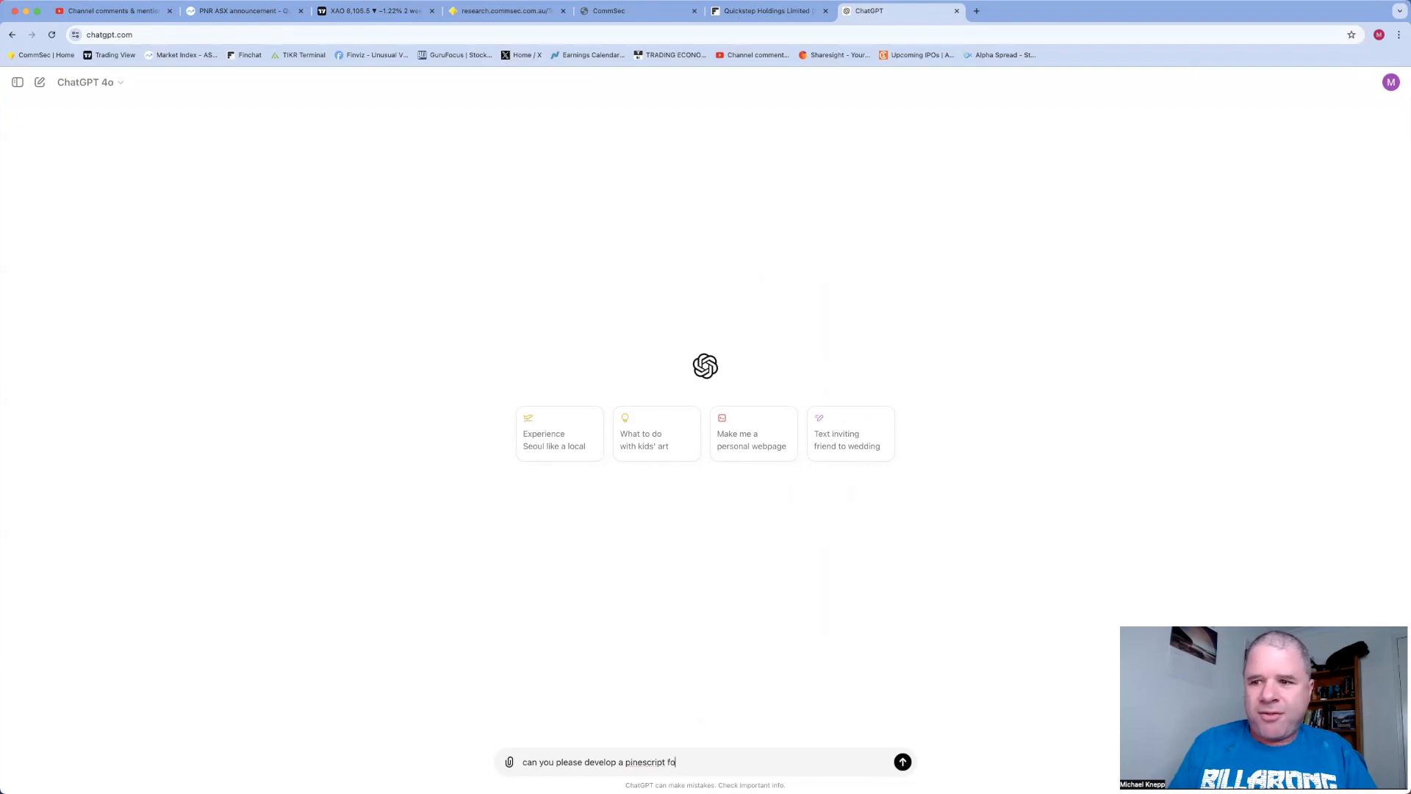
text(r a)
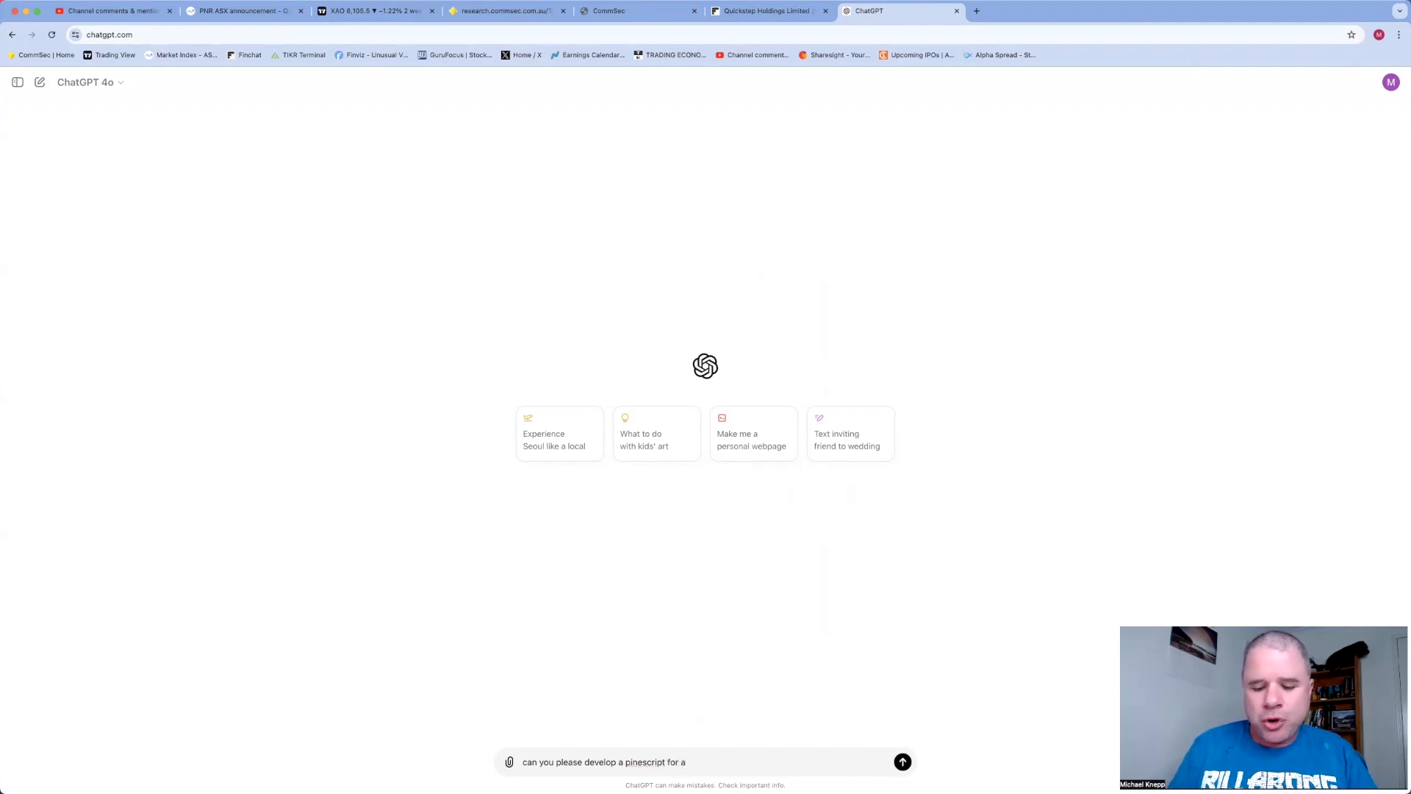
text(two)
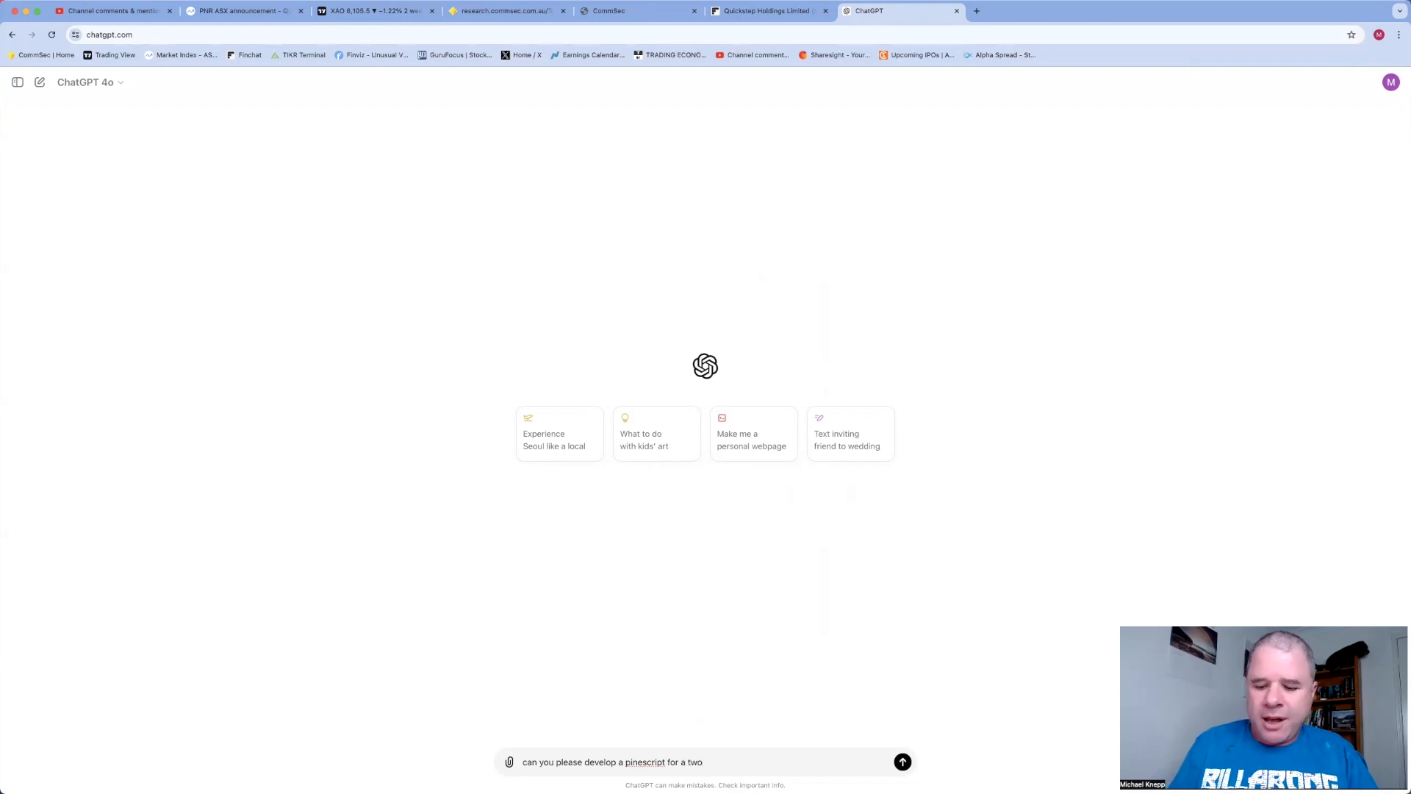
text(movi)
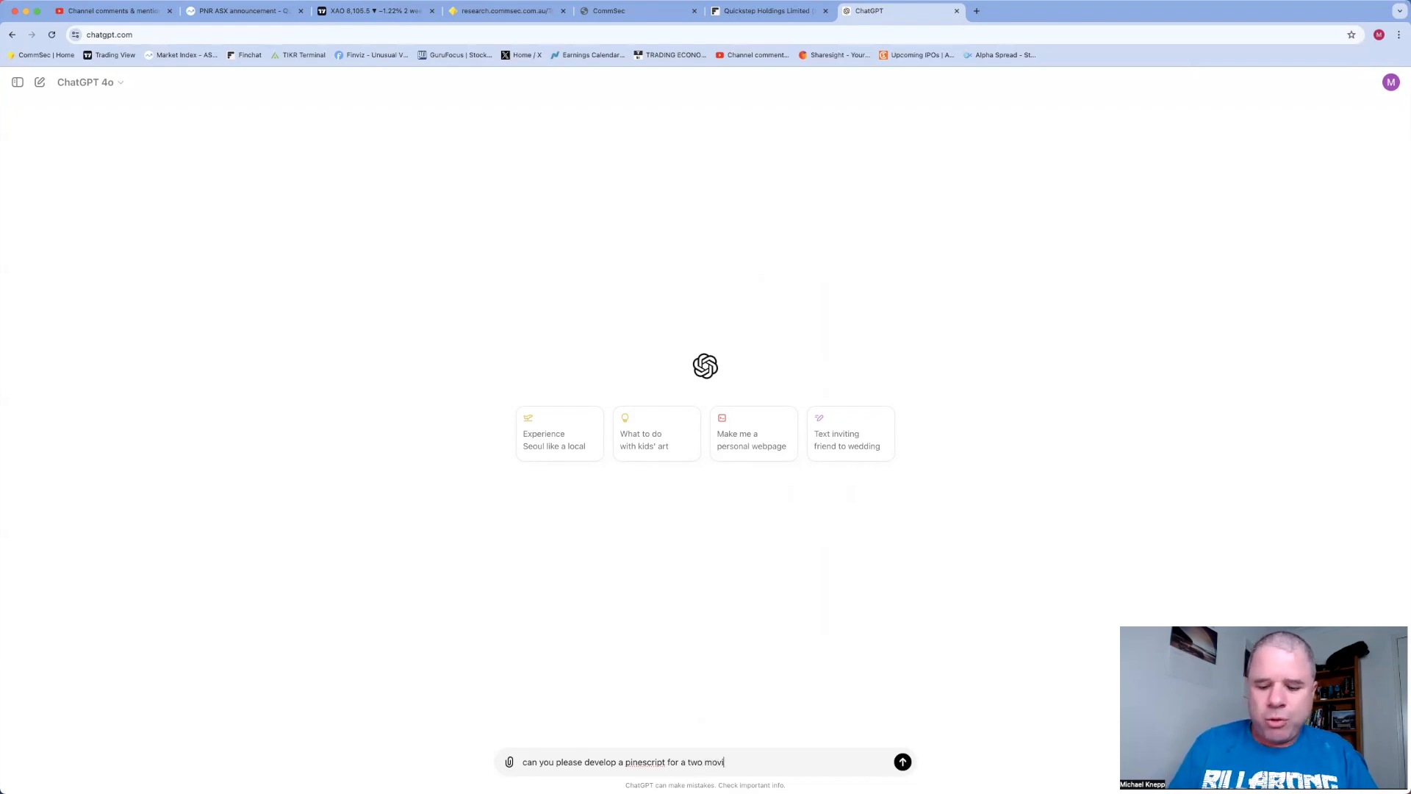
text(ng avergare)
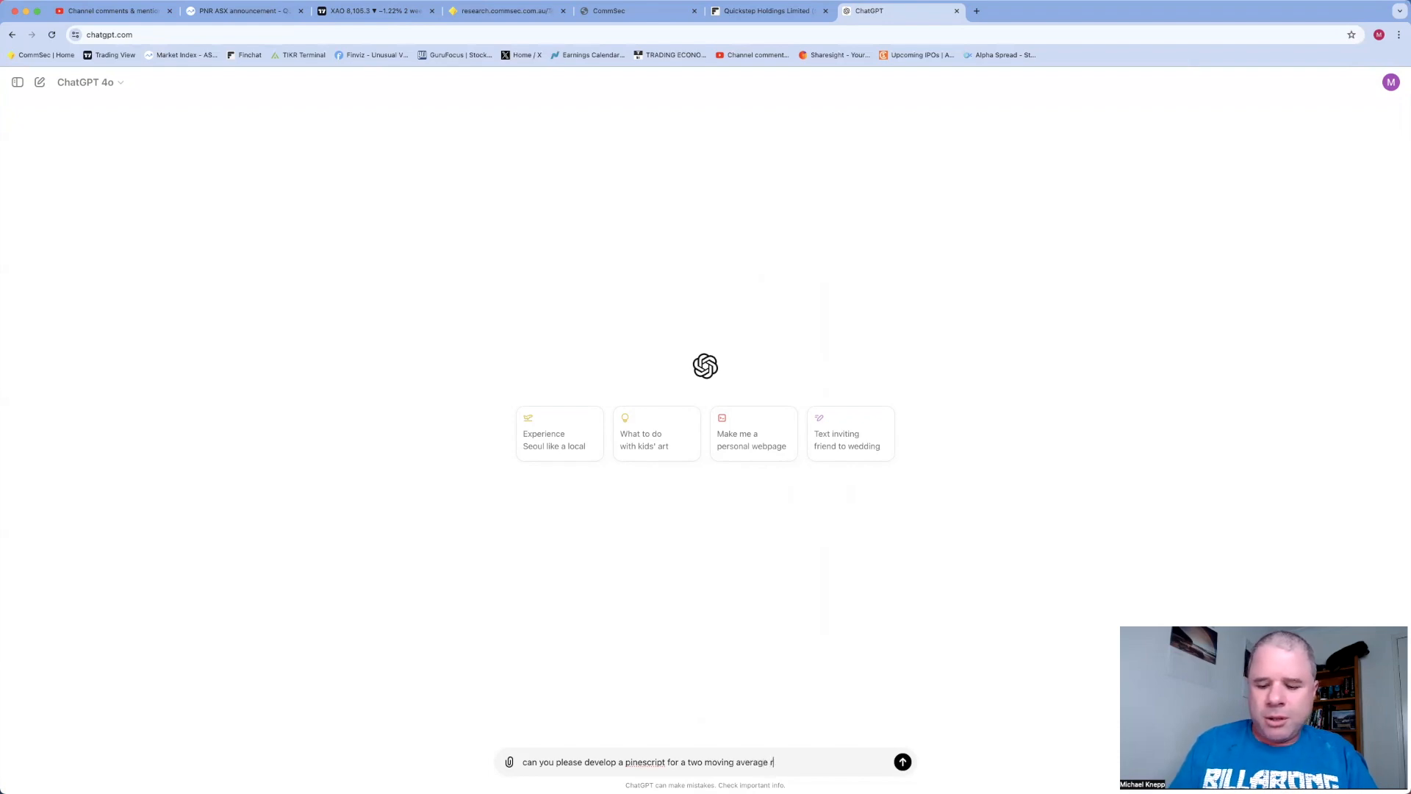
text(ibbon)
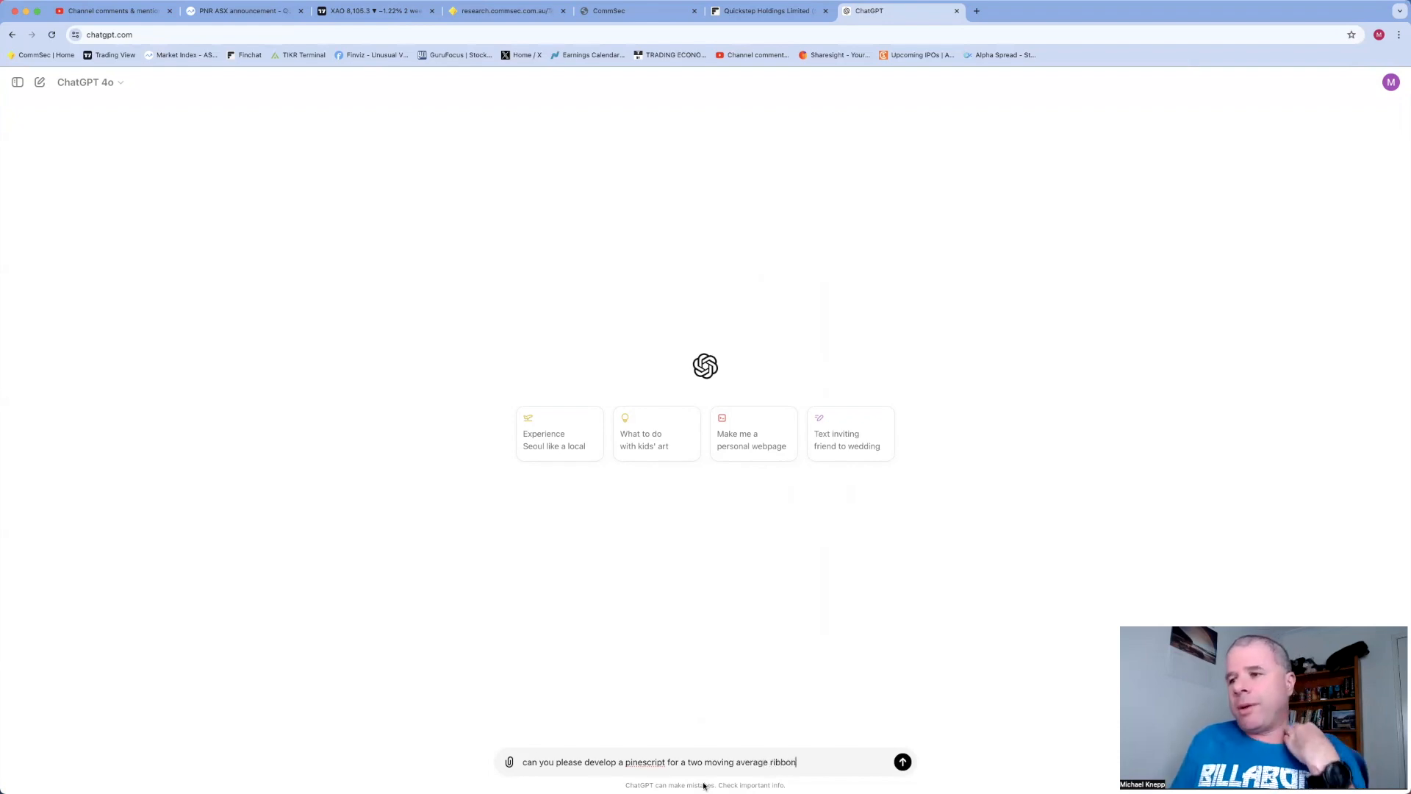
click(18, 83)
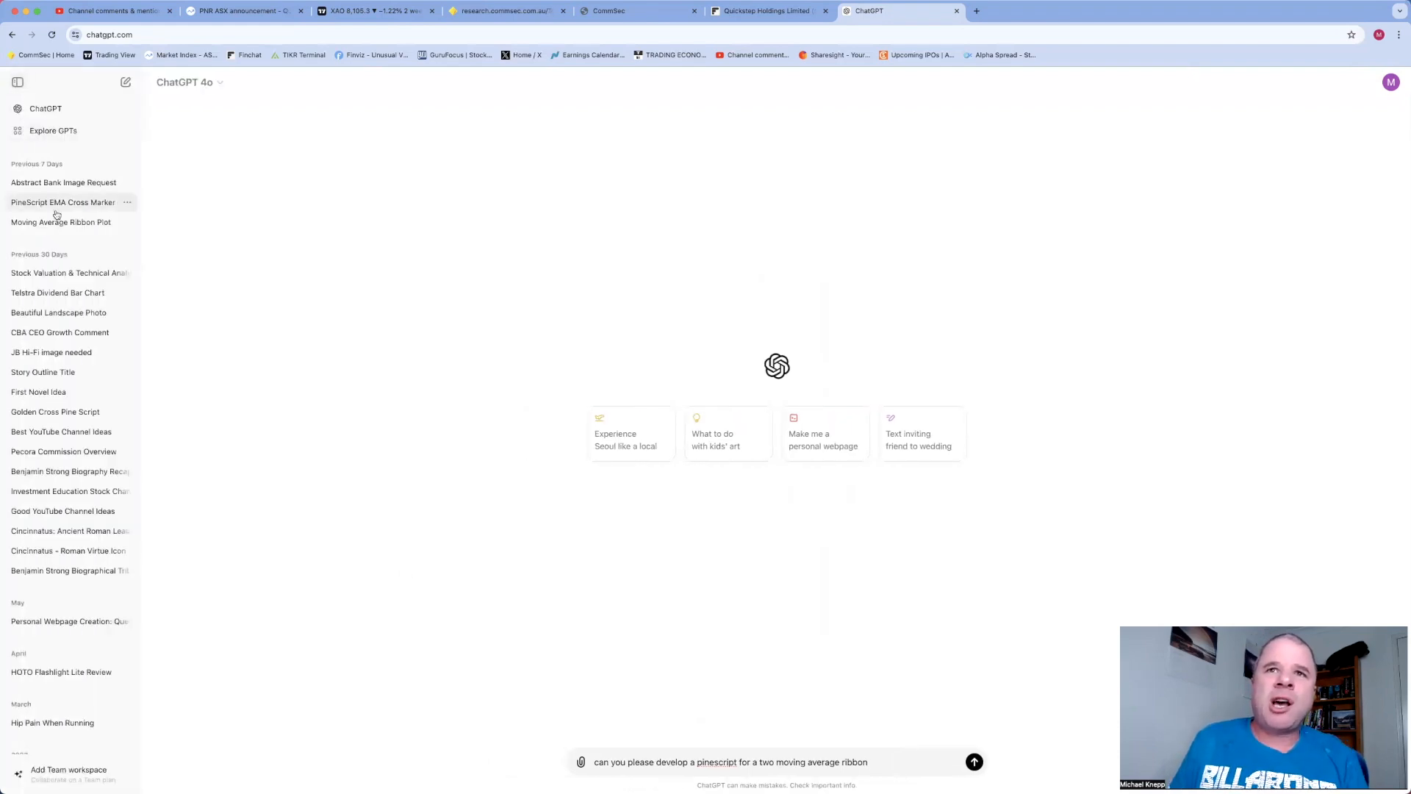
mouse_move(62, 206)
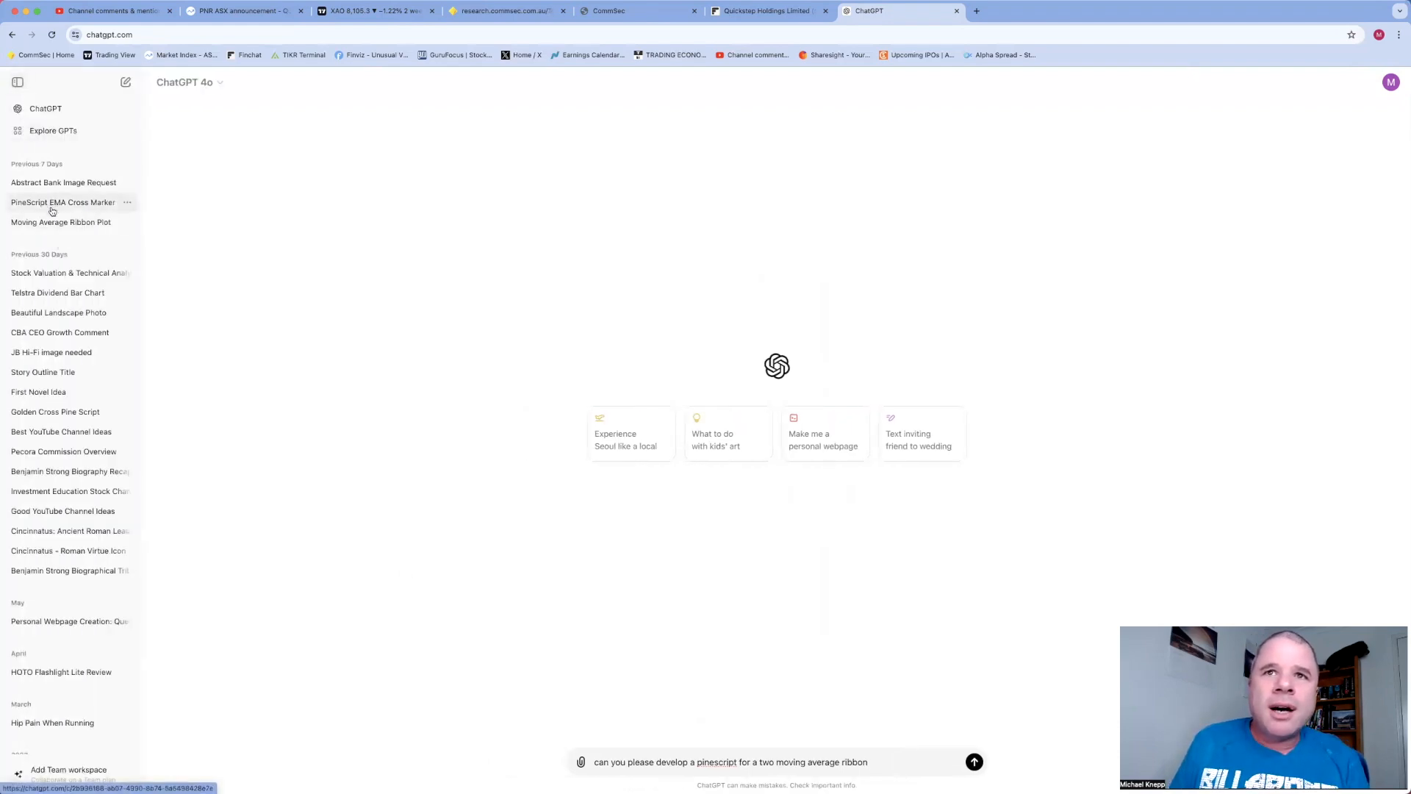
mouse_move(60, 222)
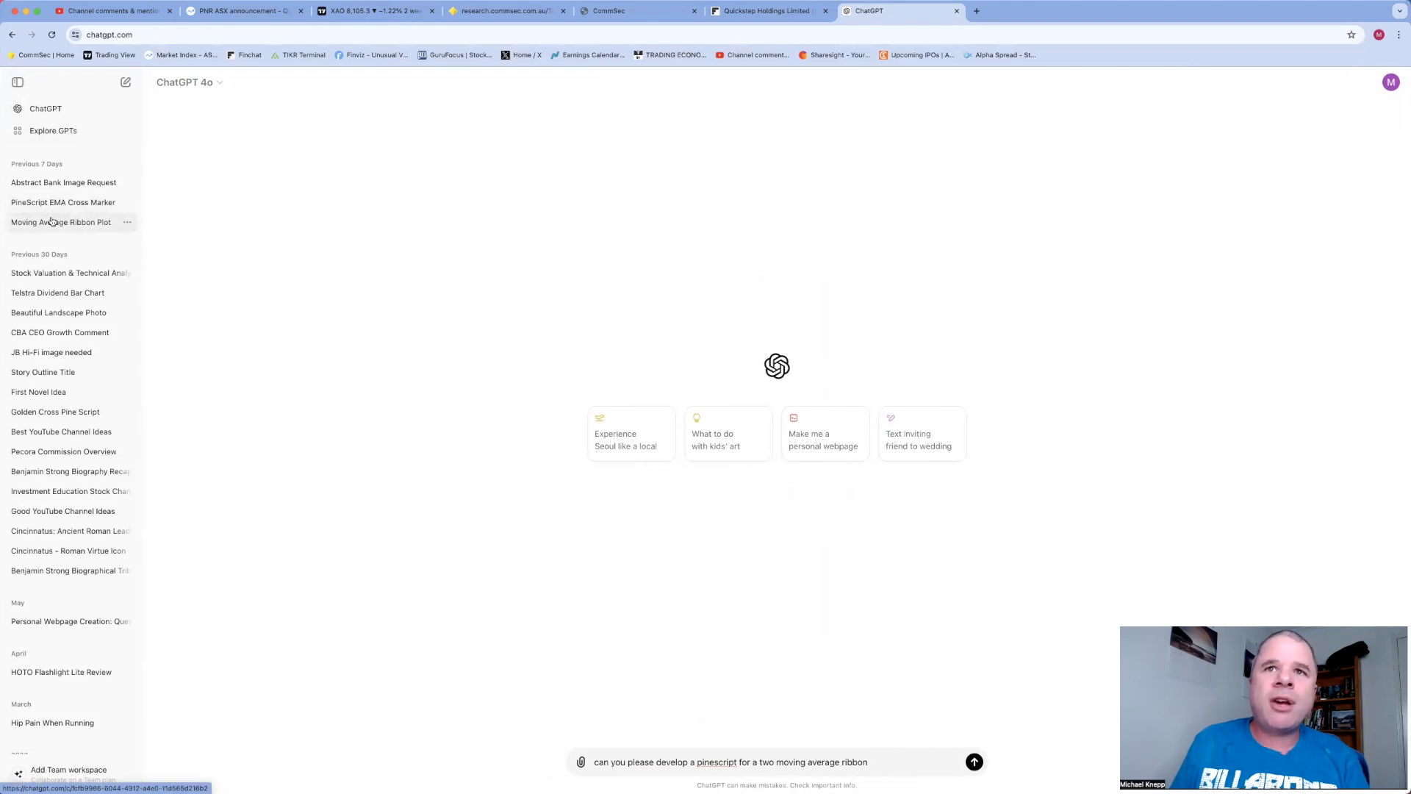
Copy the green-ribbon code from the earlier Moving Average Ribbon Plot chat and return to TradingView
click(973, 761)
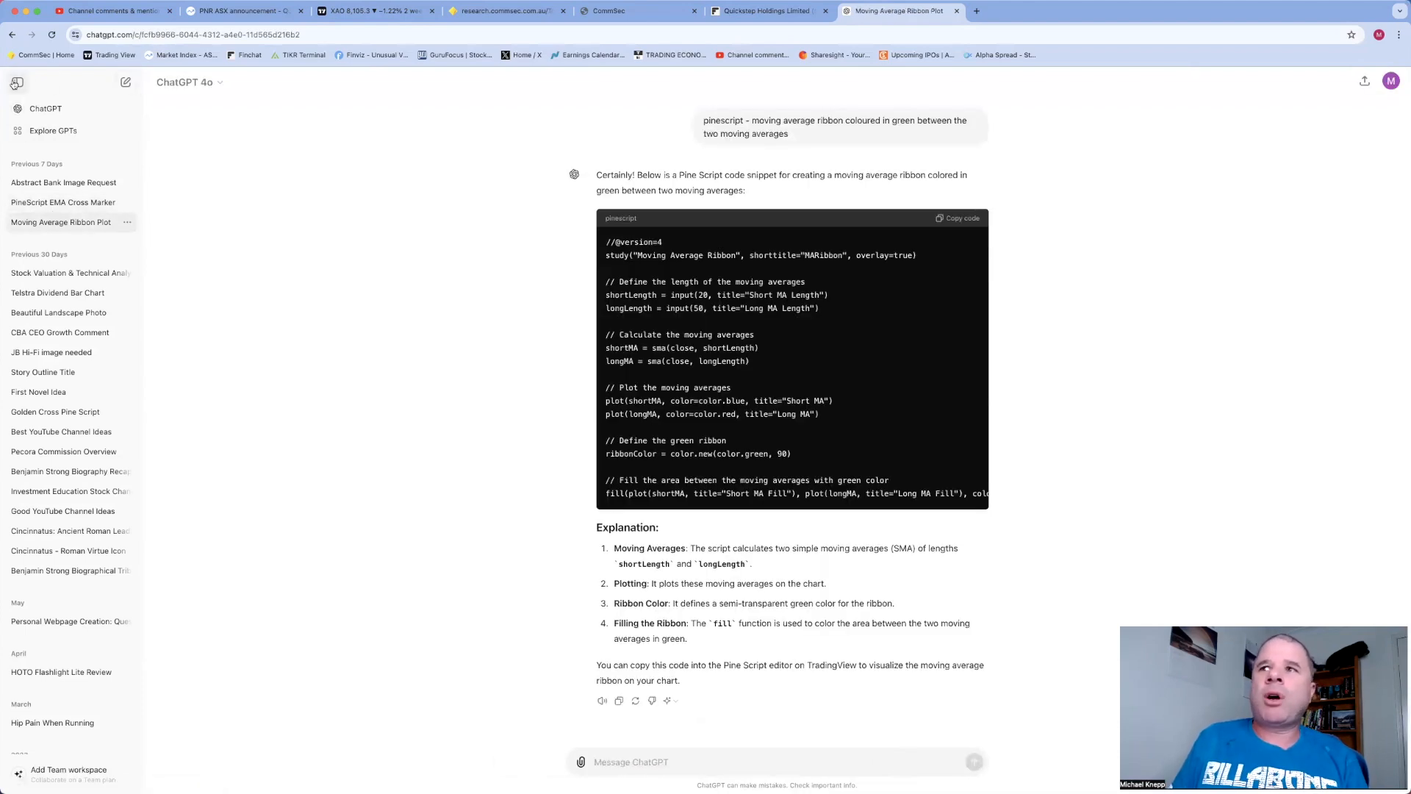
click(14, 82)
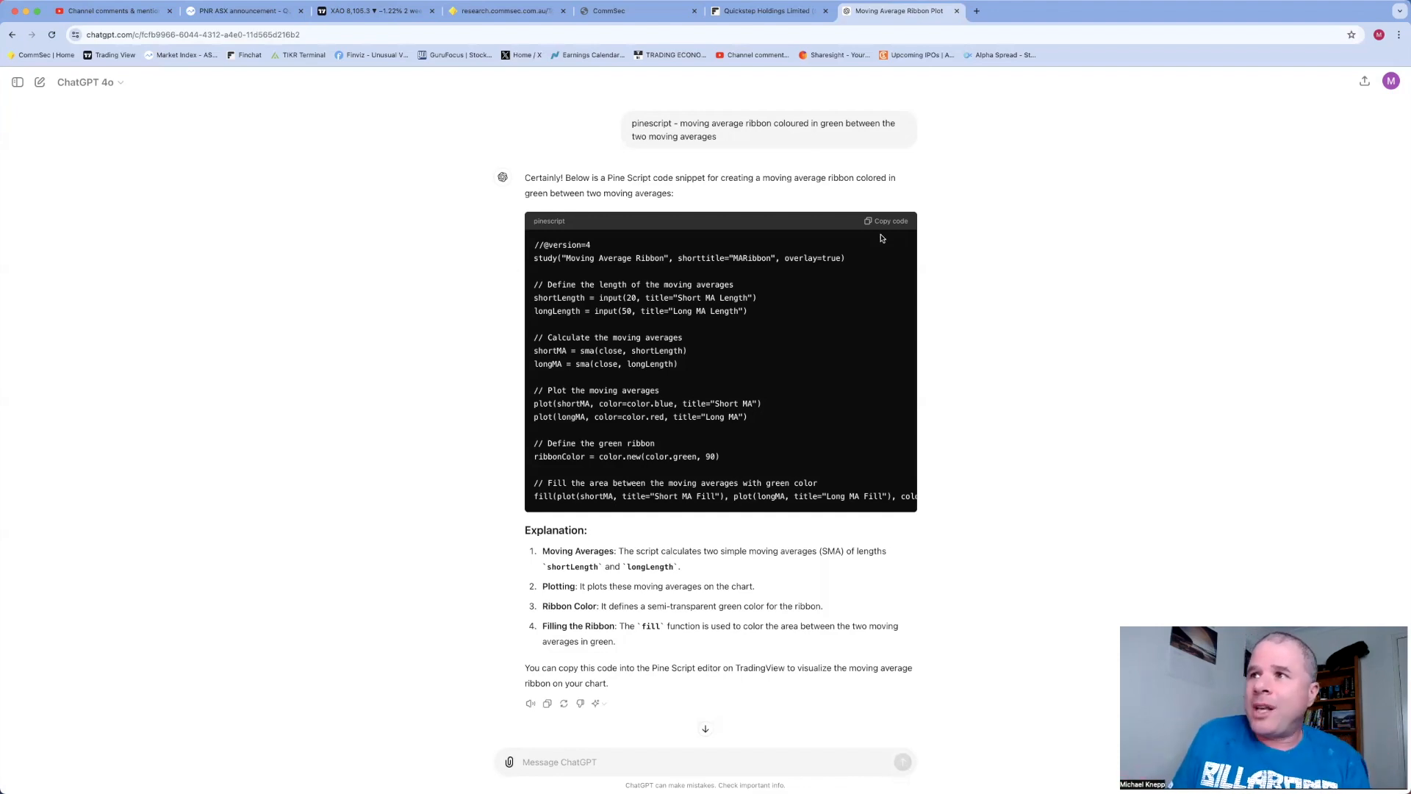
mouse_move(943, 249)
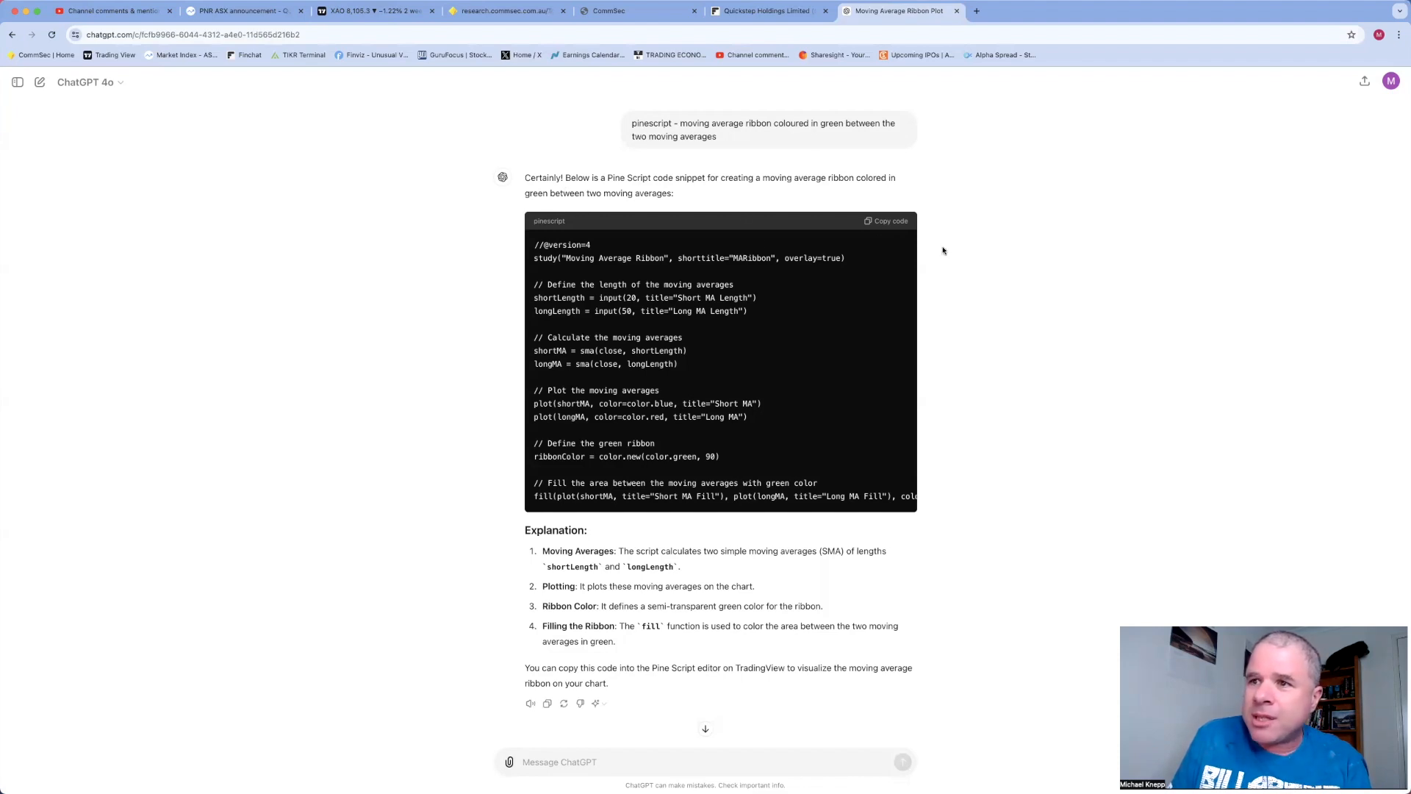
click(885, 221)
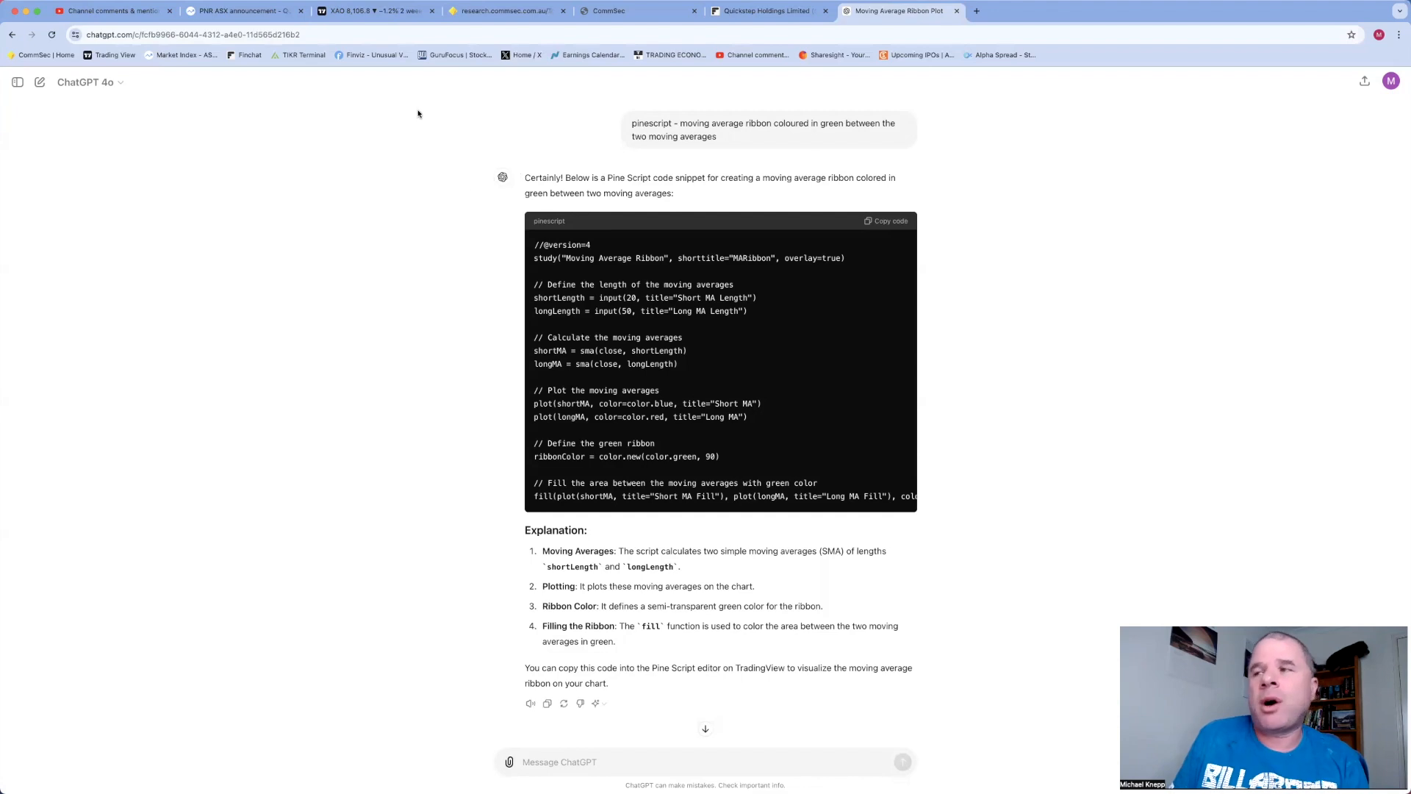
mouse_move(841, 97)
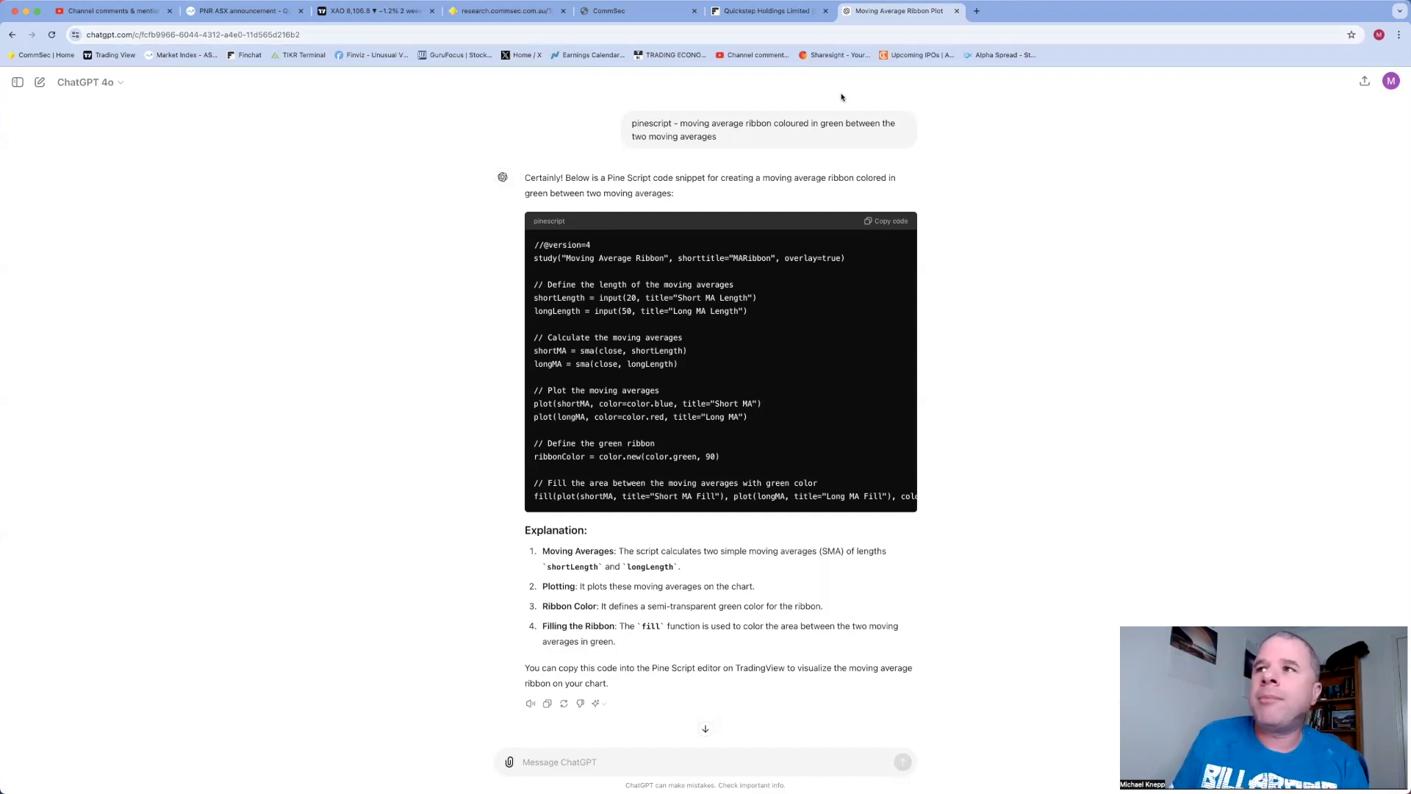
click(369, 11)
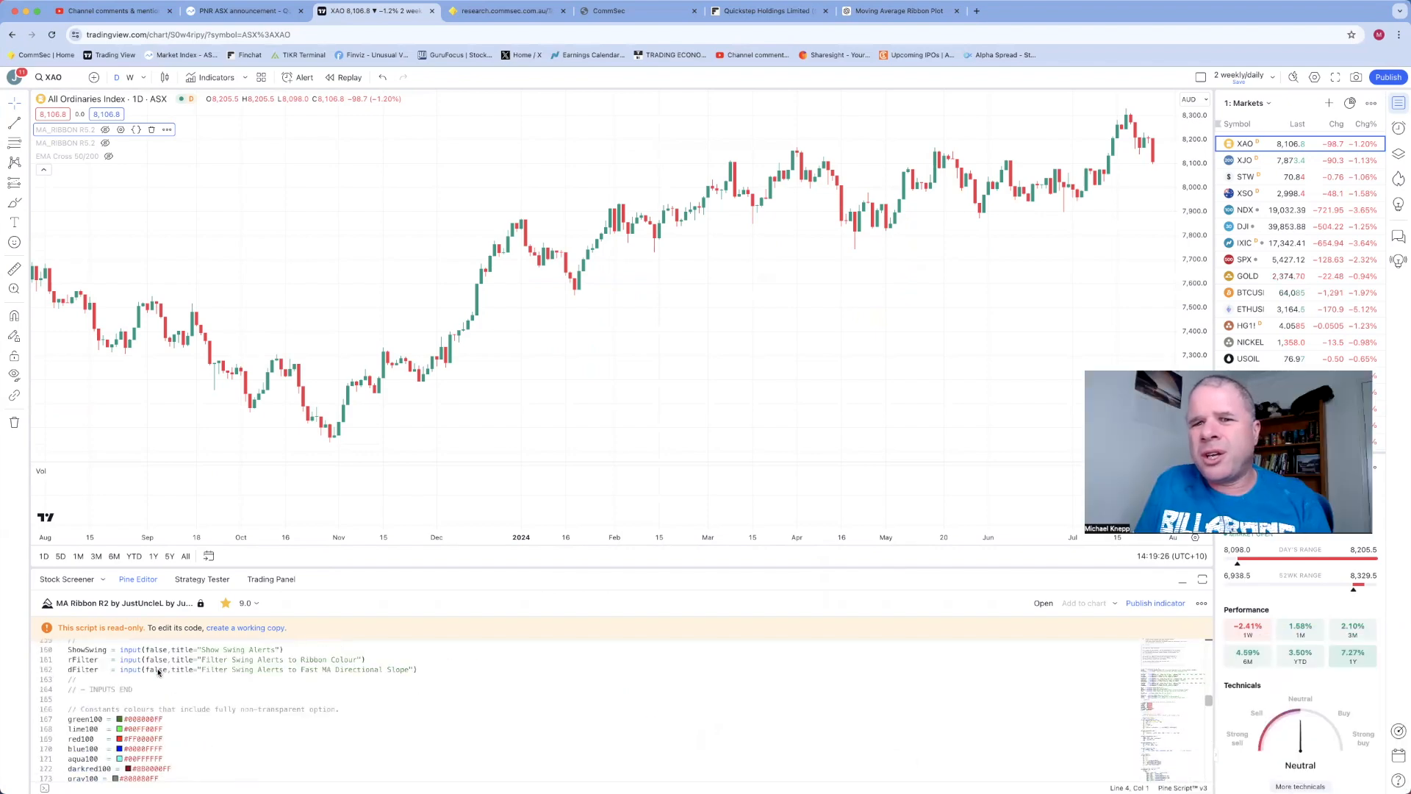
Start a new untitled Pine script and replace its template with the pasted ChatGPT ribbon code
scroll(up, 3)
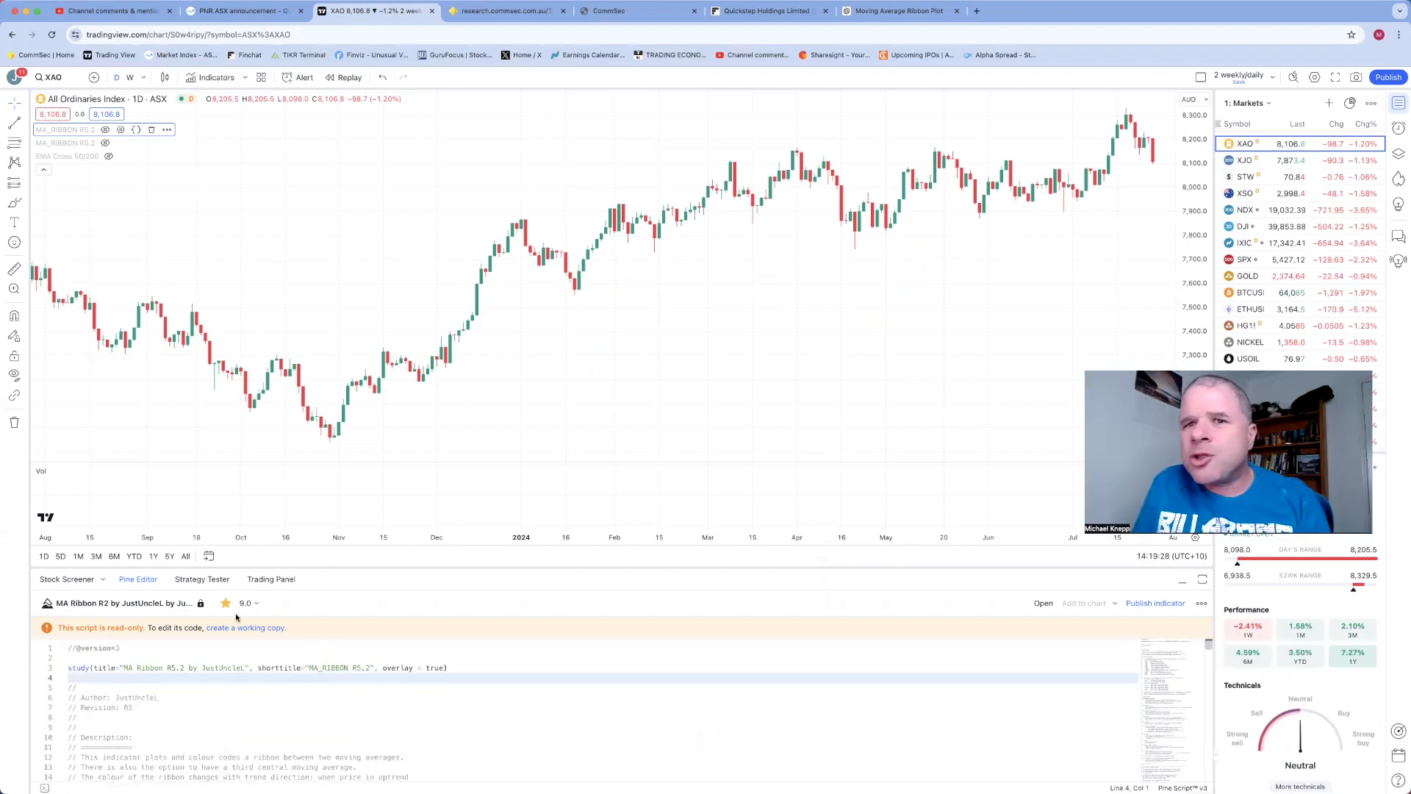
mouse_move(1201, 603)
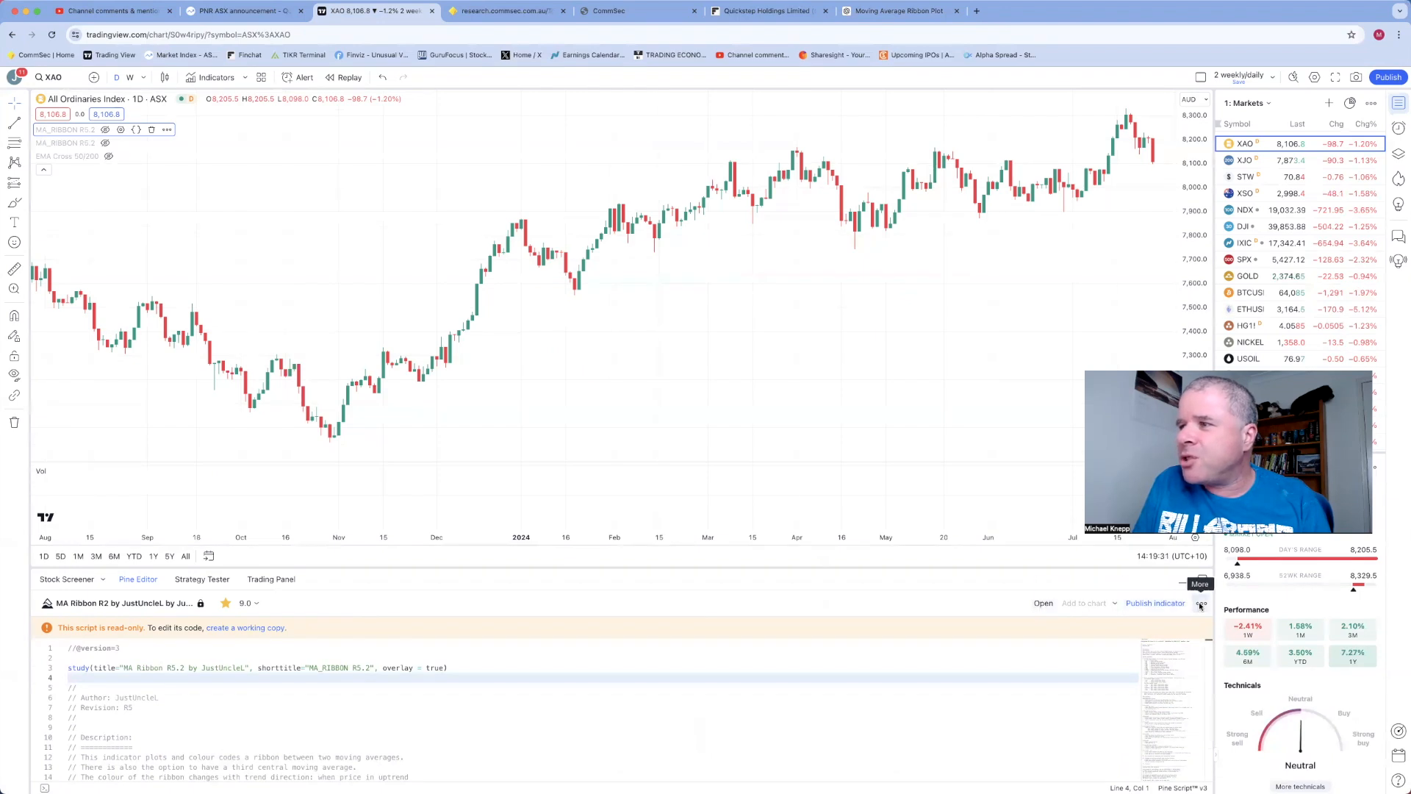
click(1201, 602)
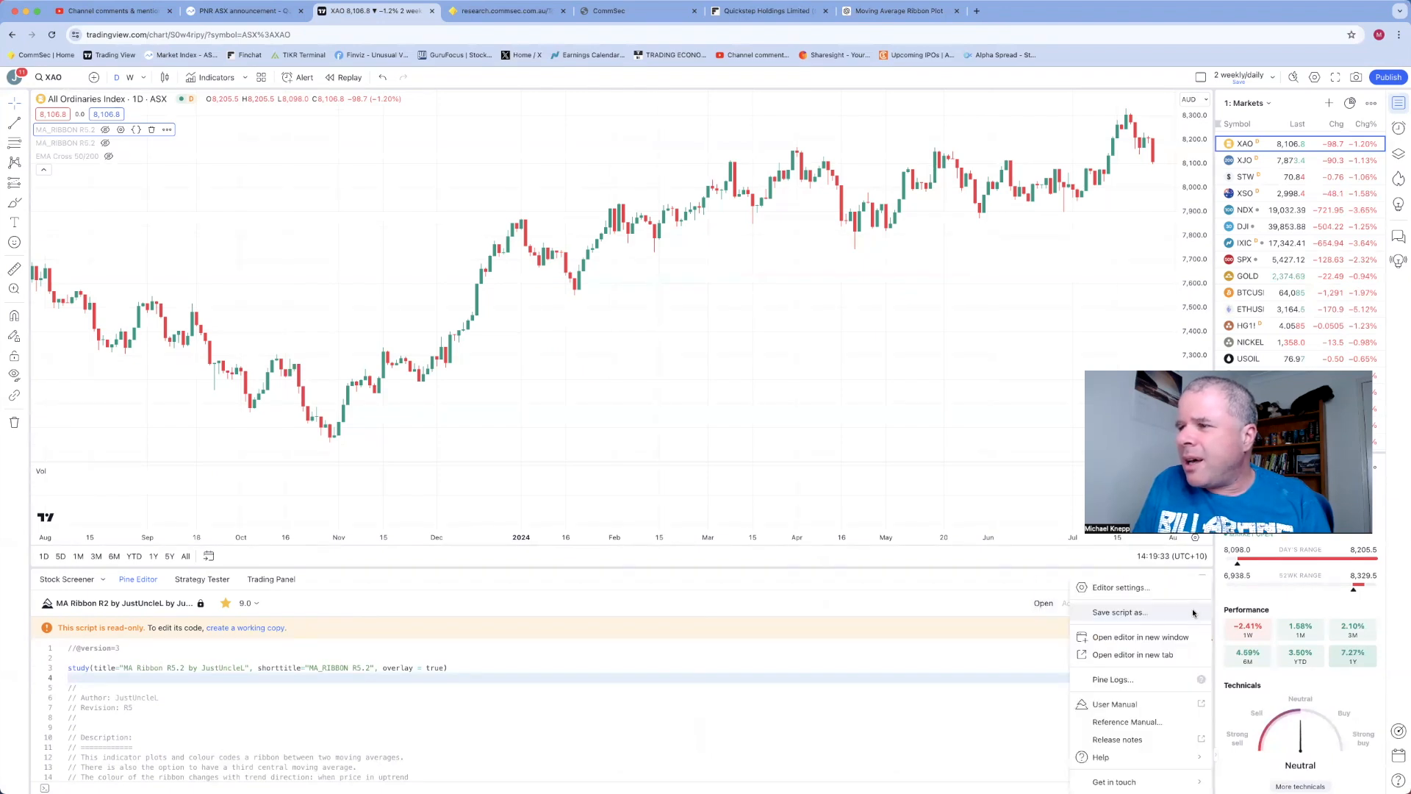
mouse_move(1141, 637)
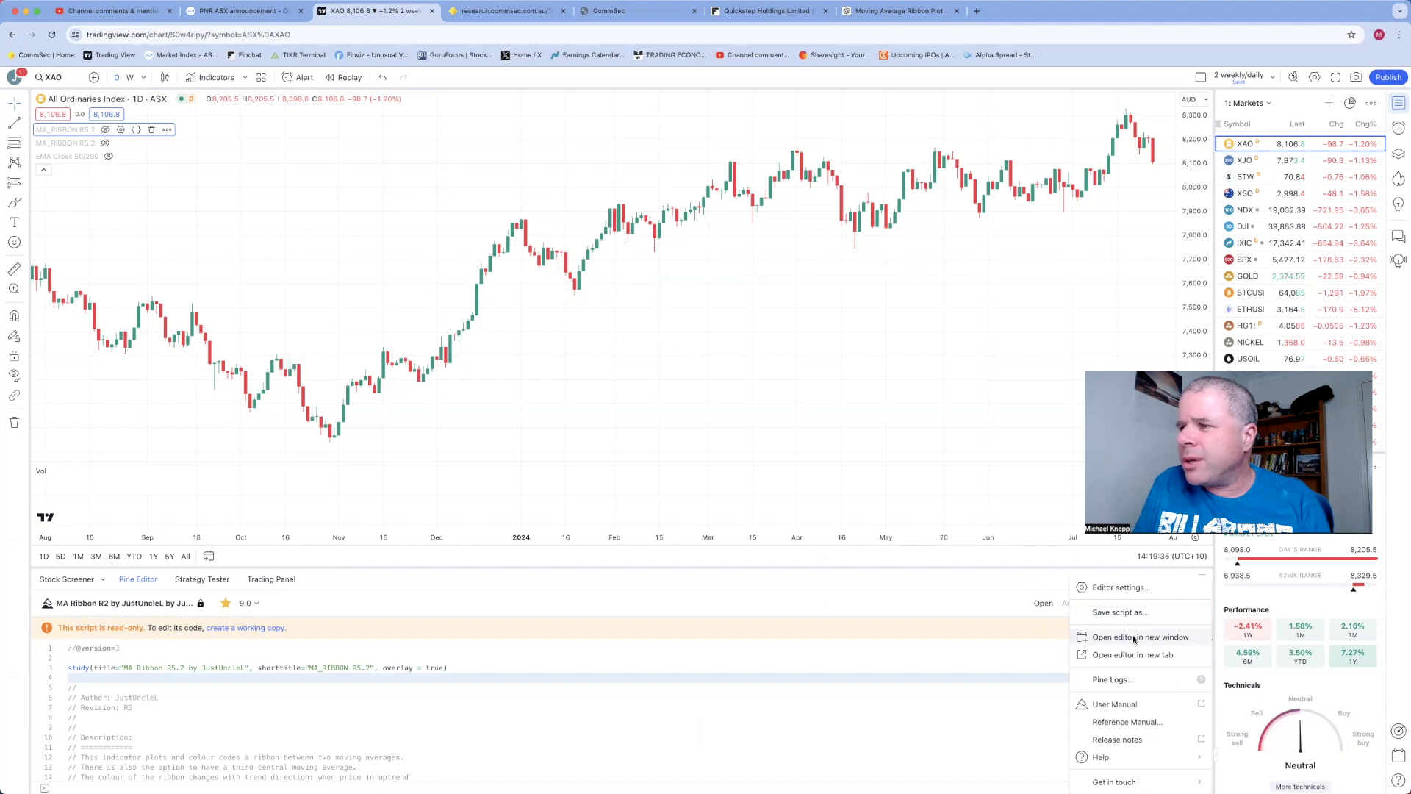
click(1141, 637)
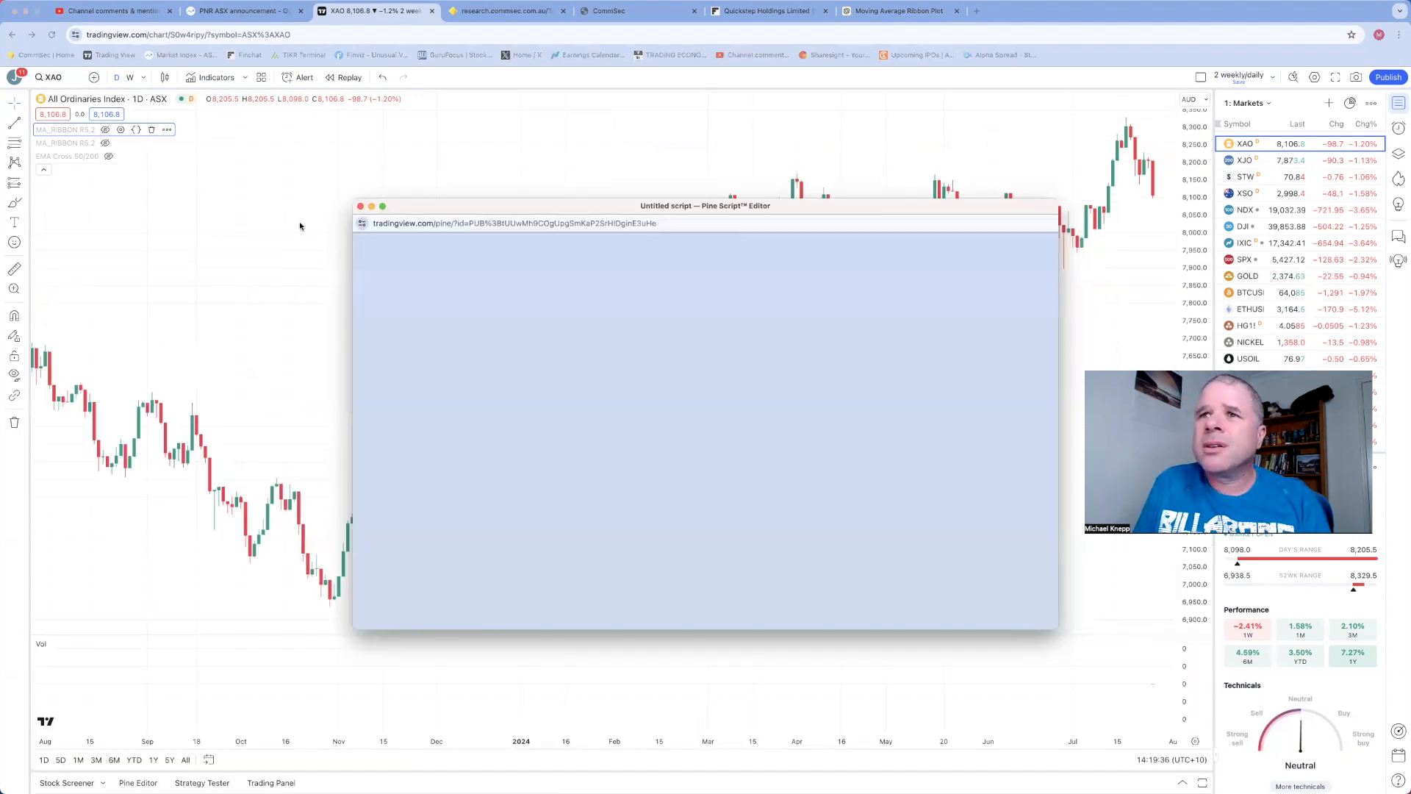
click(362, 206)
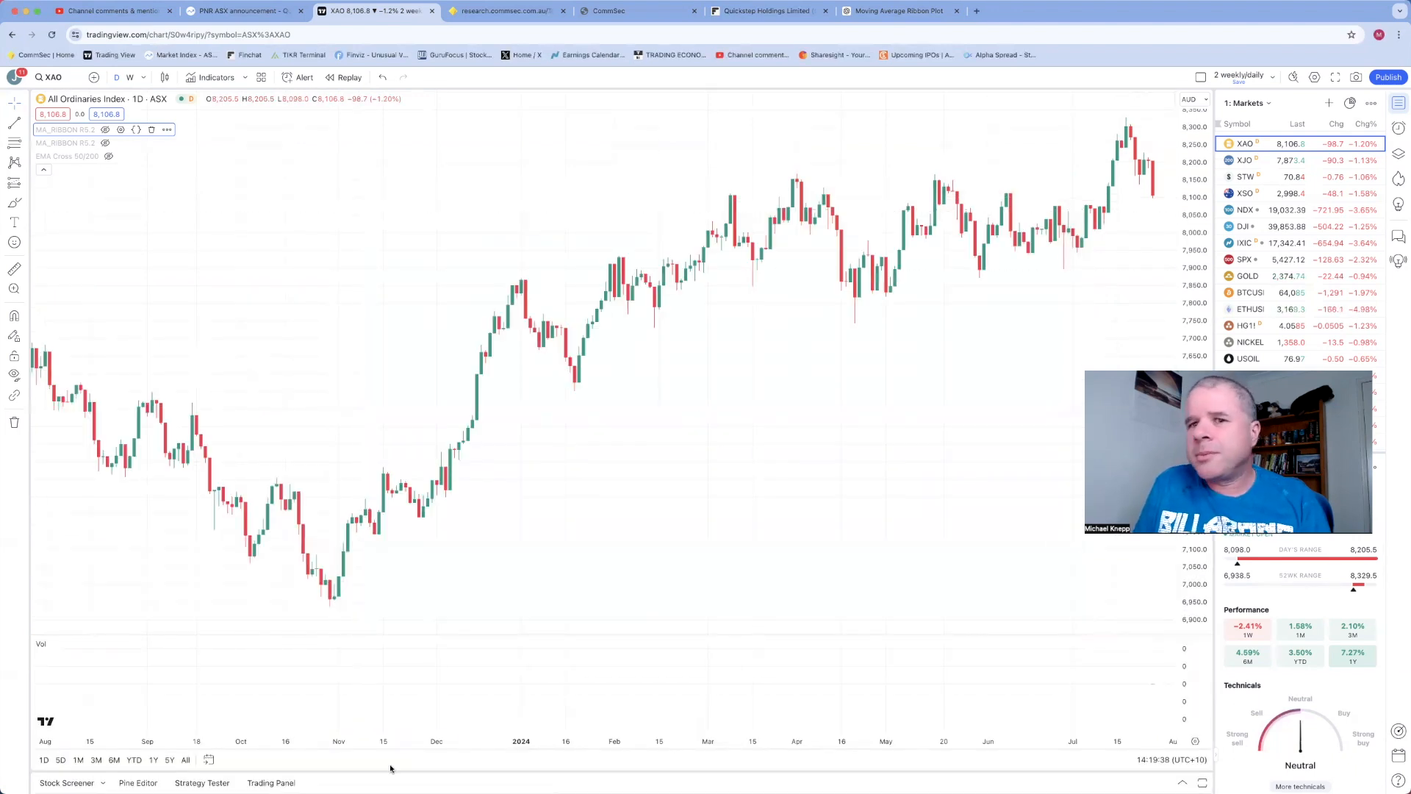
click(137, 579)
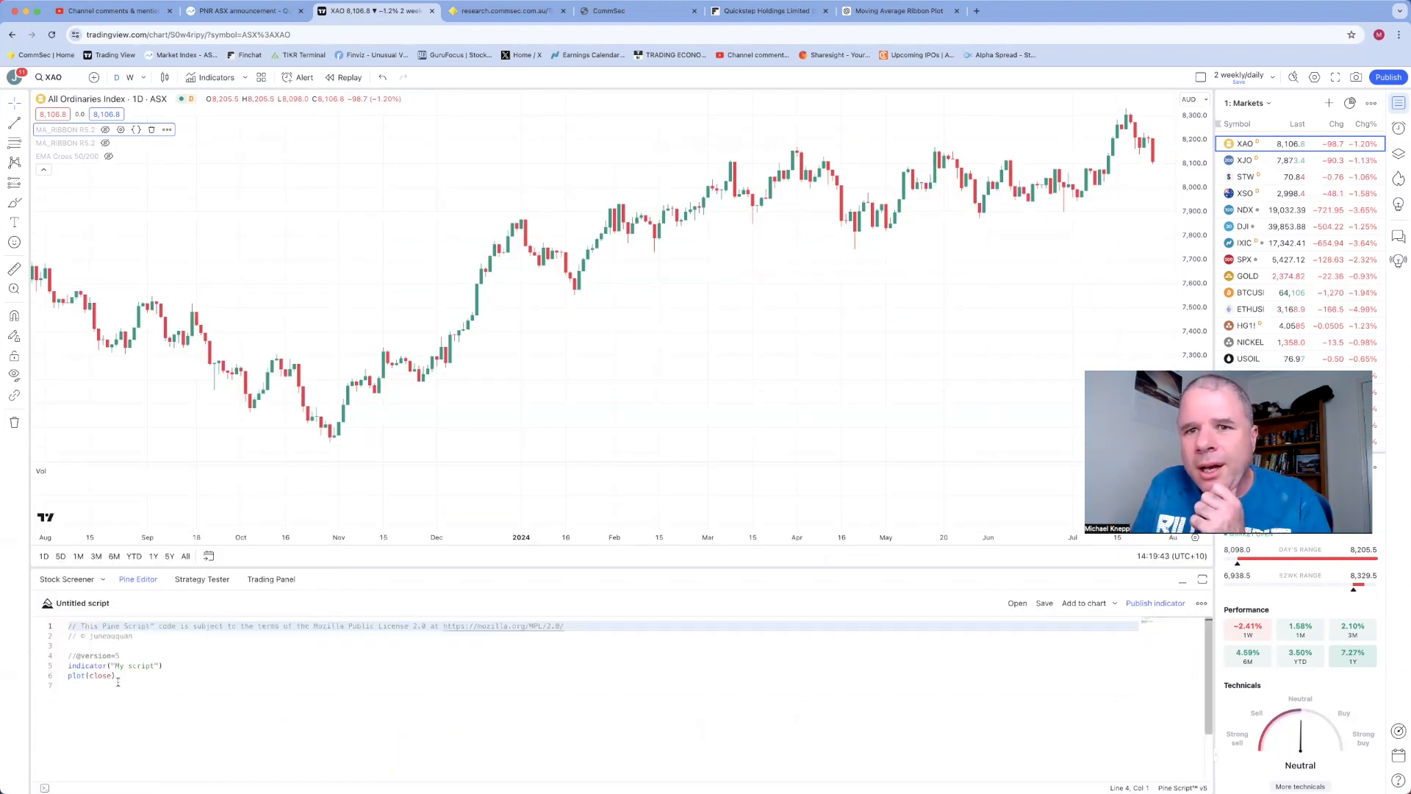
key(ctrl+a)
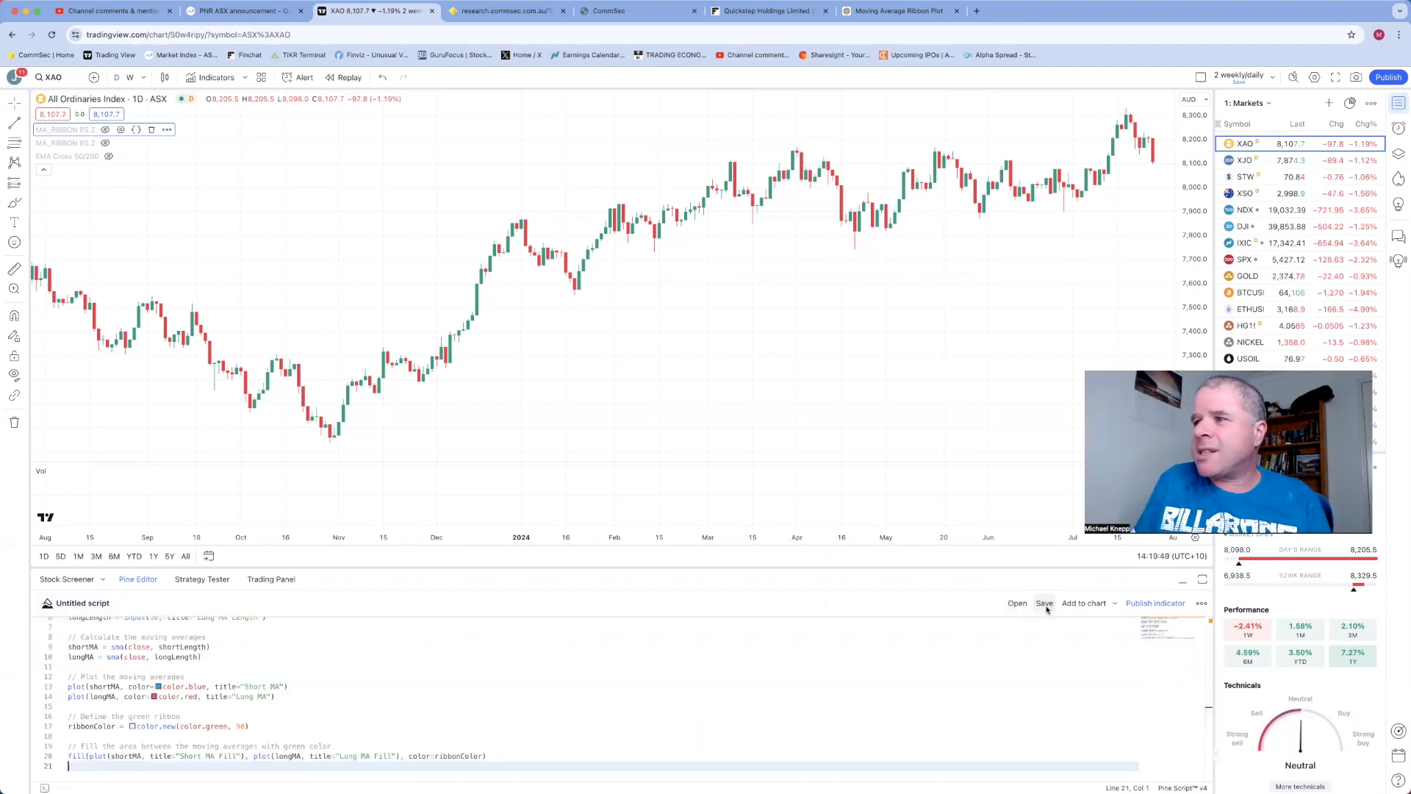
click(1044, 602)
text(T)
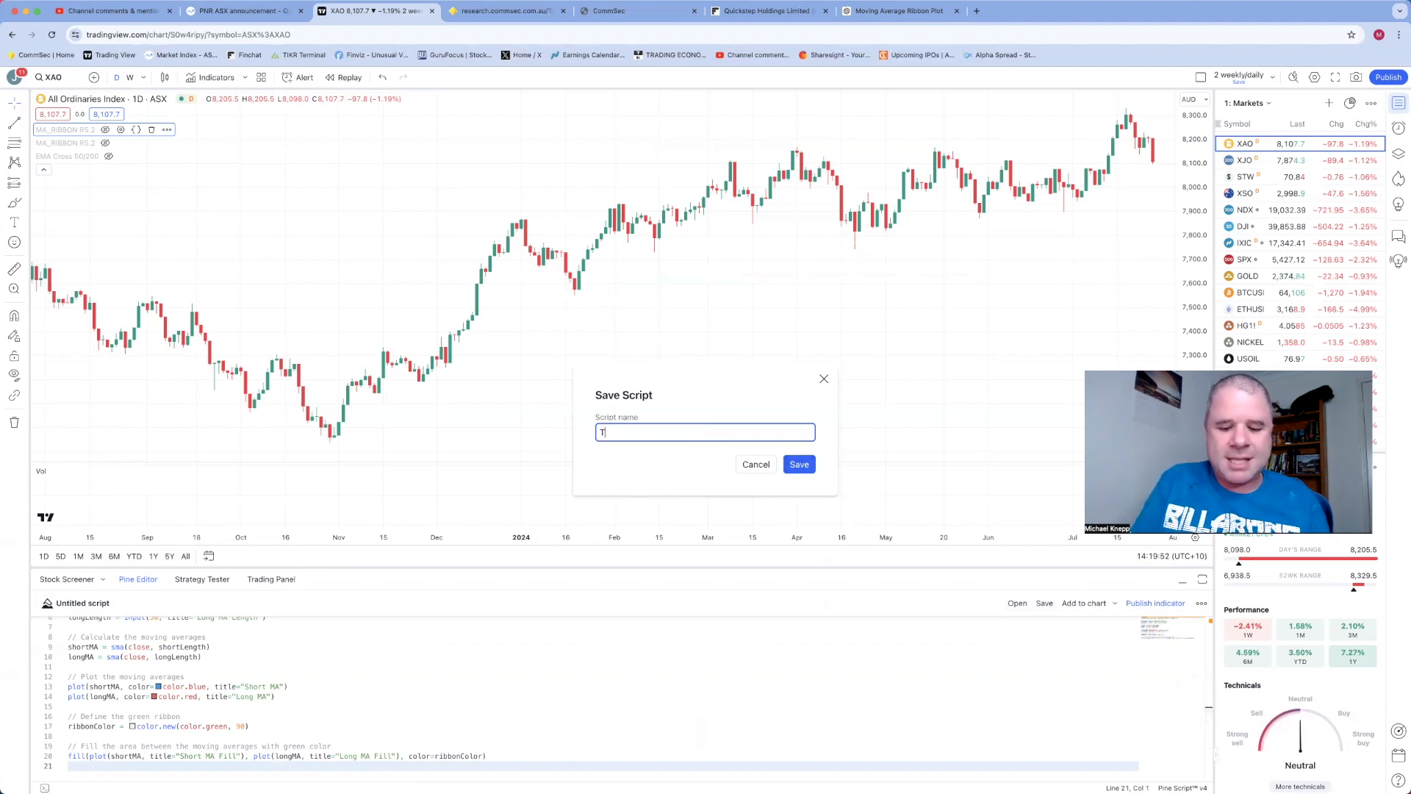
Save the new Pine script under the name 'TEST MA Ribbon'
text(EST MA)
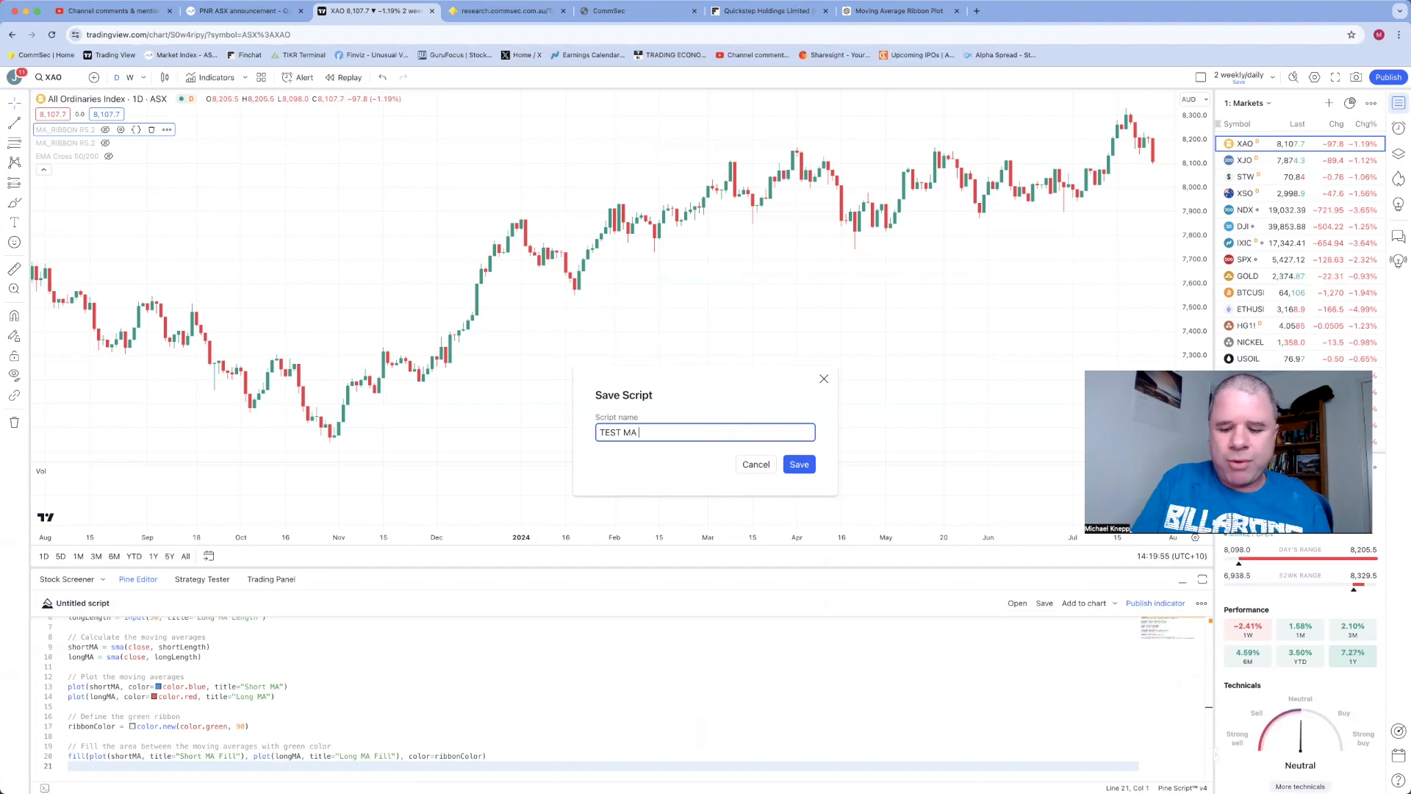
text(Ribbon)
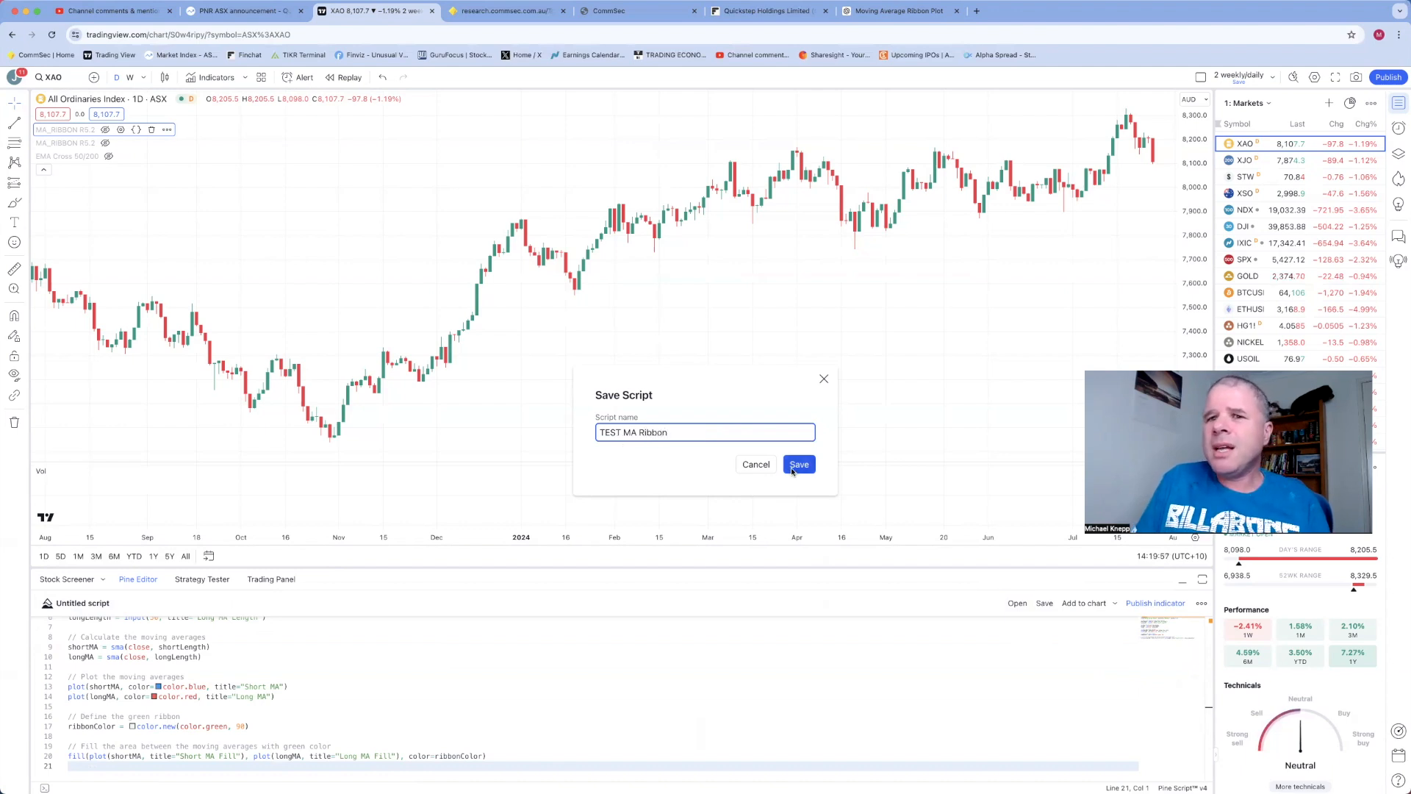
click(797, 463)
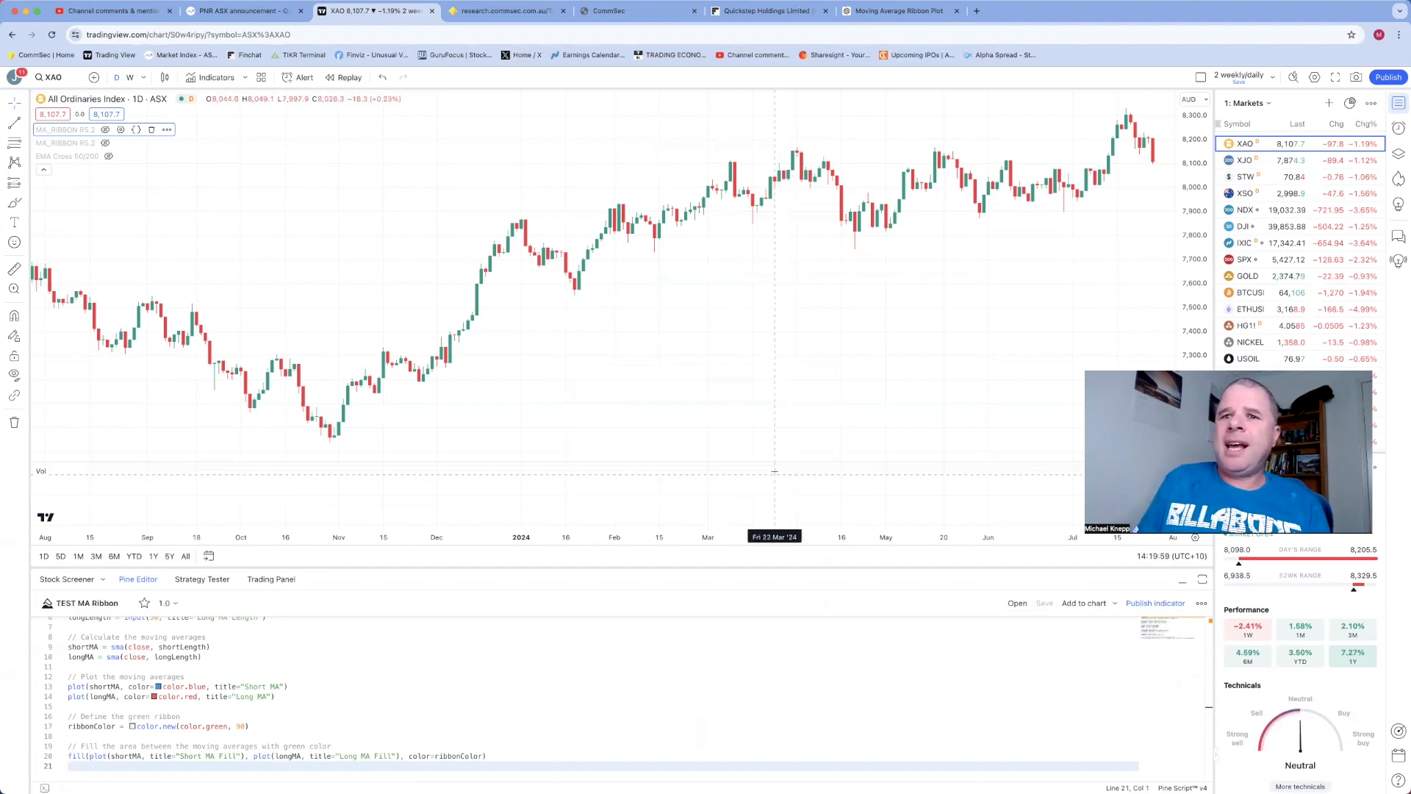
mouse_move(350, 228)
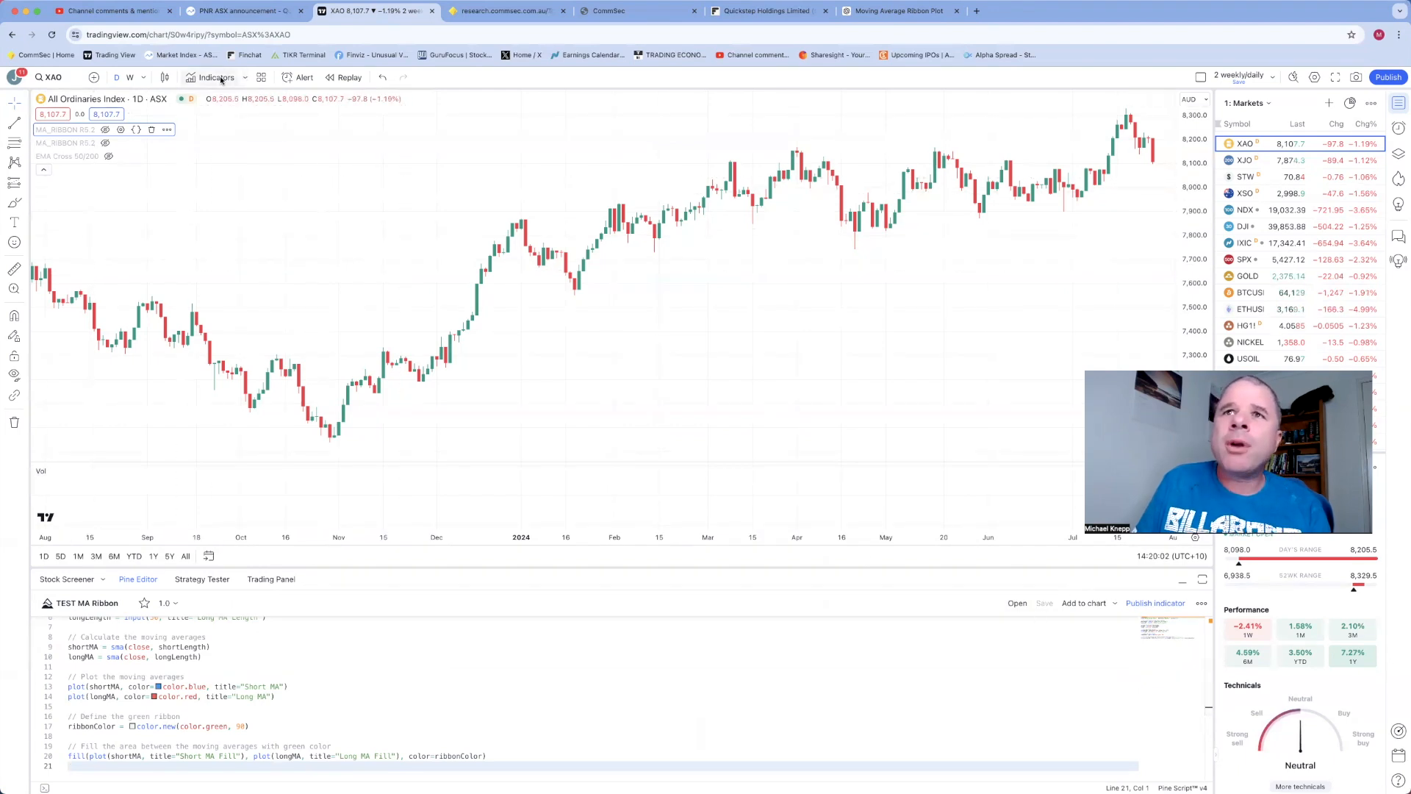
Add the TEST MA Ribbon script from the Personal indicators category to the XAO chart
click(216, 77)
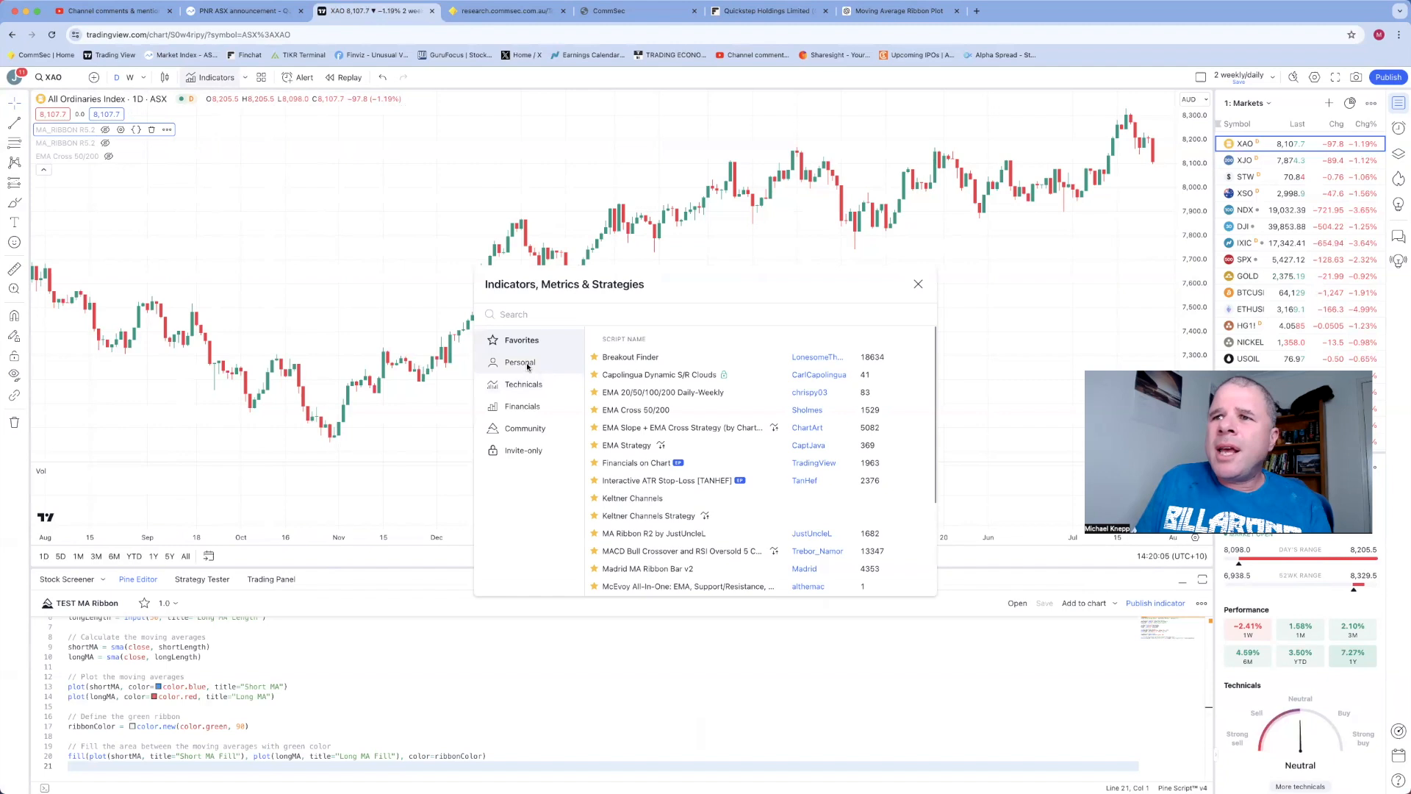
click(521, 362)
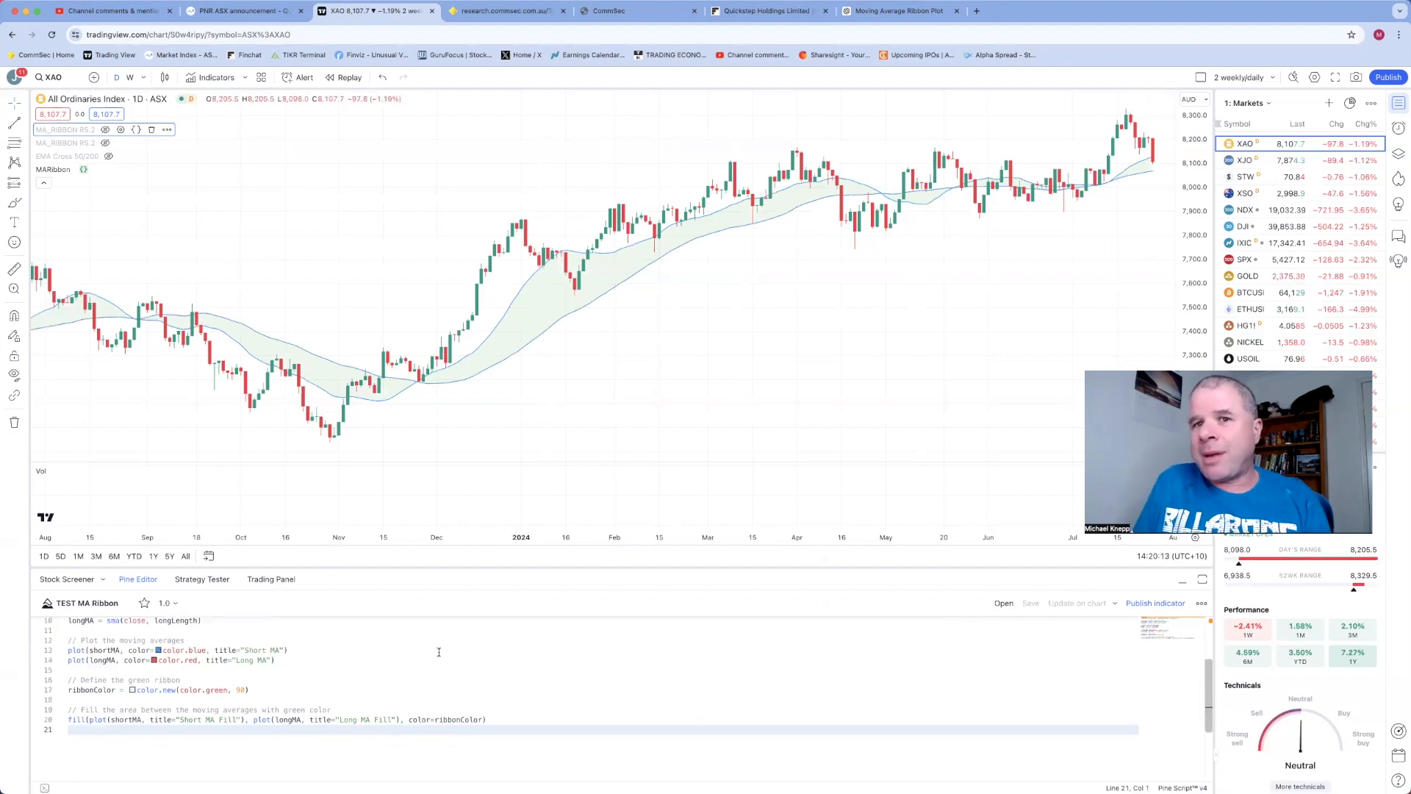
scroll(up, 3)
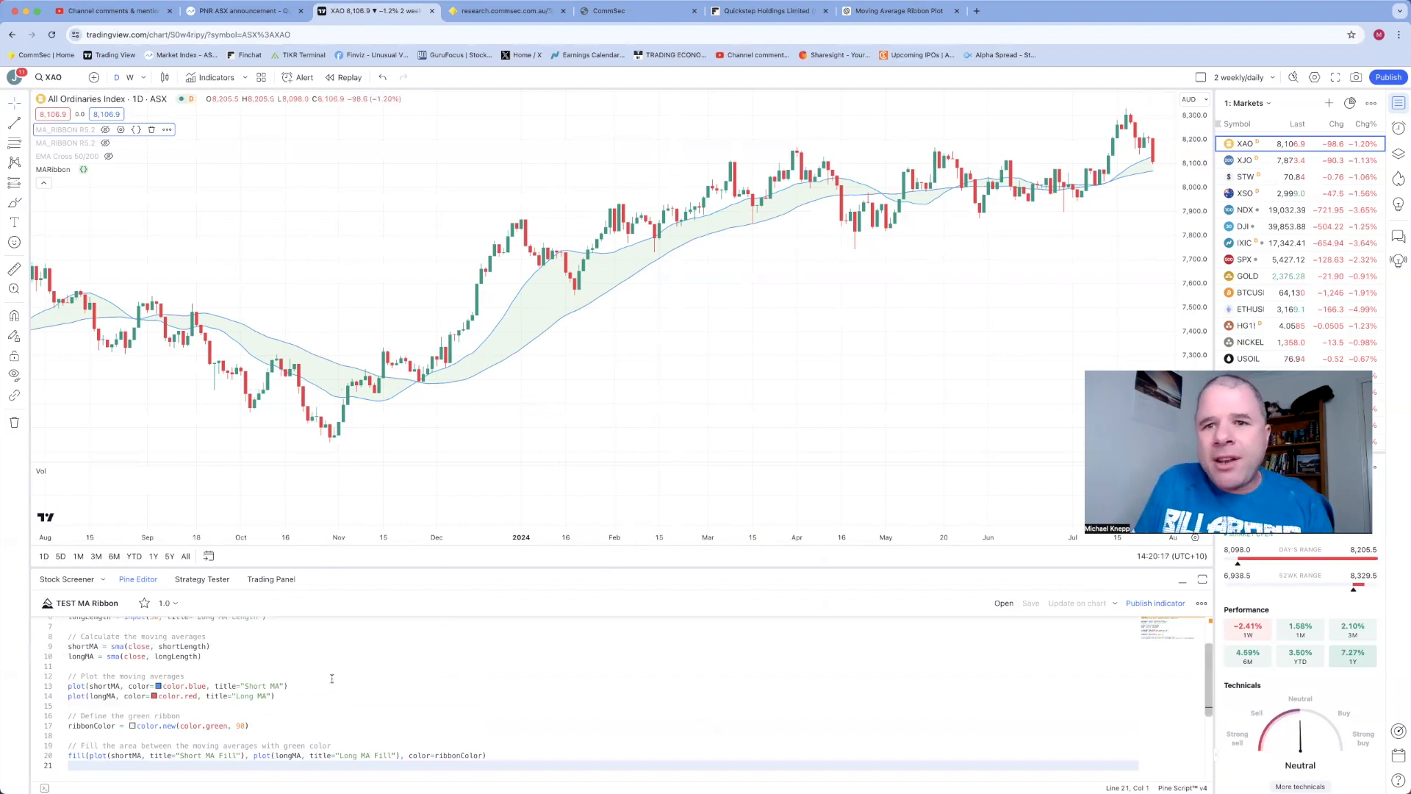
scroll(up, 3)
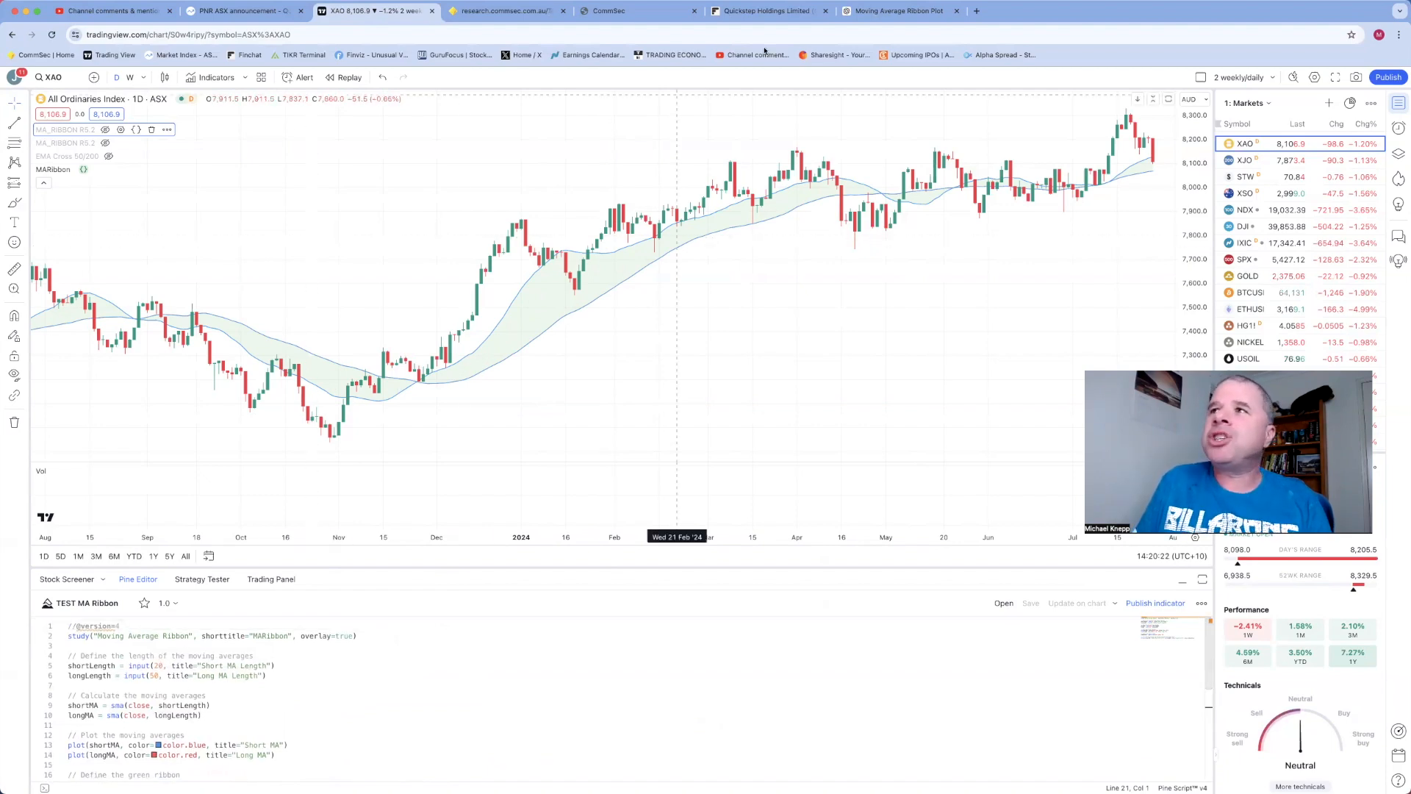
Review ChatGPT's ribbon Pine Script answer, then return to the XAO chart
click(895, 10)
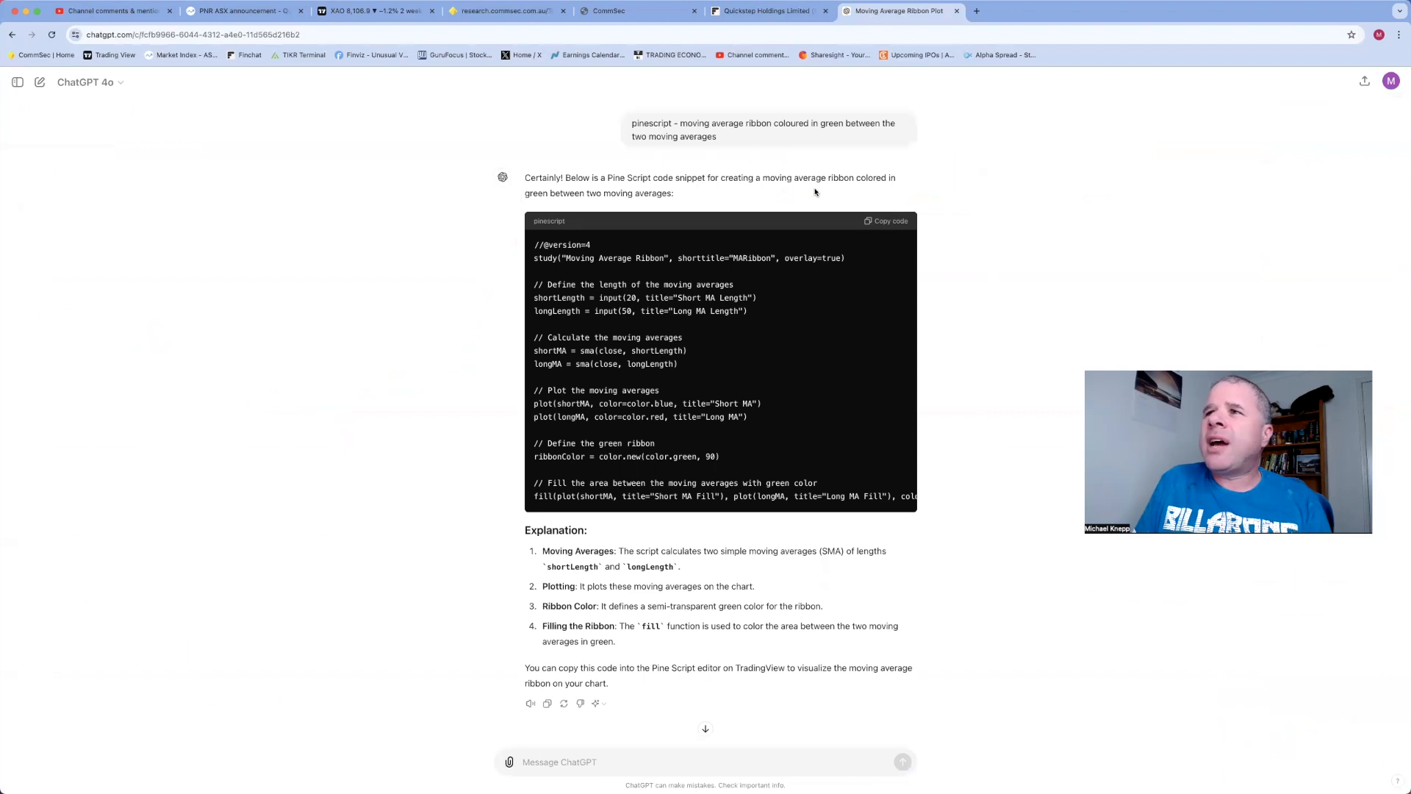
mouse_move(775, 231)
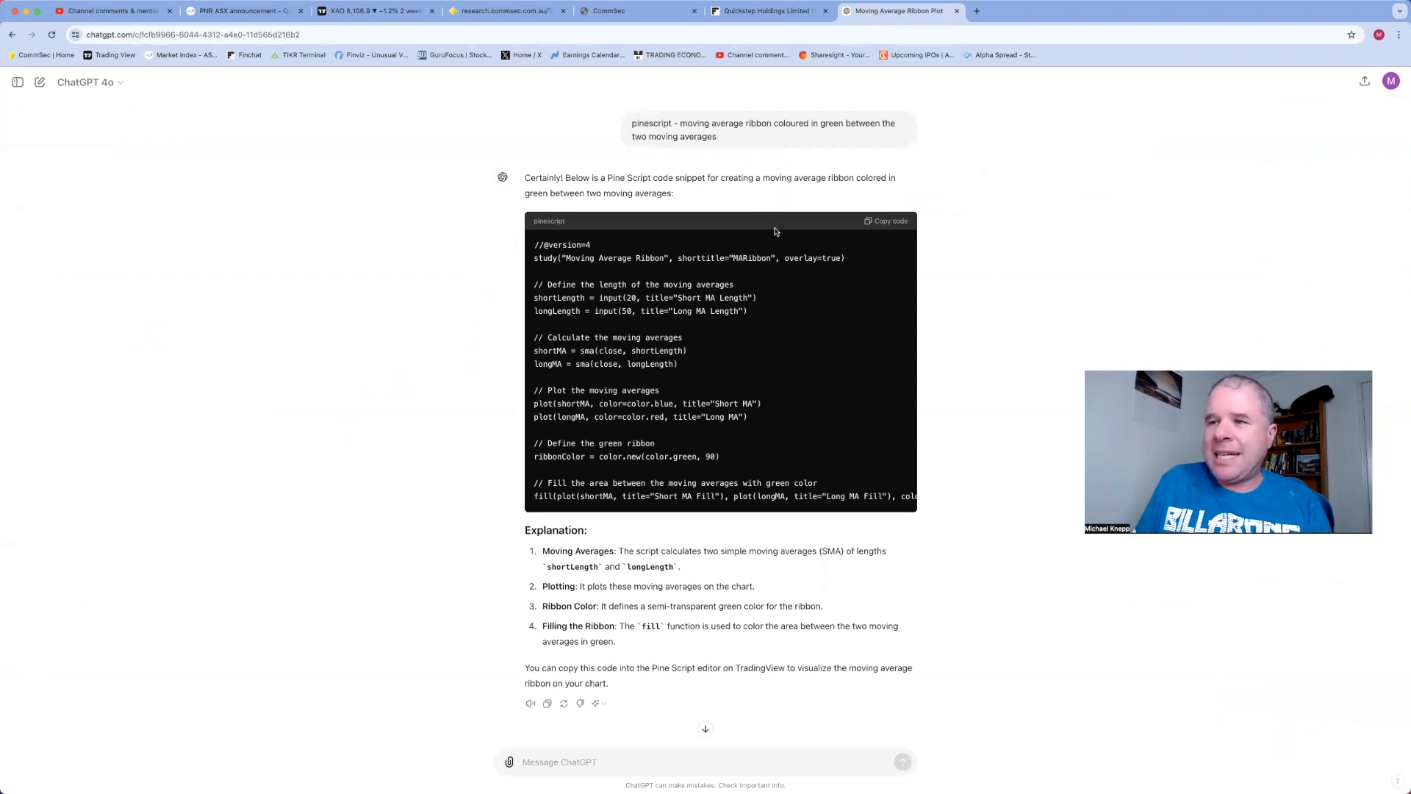
mouse_move(538, 85)
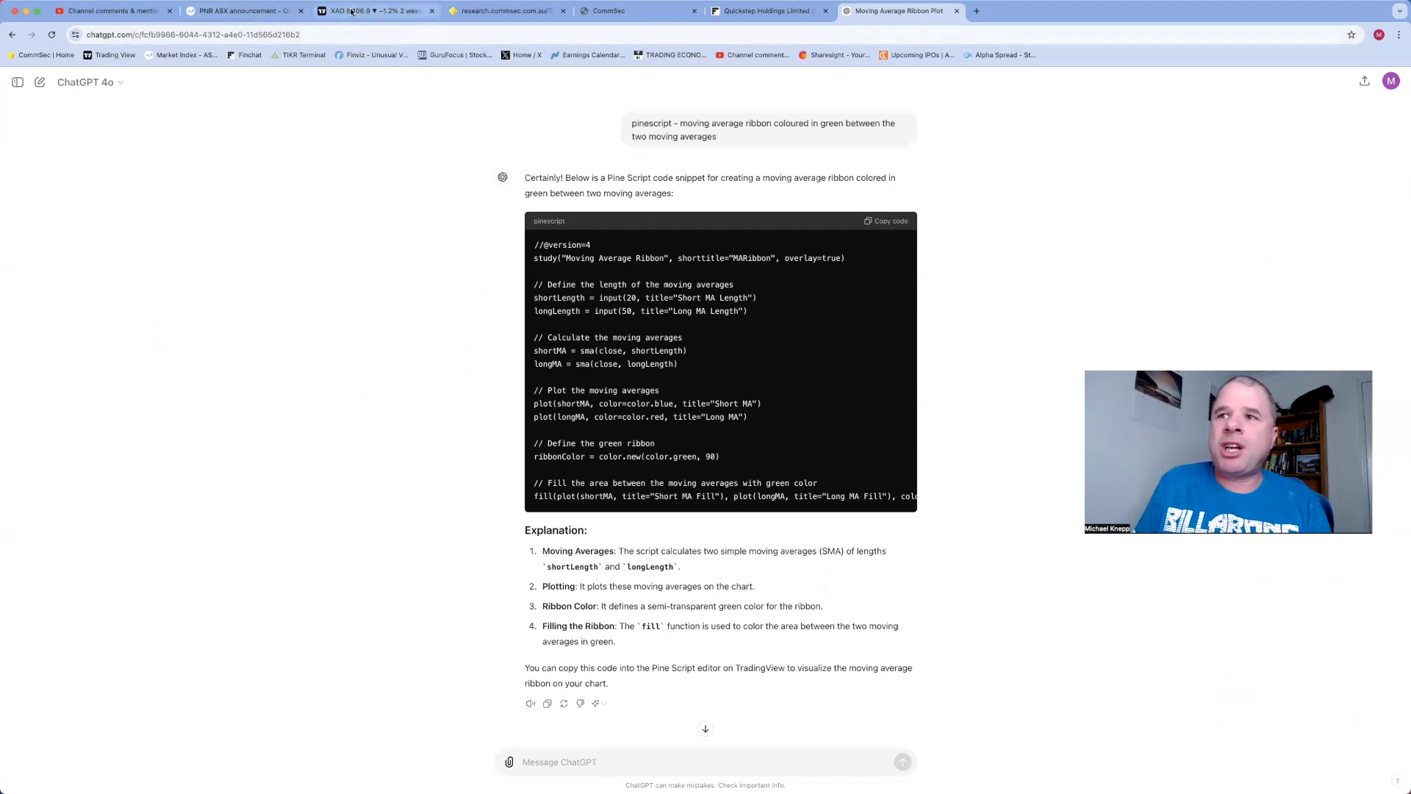
click(368, 10)
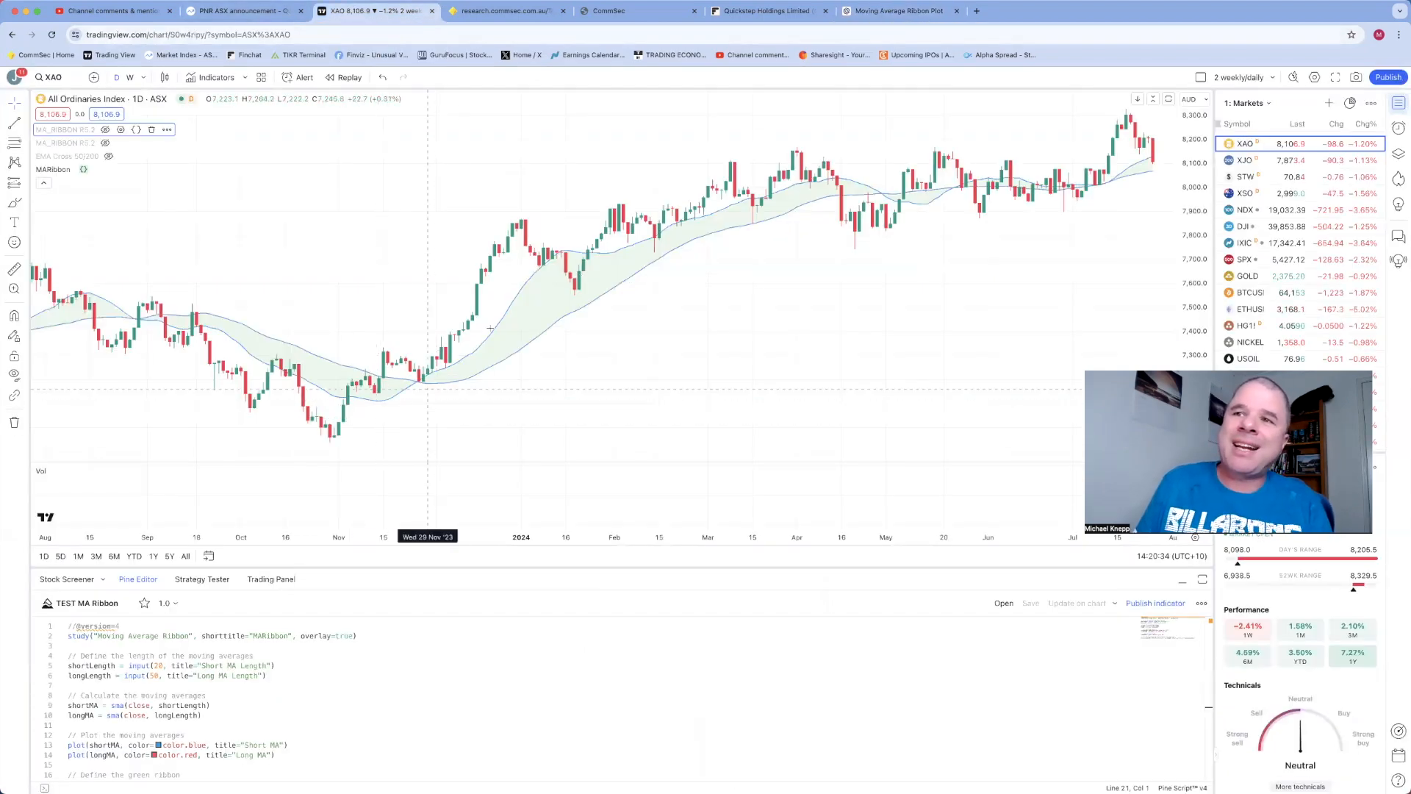
mouse_move(507, 333)
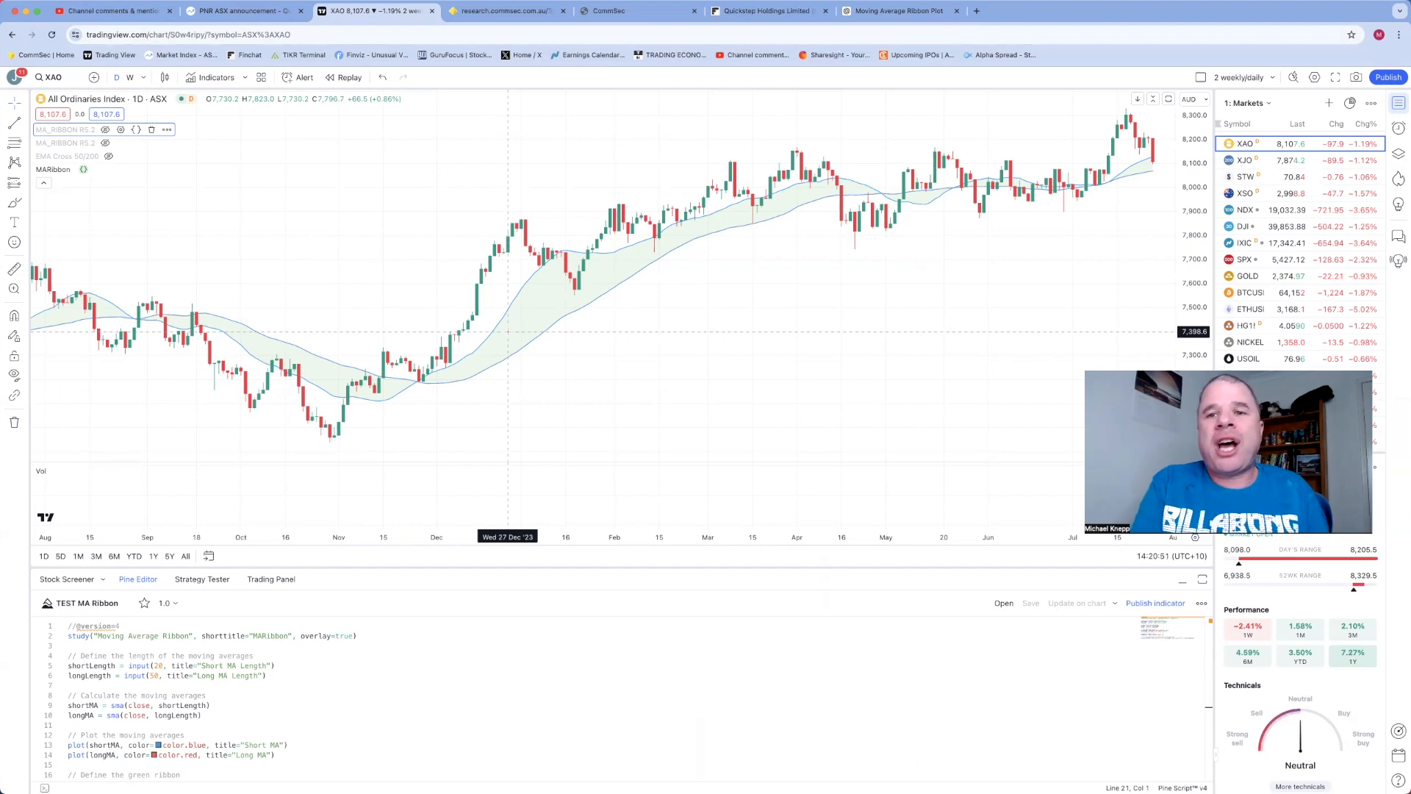
mouse_move(529, 287)
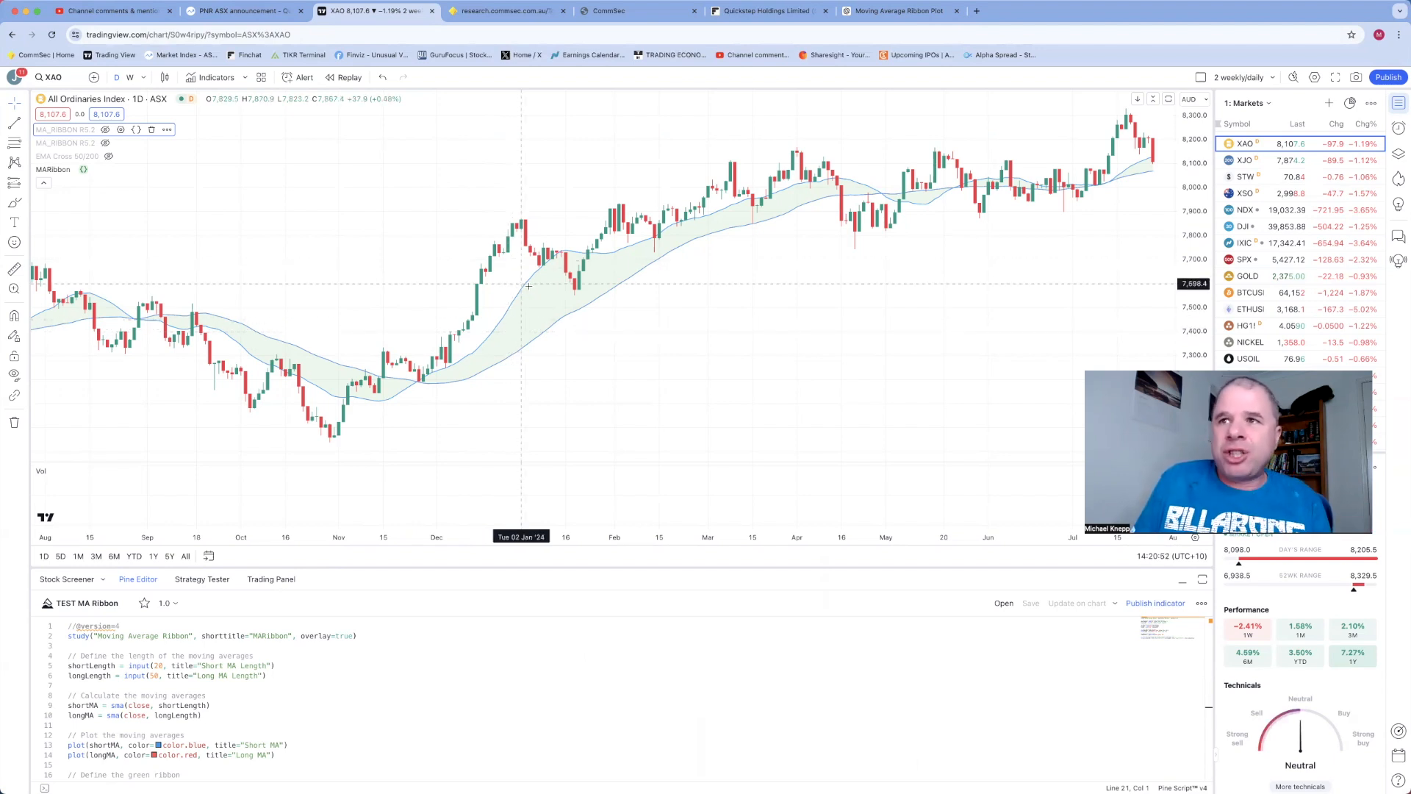
mouse_move(559, 391)
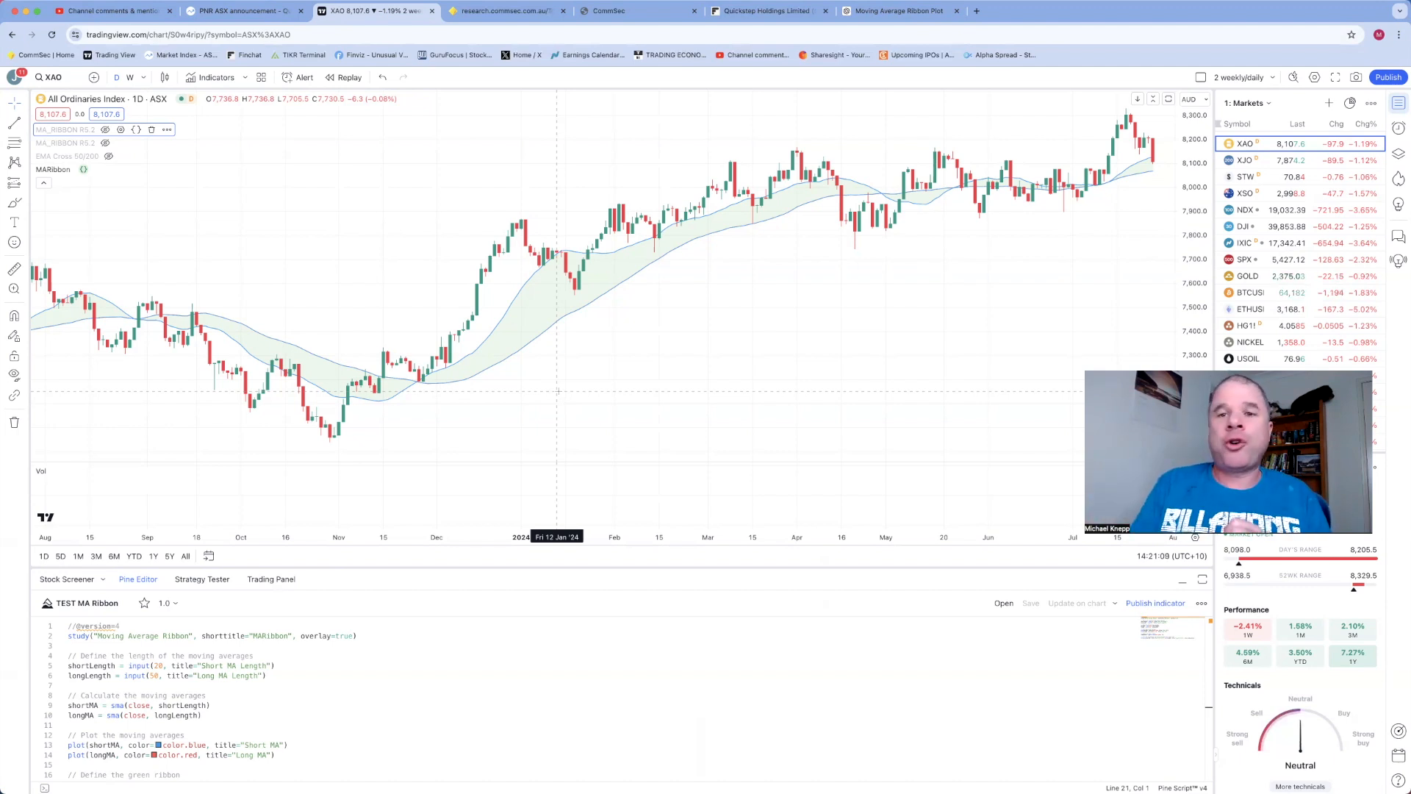
mouse_move(626, 327)
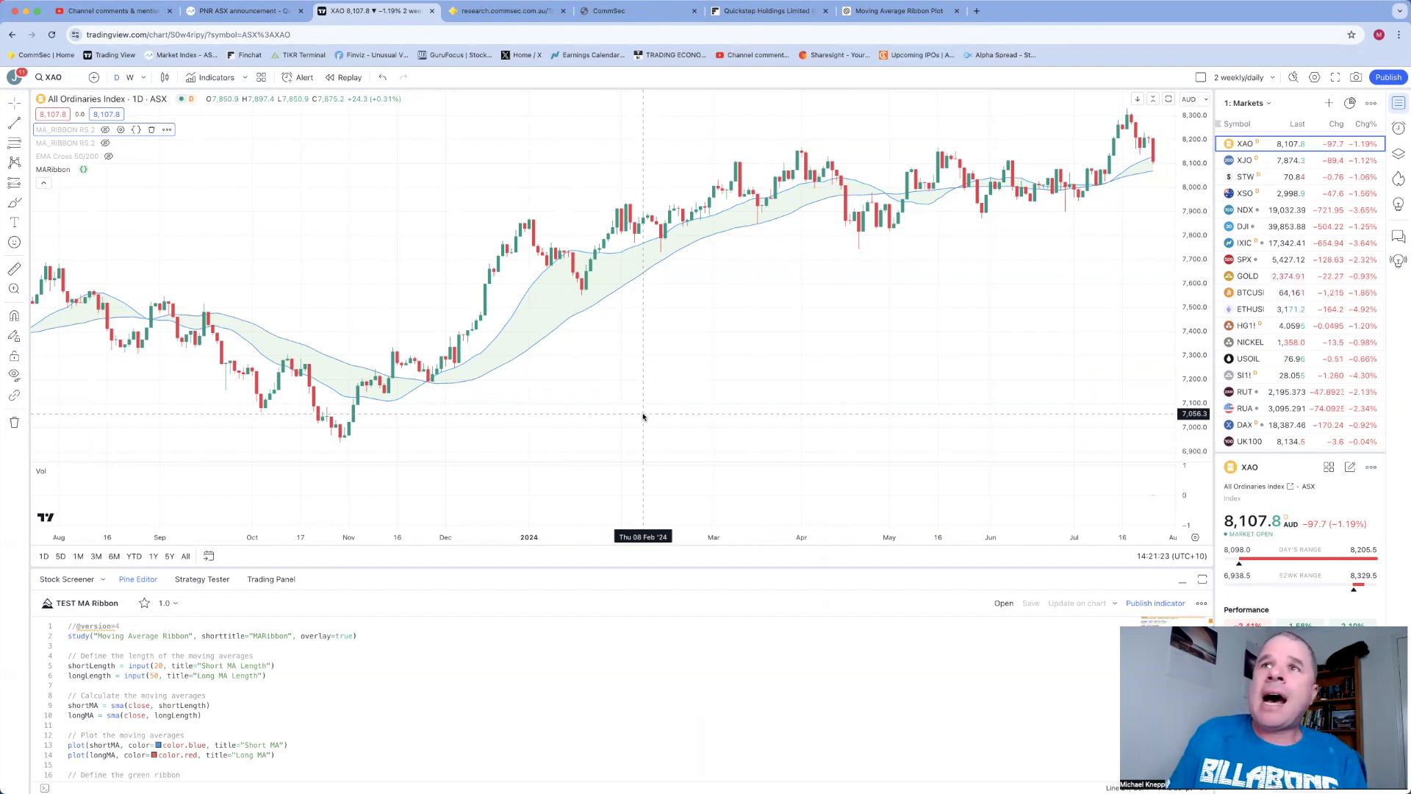
Bring up the indicators library over the XAO chart
click(213, 77)
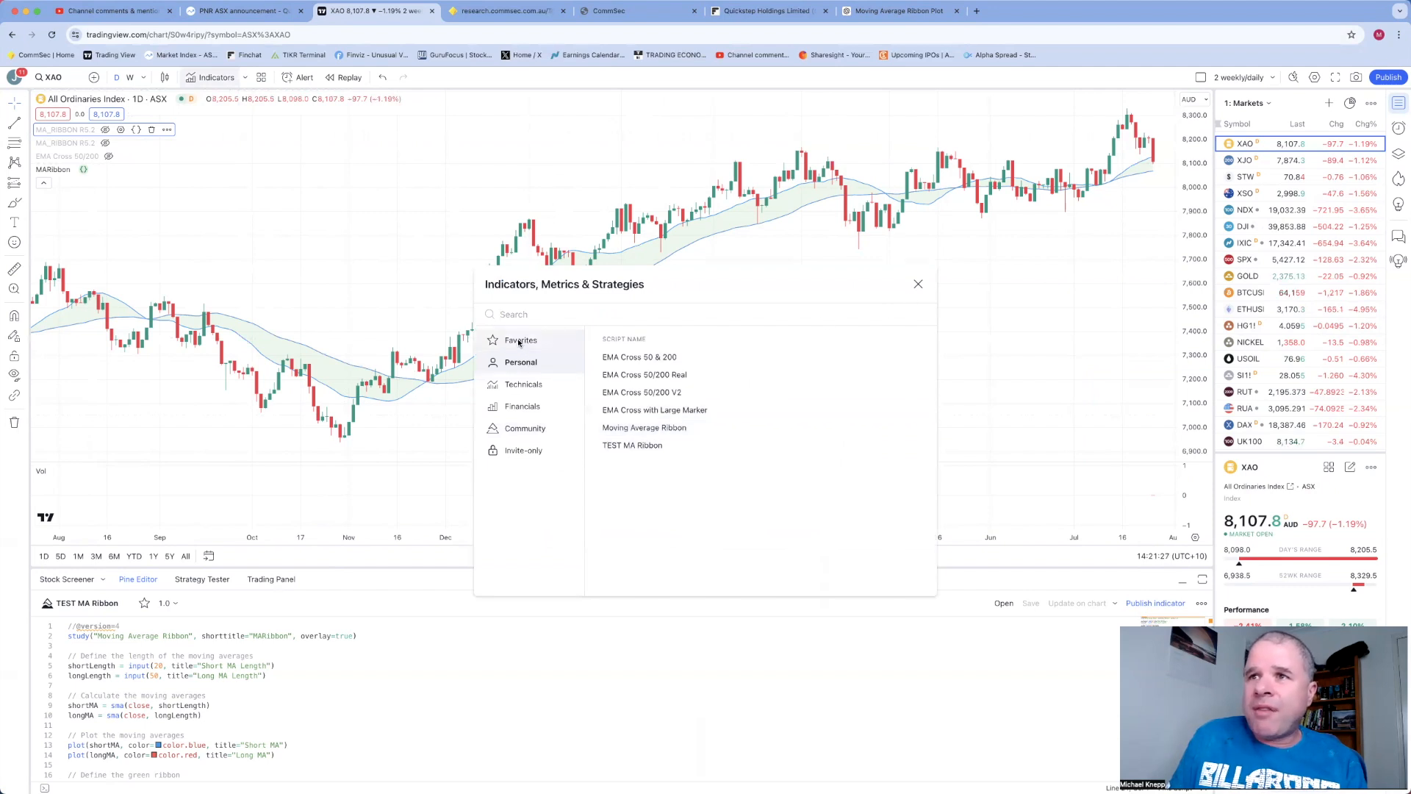
Add the McEvoy All-In-One indicator from Favorites and close the library
click(521, 339)
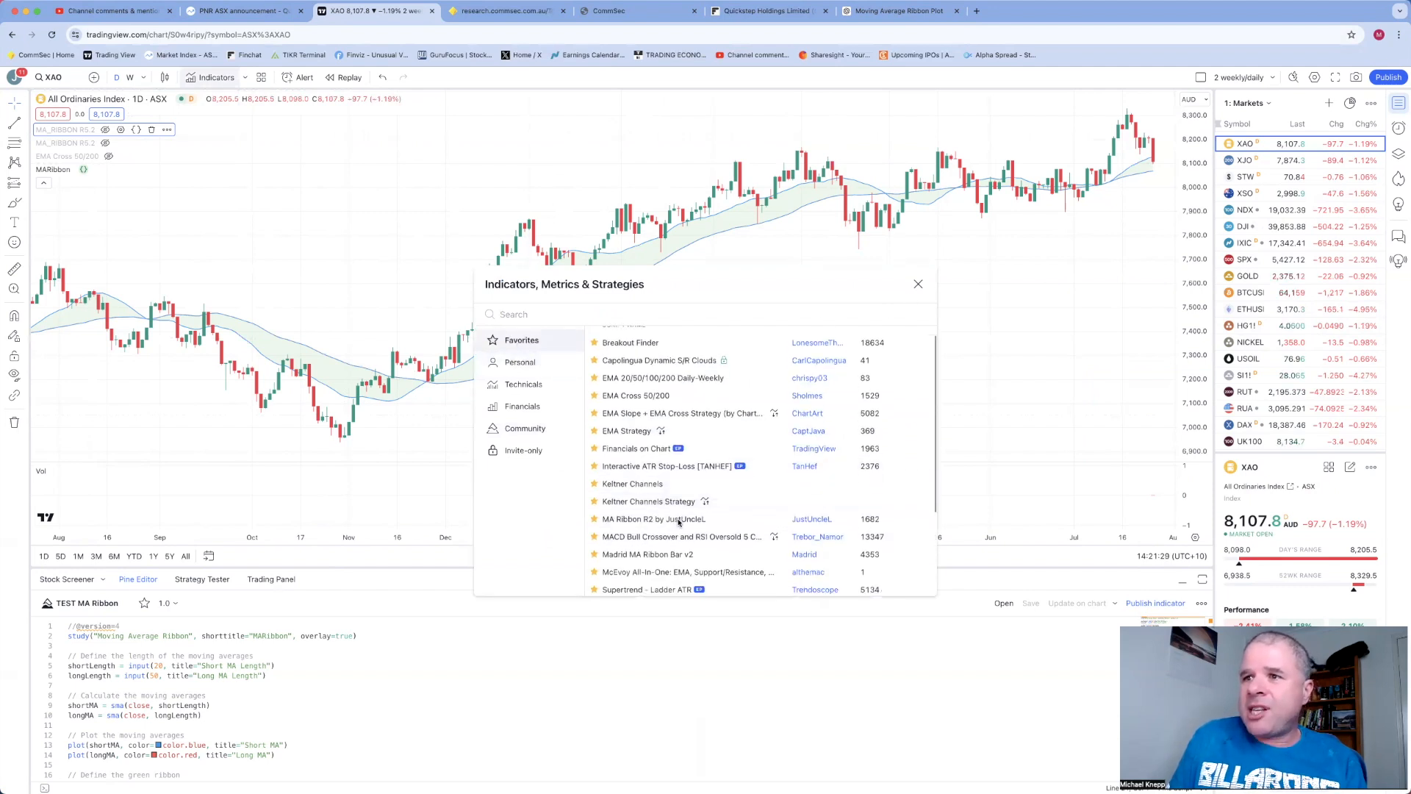
scroll(down, 3)
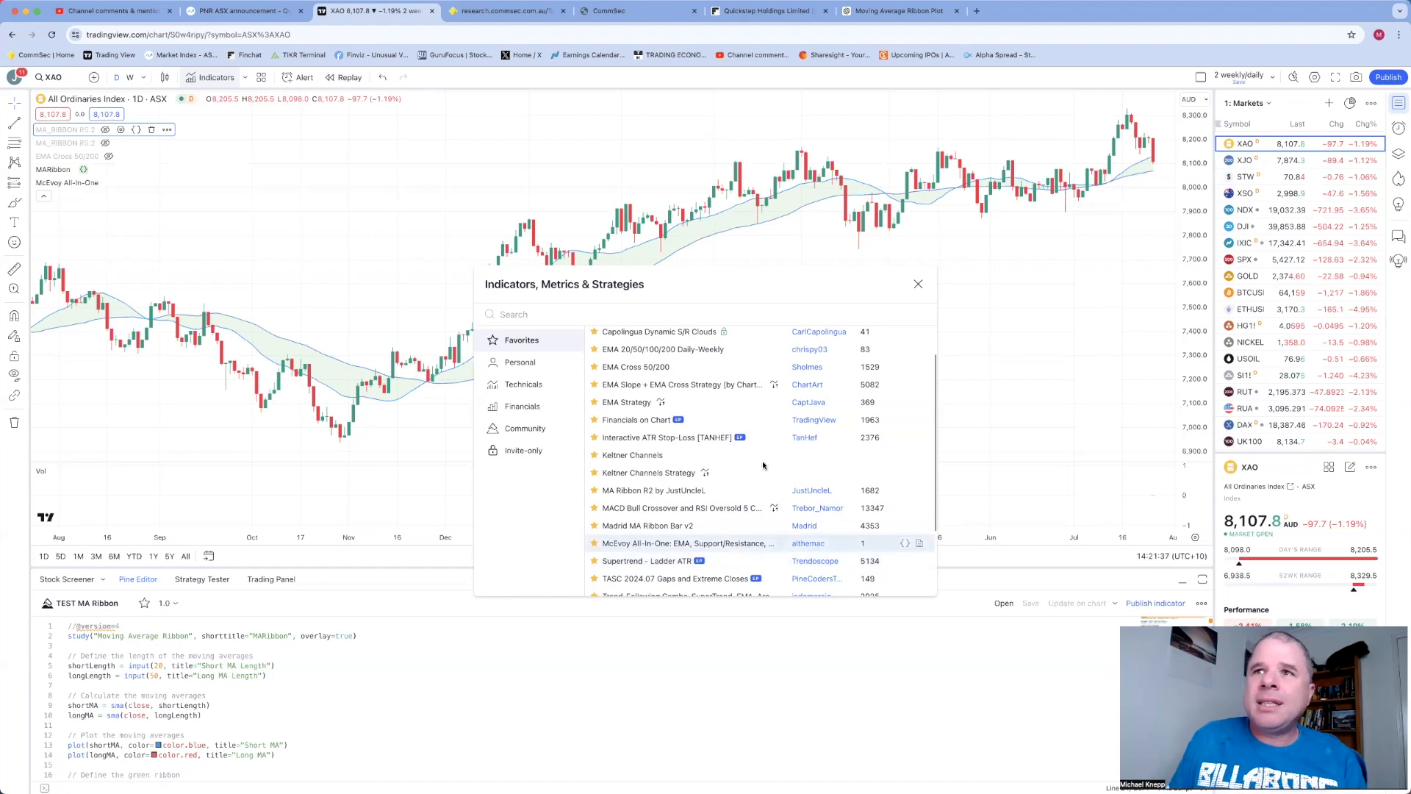
click(917, 284)
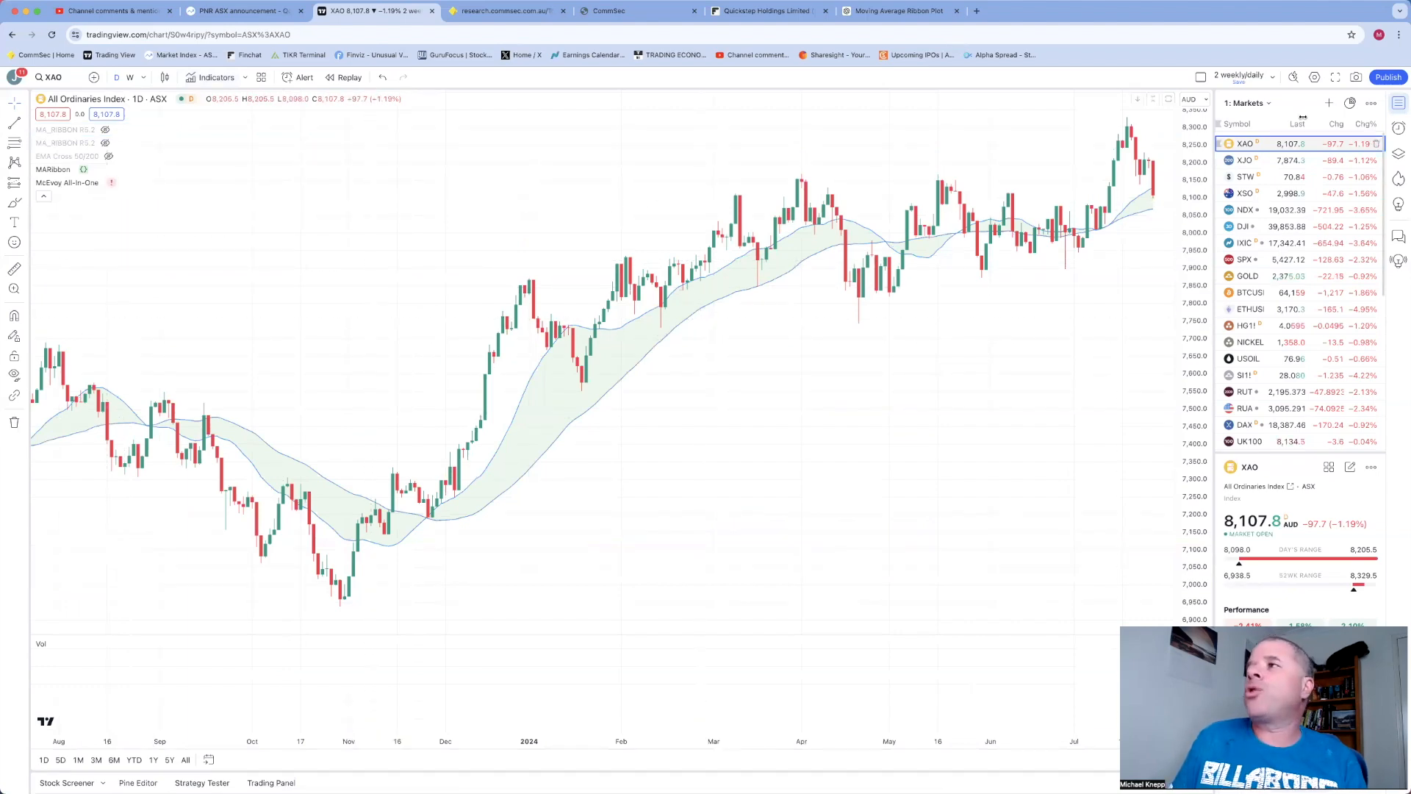
Switch to the AUS Portfolio watchlist and load the Aristocrat Leisure (ALL) chart
click(1248, 103)
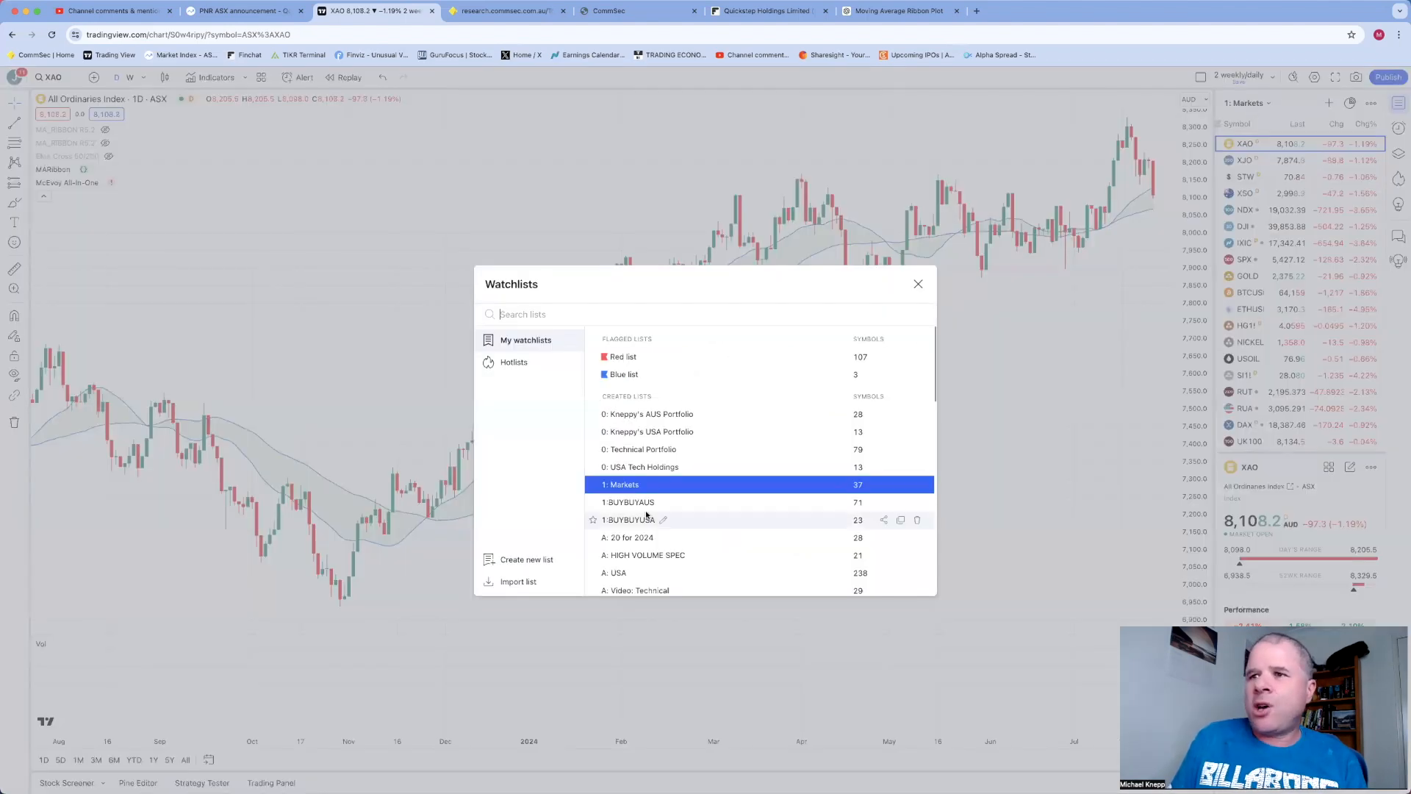
click(647, 414)
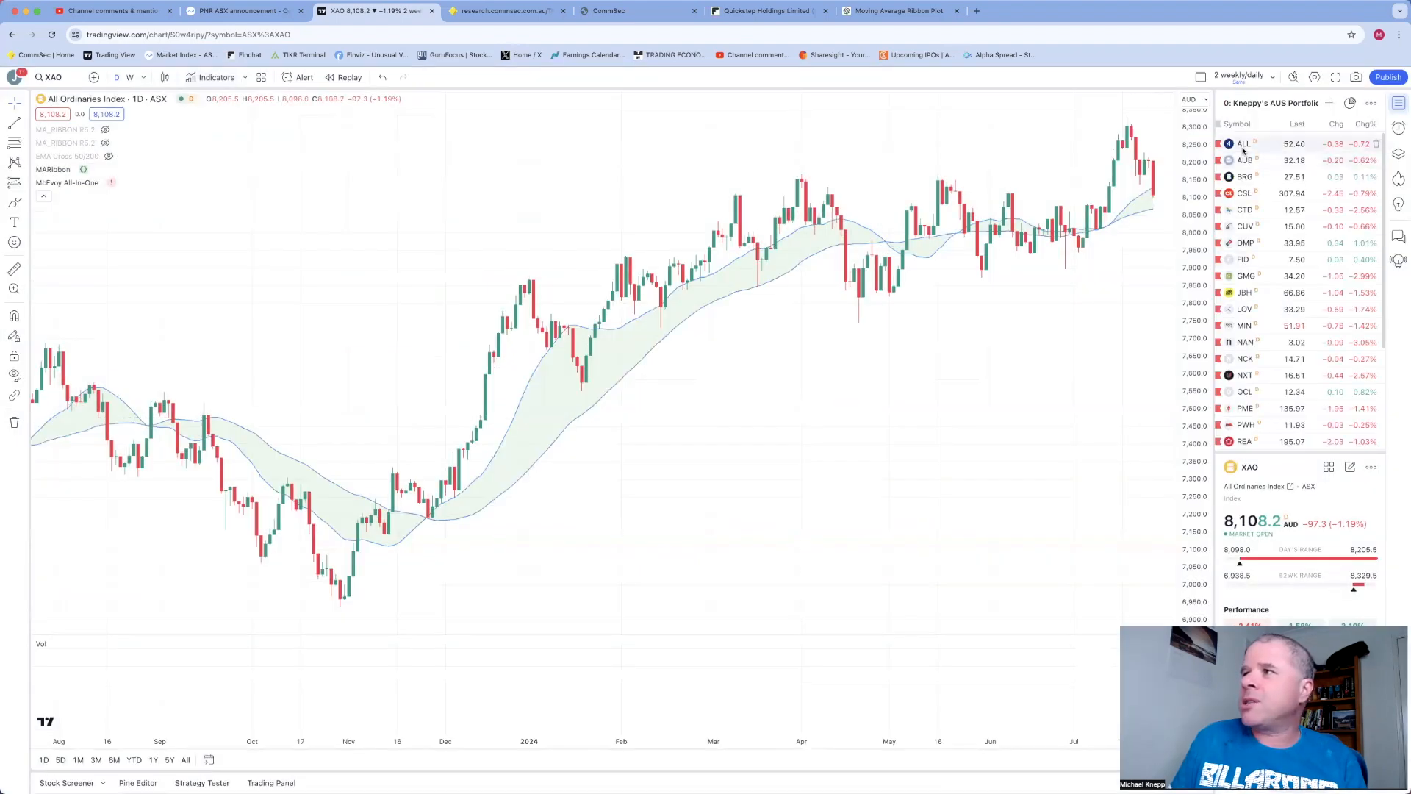
click(1243, 143)
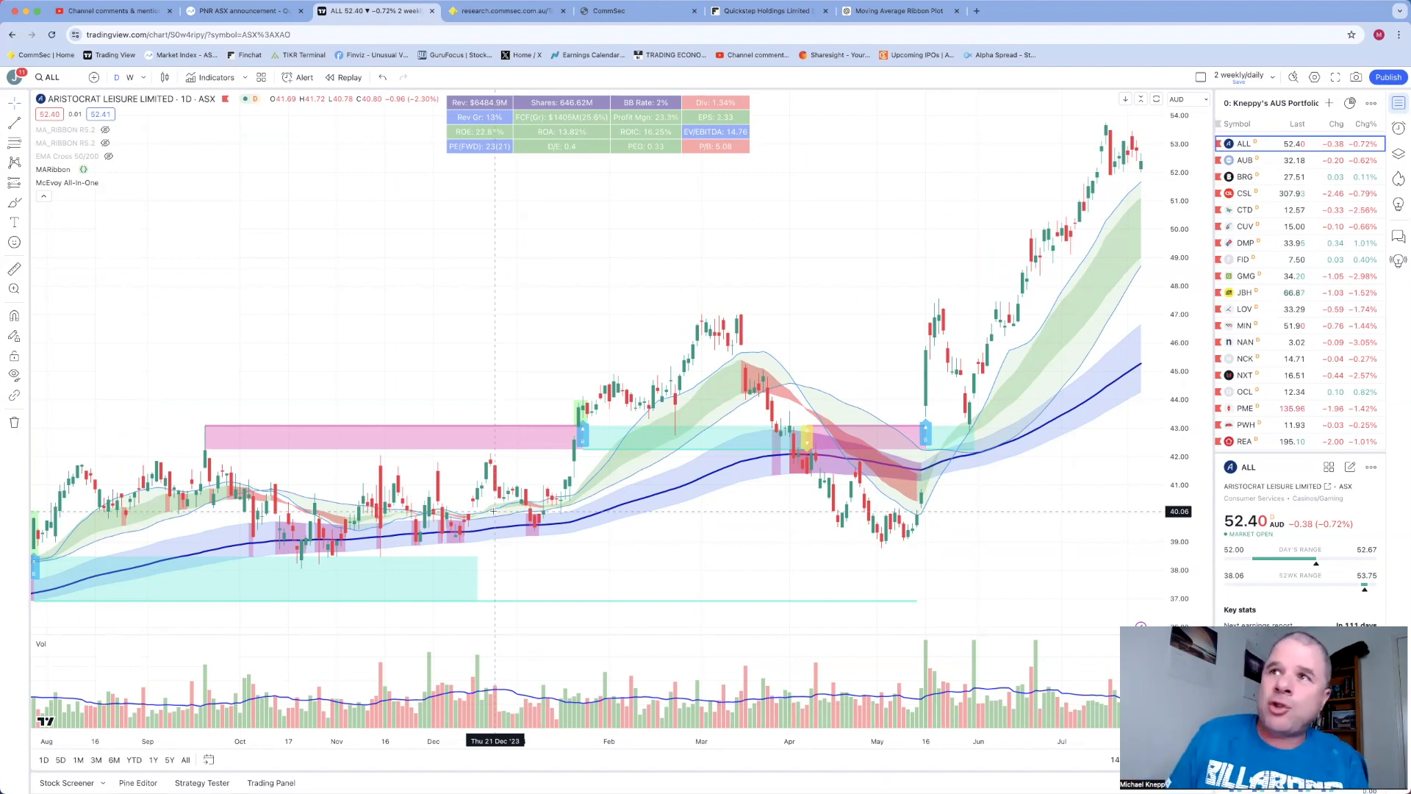
mouse_move(558, 516)
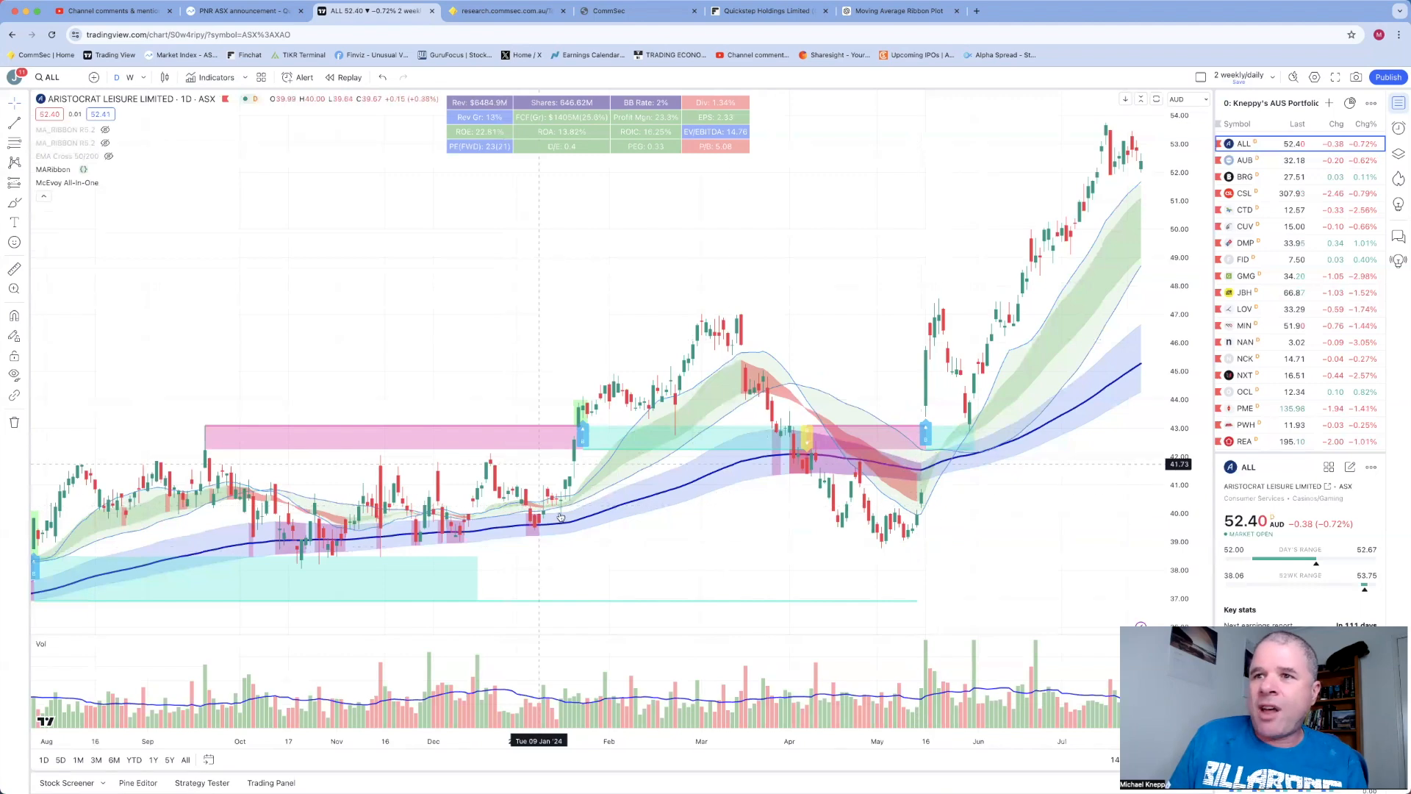
mouse_move(945, 522)
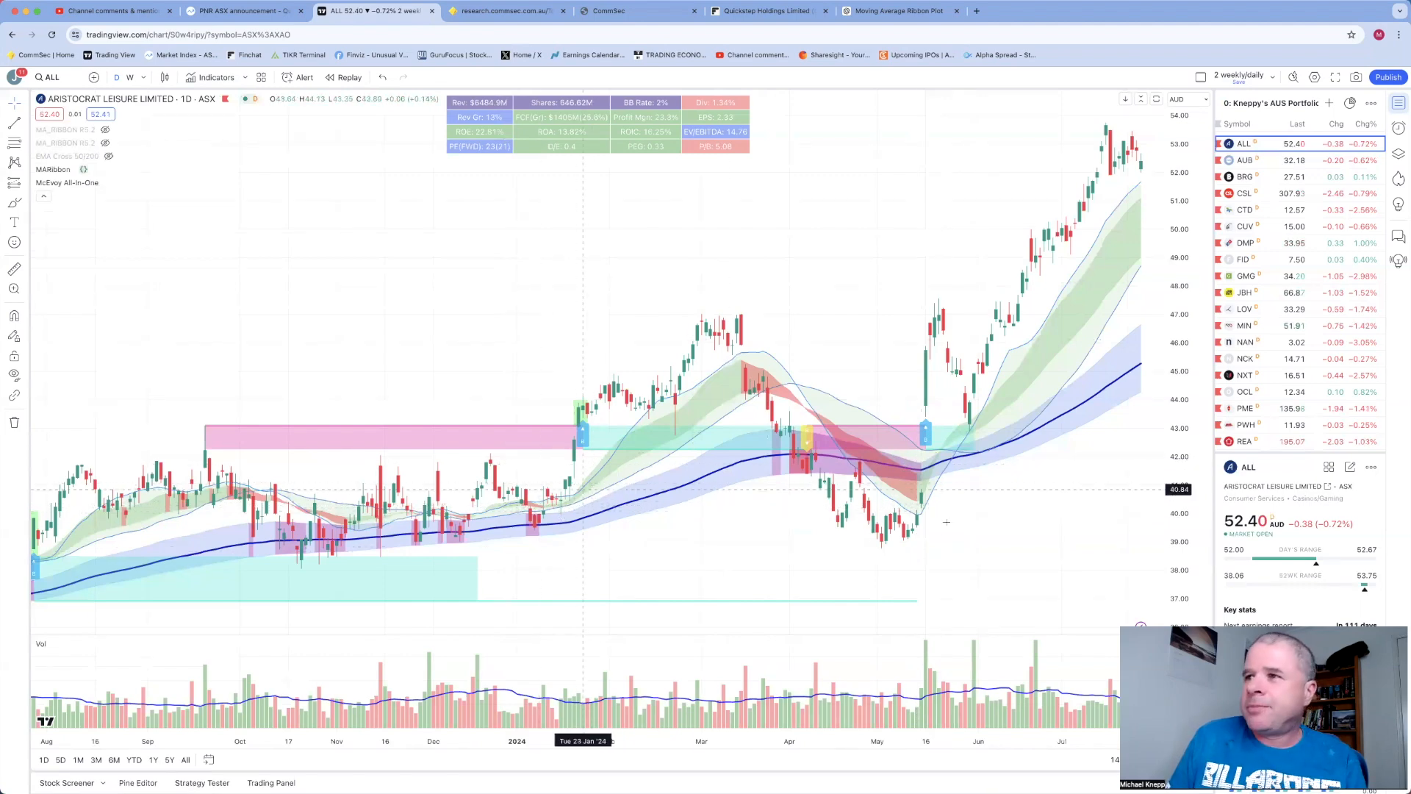
mouse_move(924, 437)
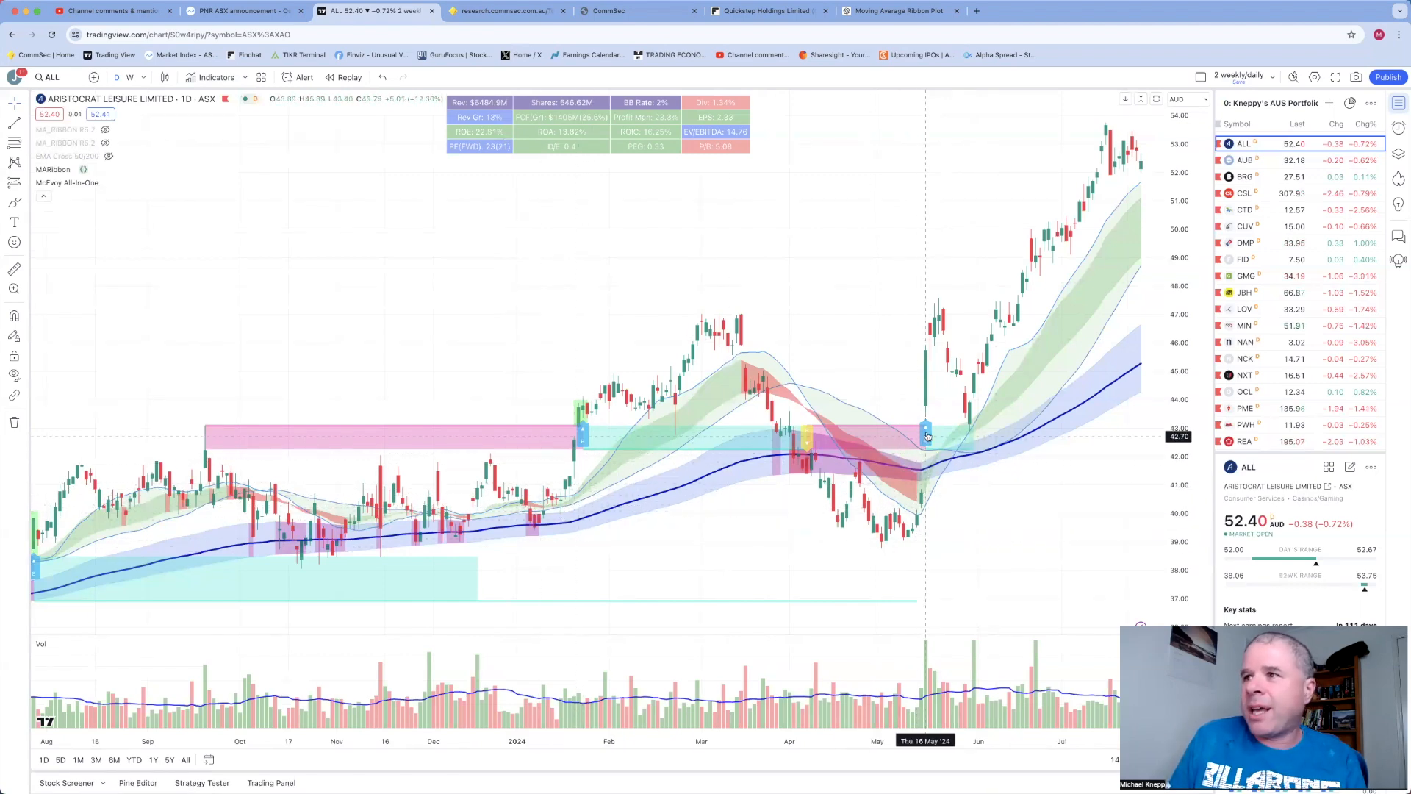
mouse_move(926, 440)
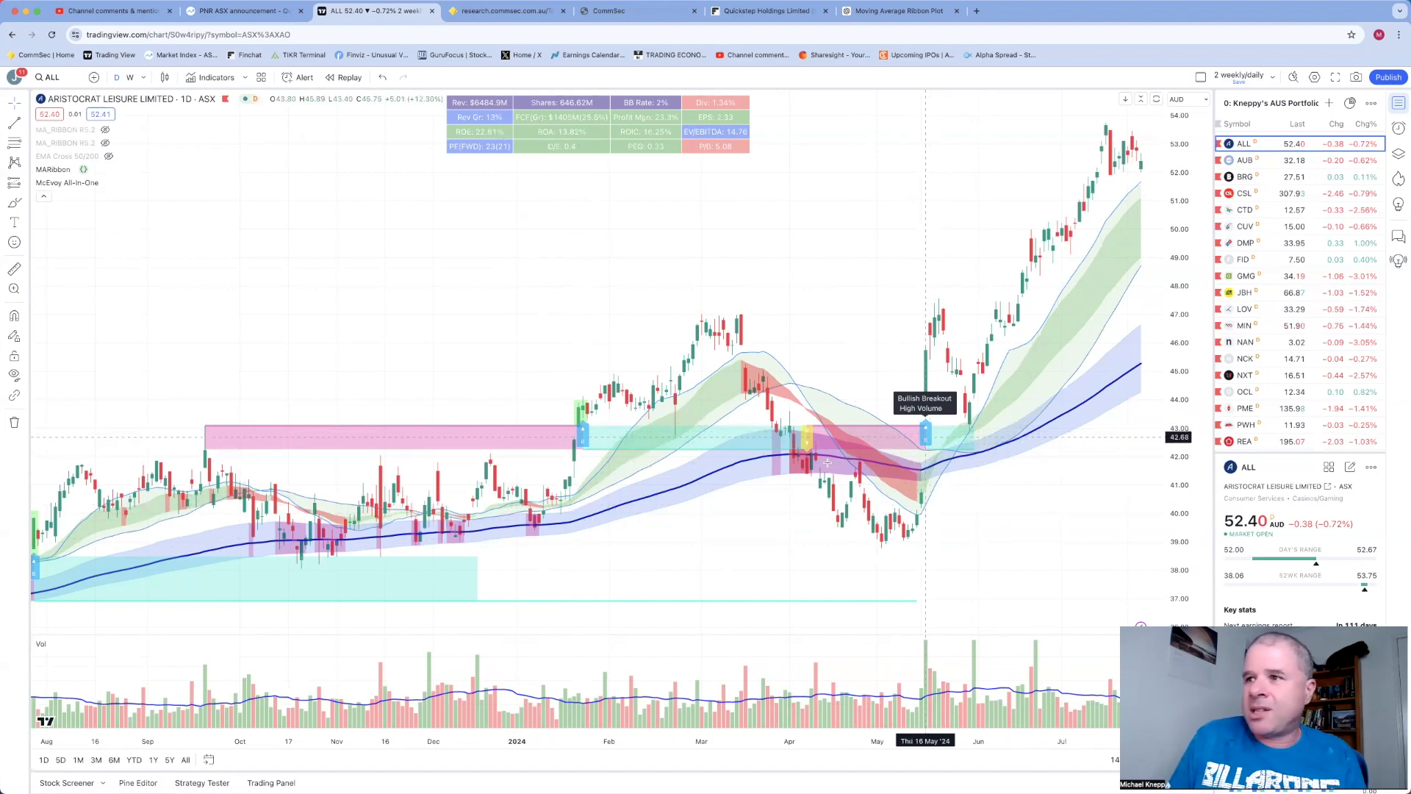
mouse_move(738, 508)
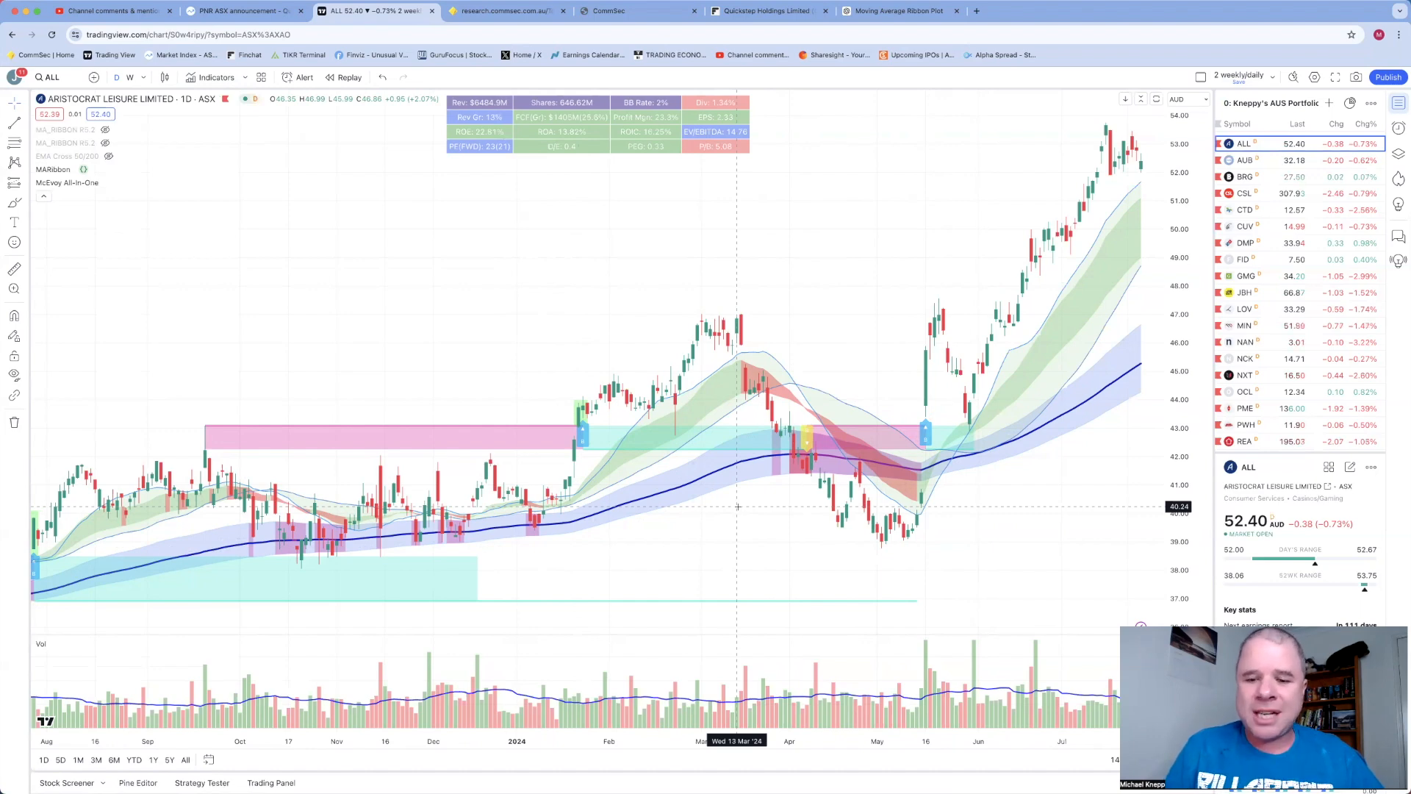
mouse_move(960, 476)
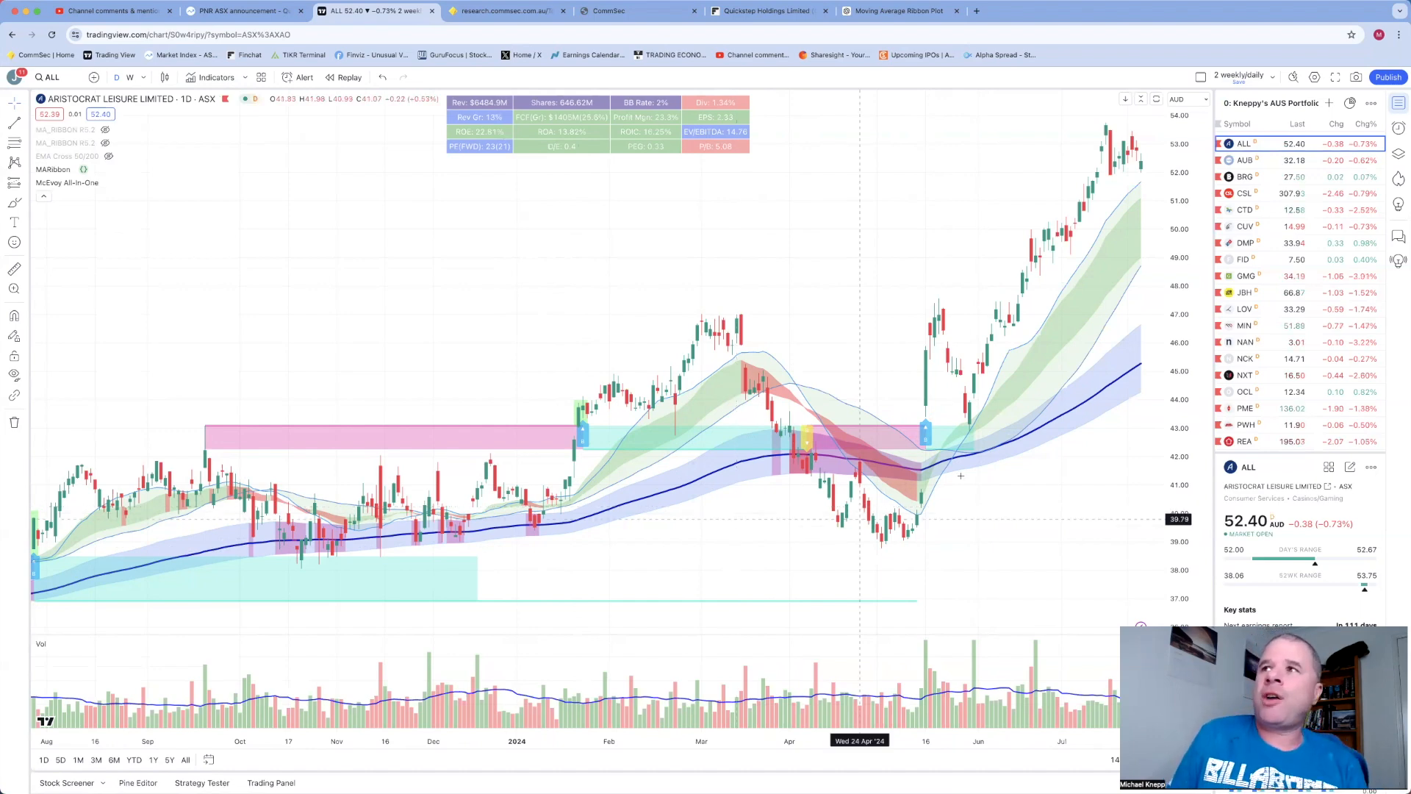
mouse_move(989, 504)
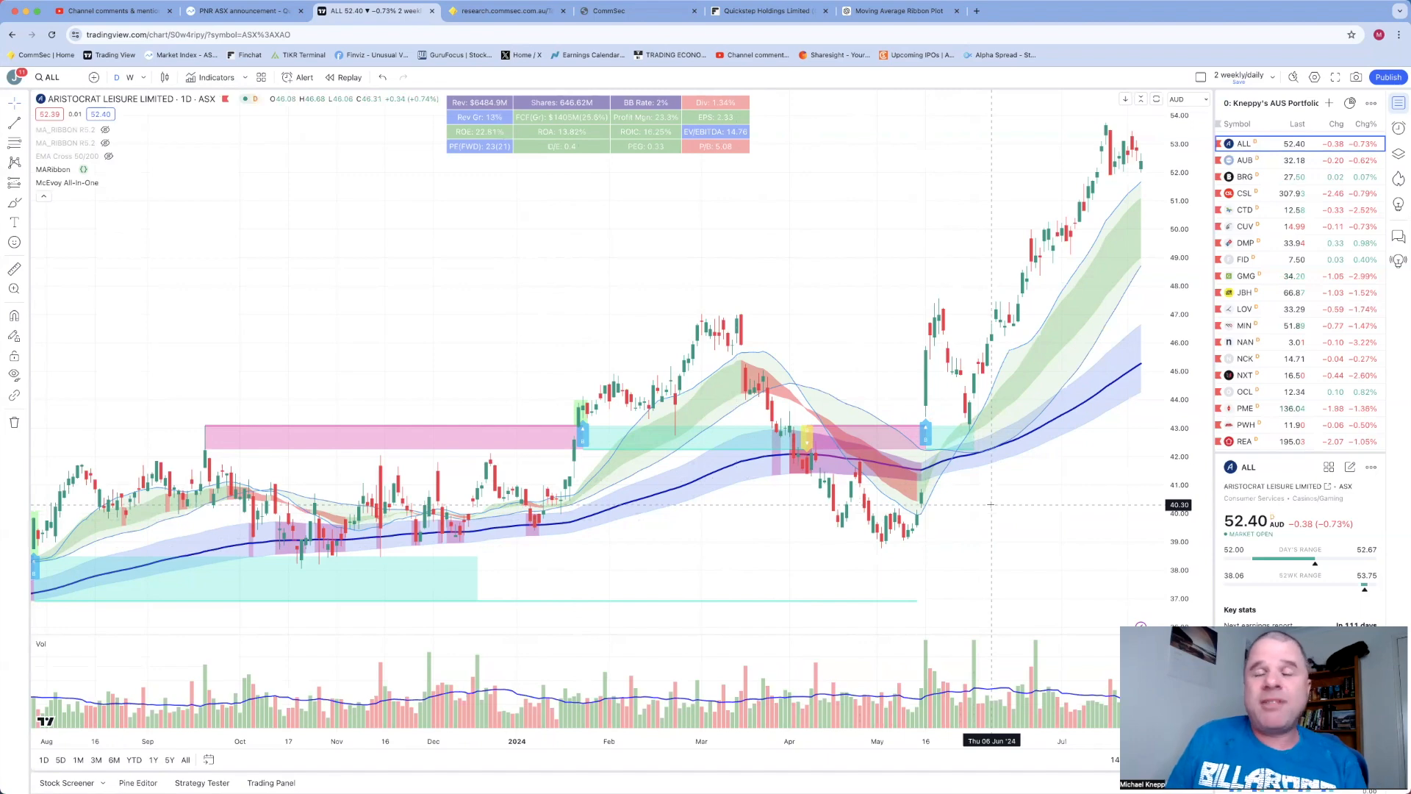
mouse_move(760, 450)
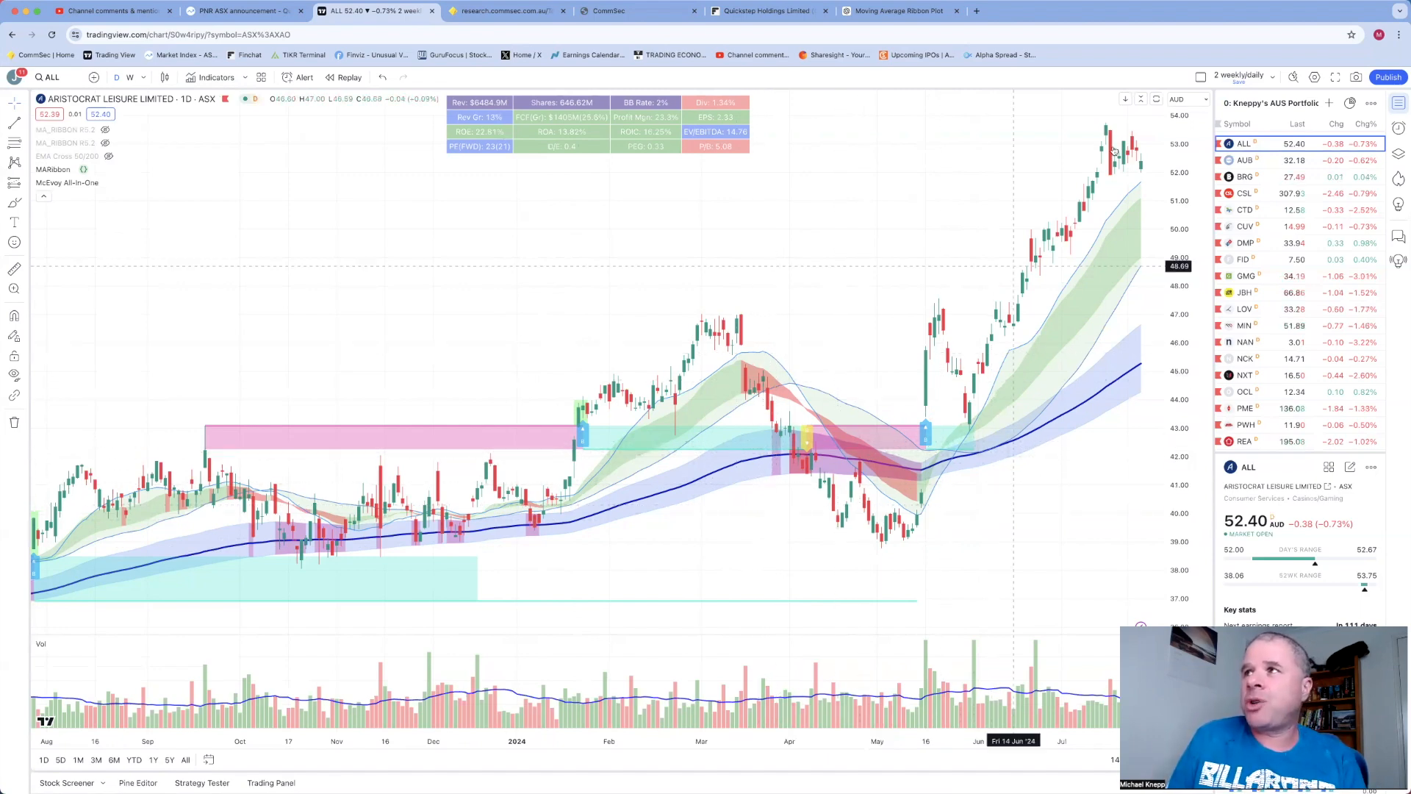
mouse_move(1121, 50)
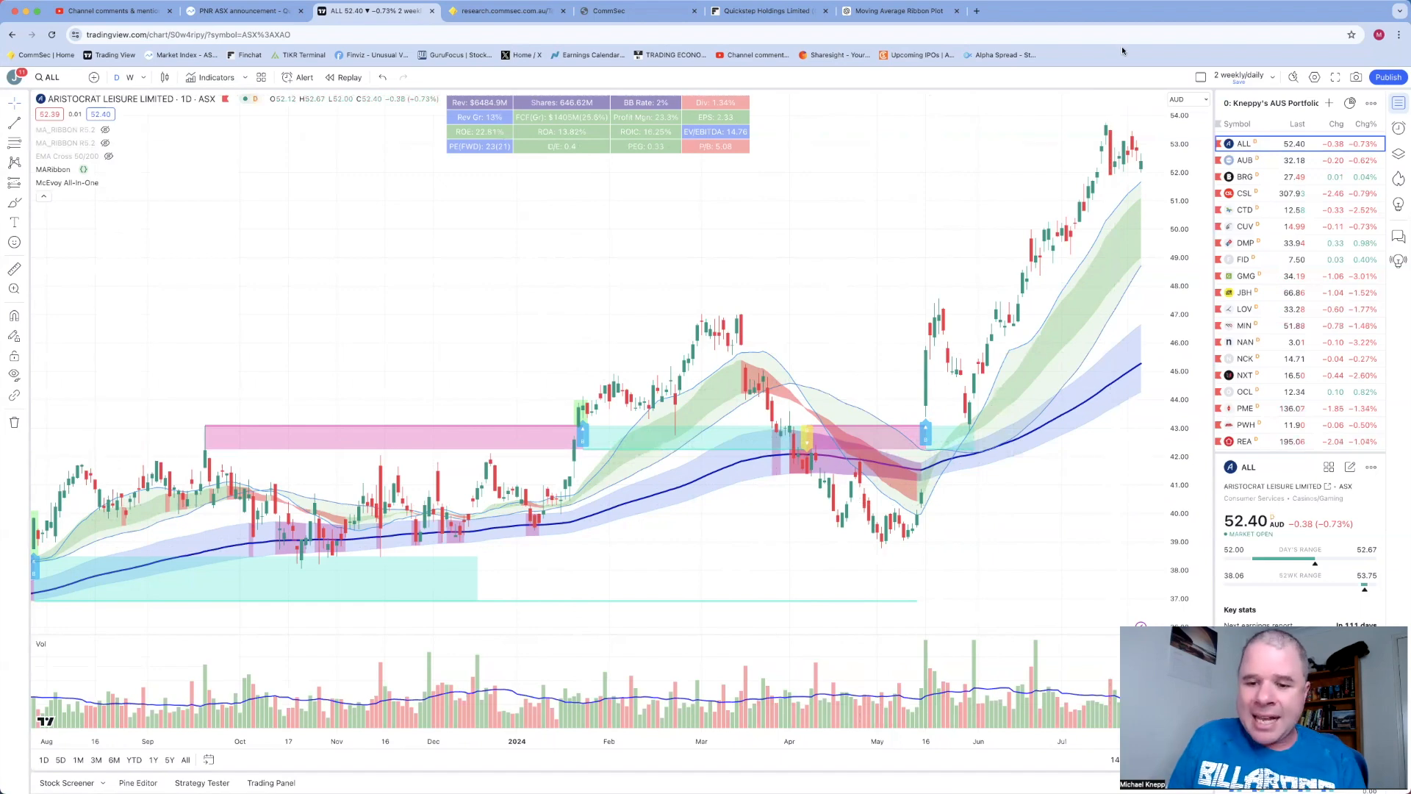